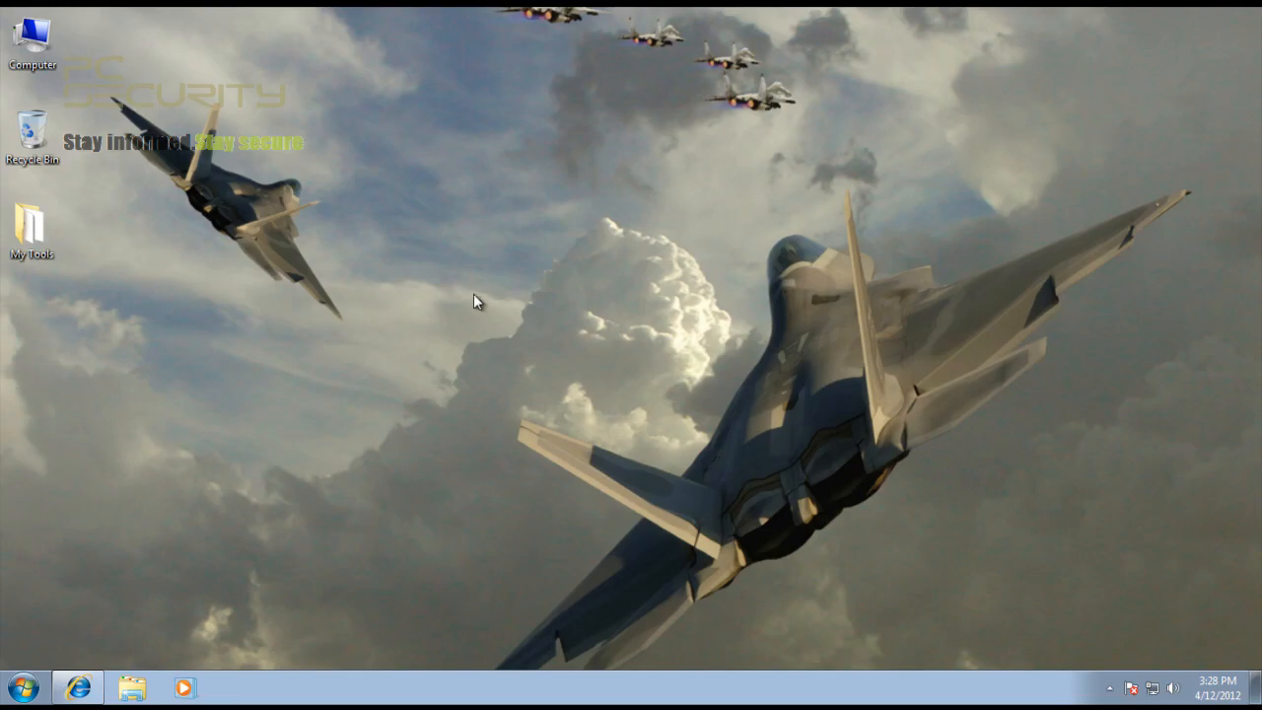
mouse_move(323, 301)
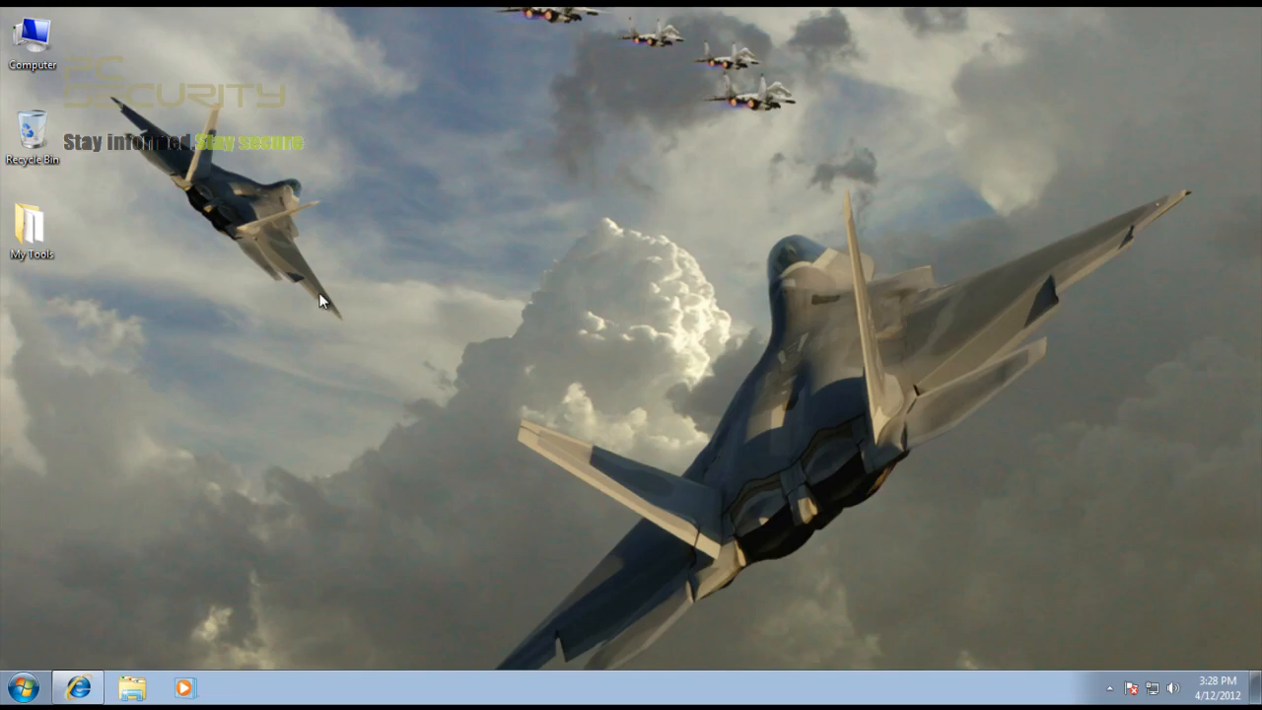
mouse_move(180, 400)
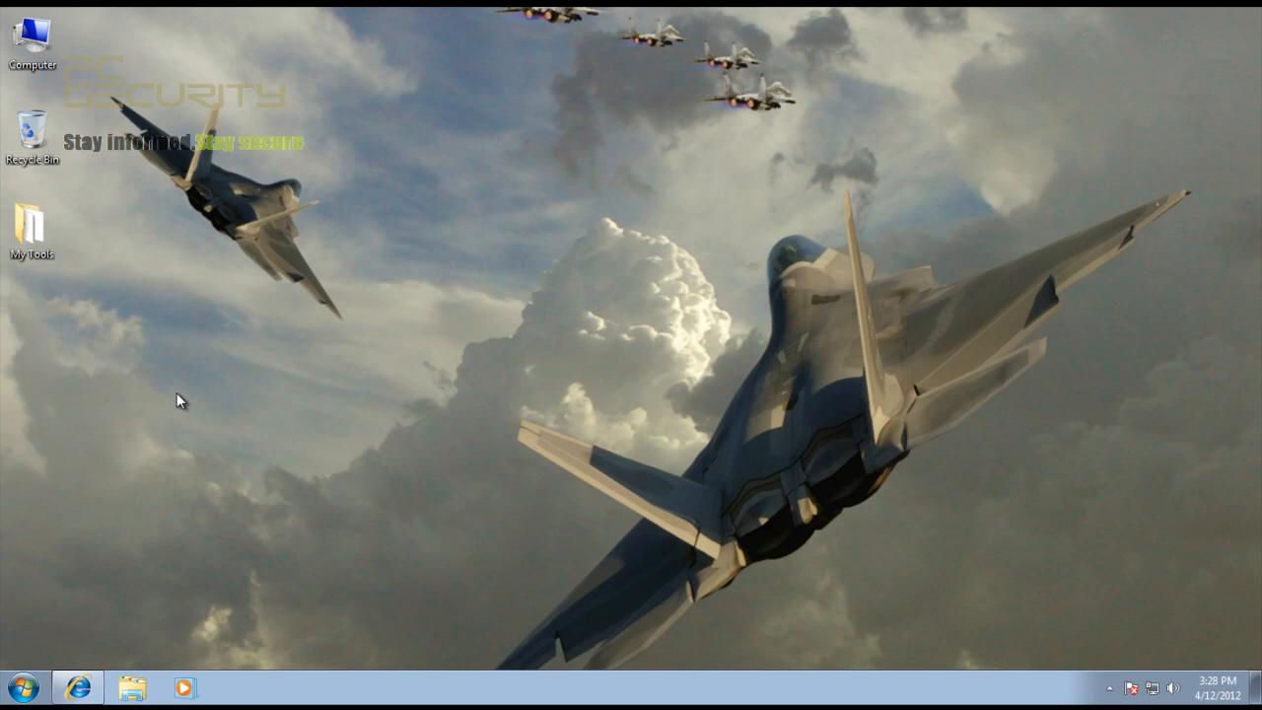
mouse_move(52, 562)
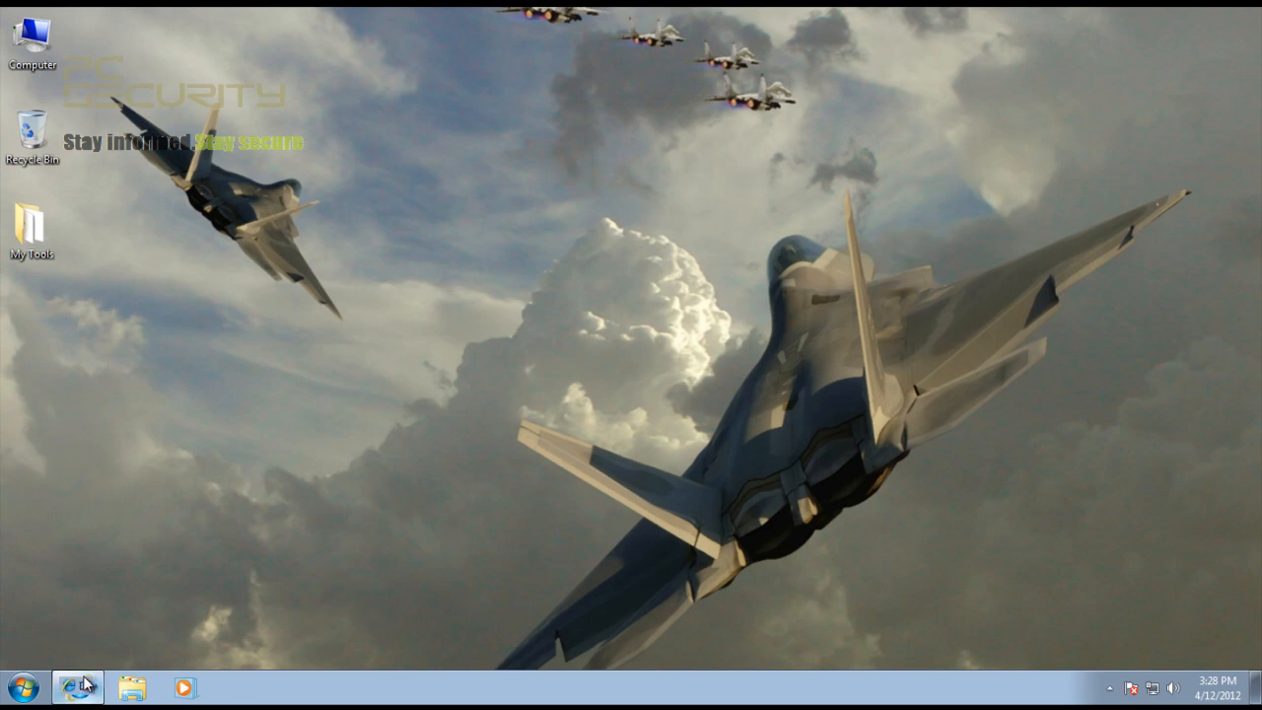
Step: Open immunet.com/free in Internet Explorer, check Products, and scroll to GET IMMUNET FREE
click(77, 687)
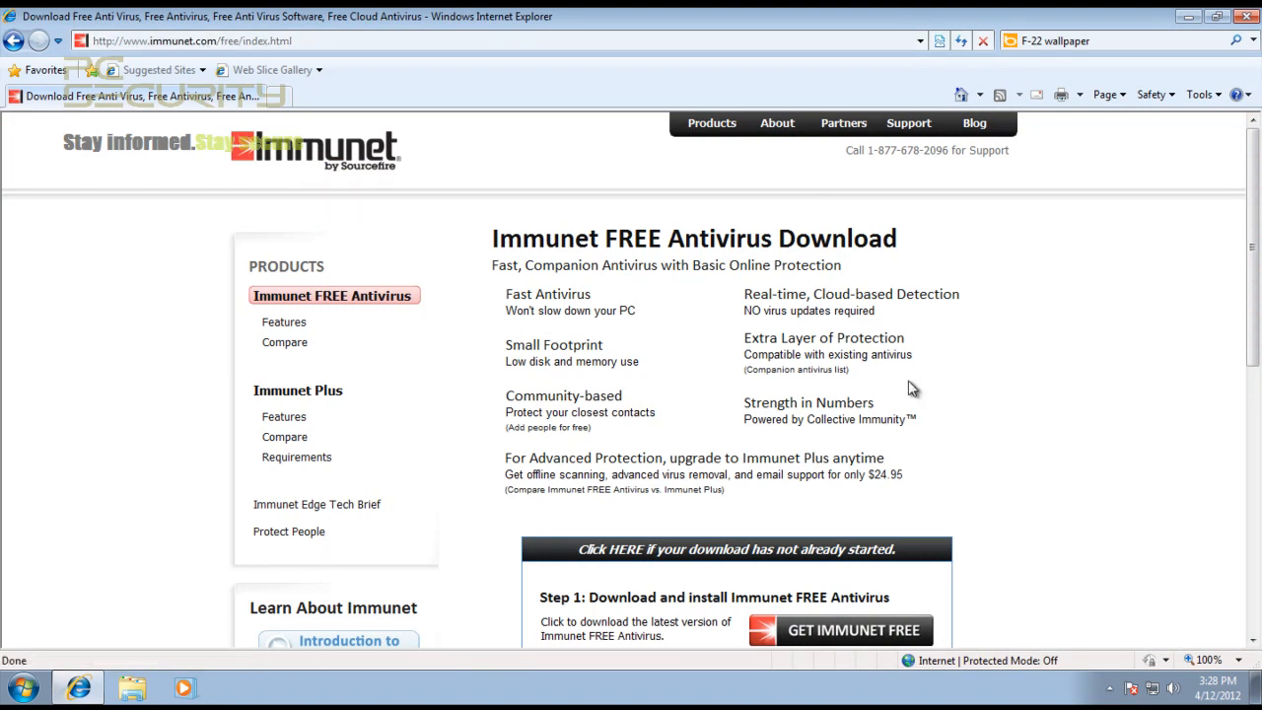
mouse_move(550, 362)
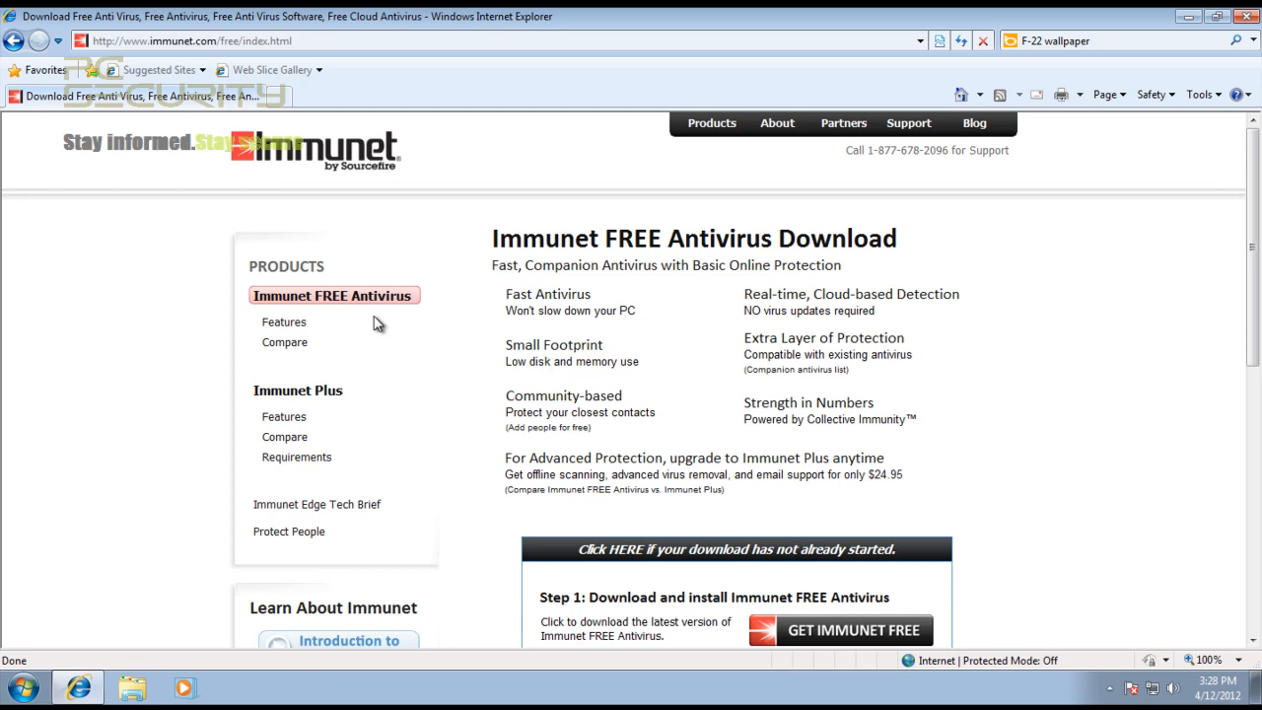
scroll(down, 3)
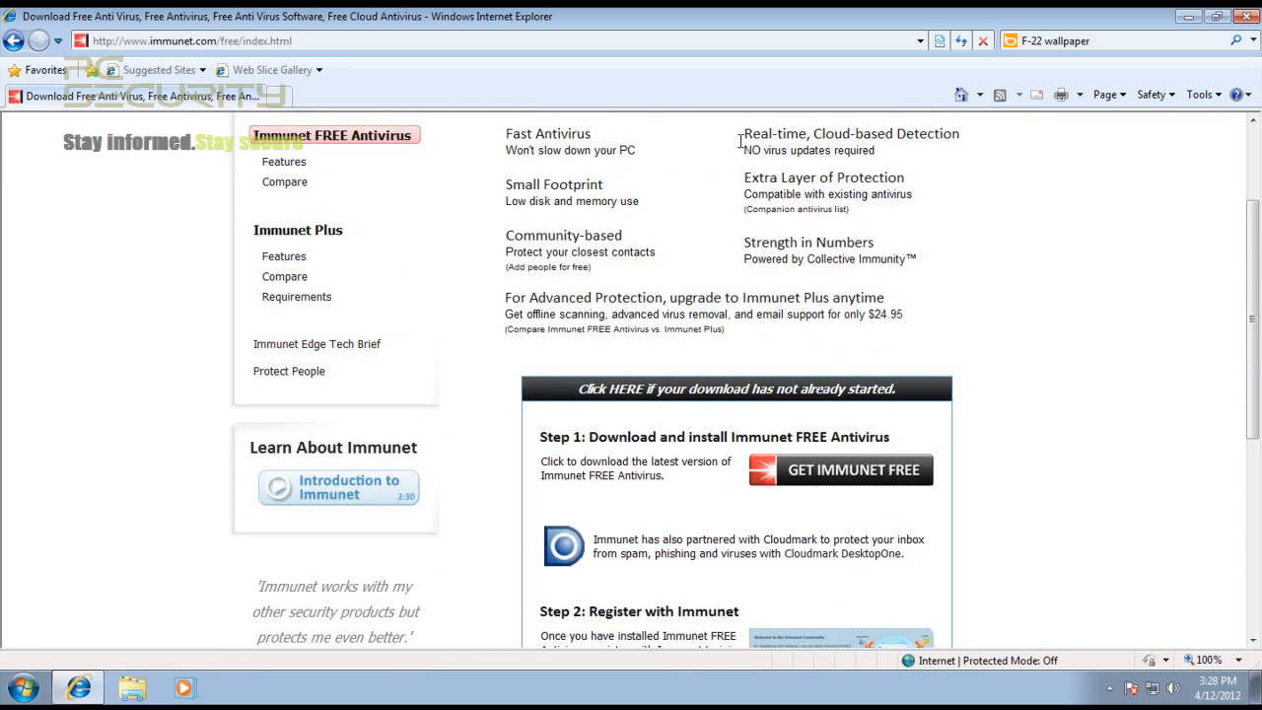
click(711, 122)
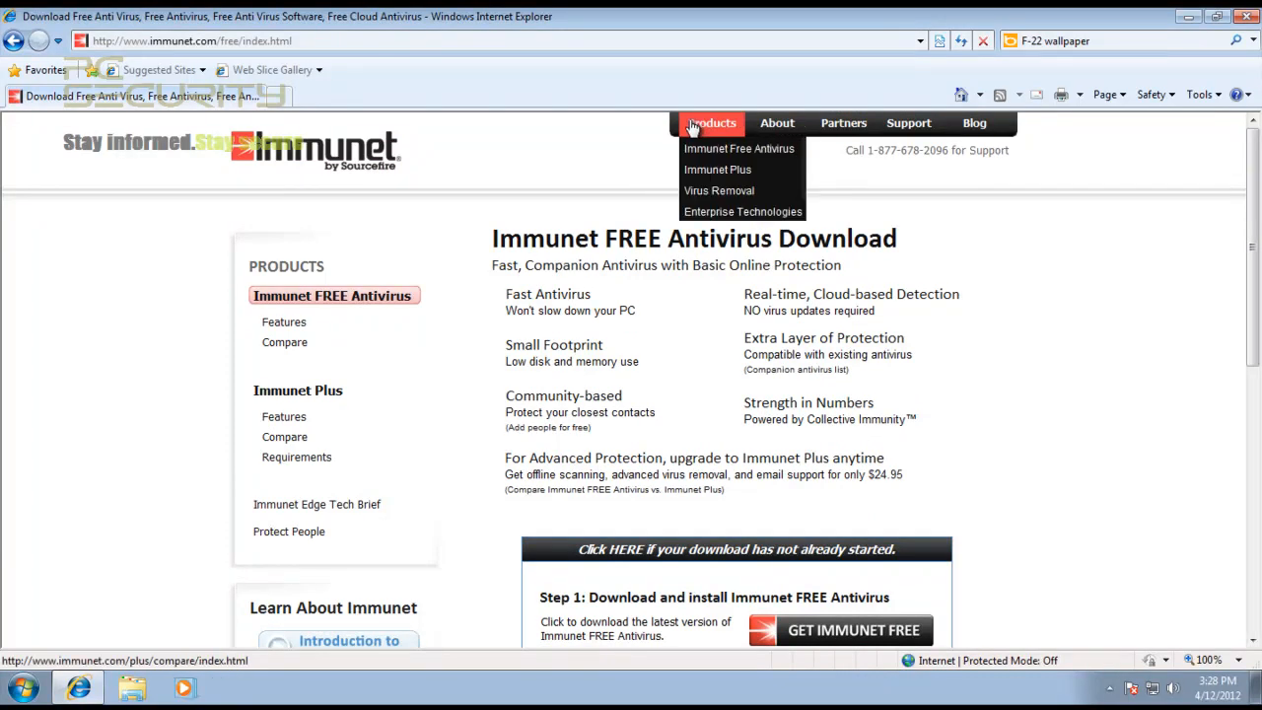
mouse_move(718, 169)
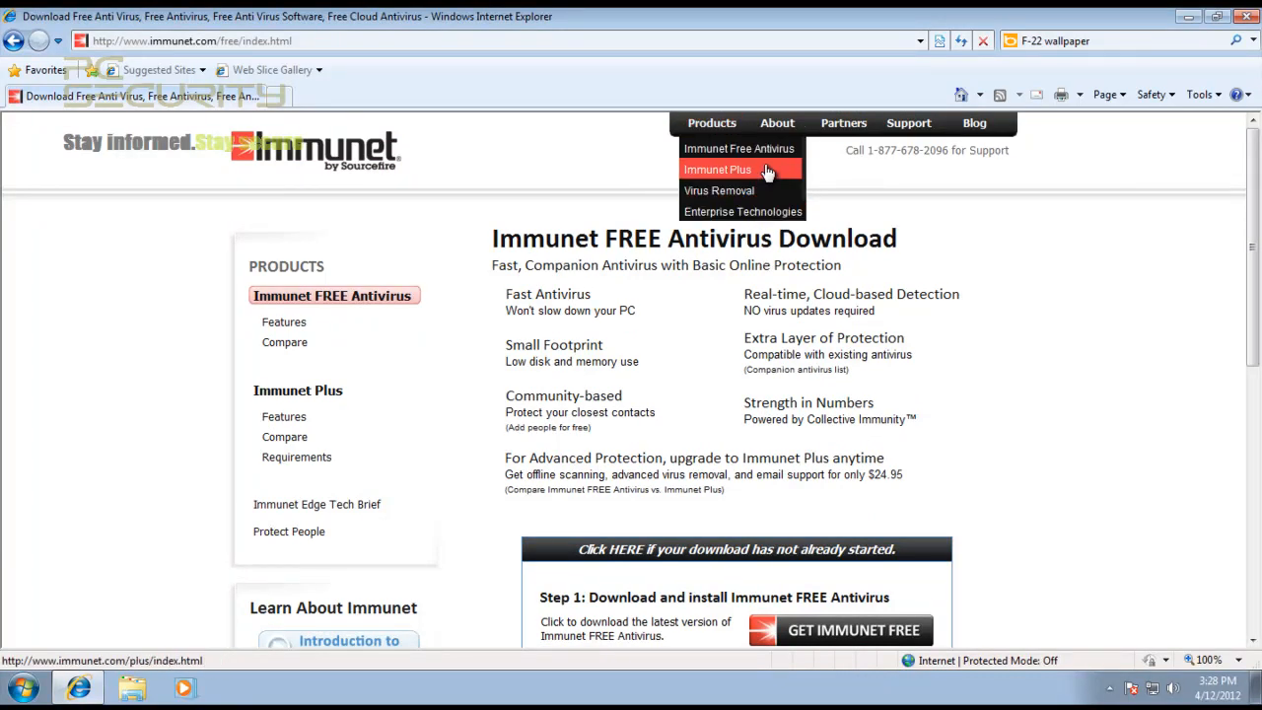
mouse_move(533, 261)
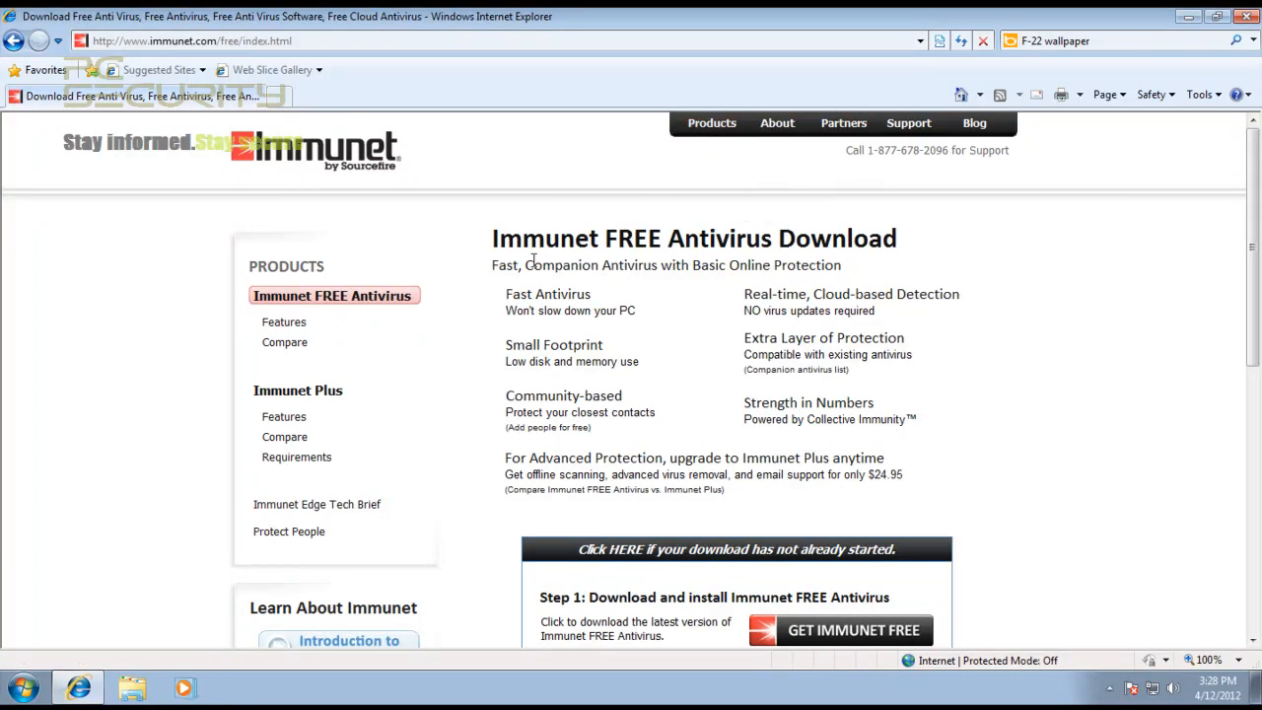
scroll(down, 3)
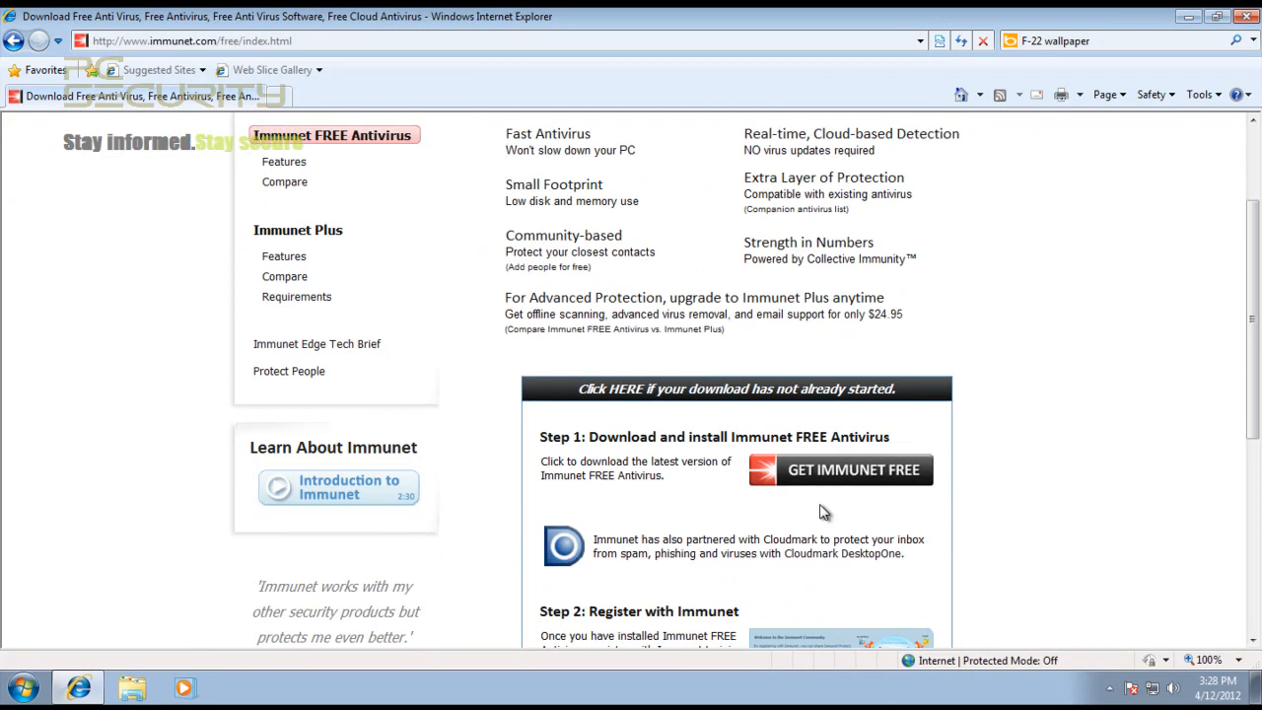
scroll(down, 3)
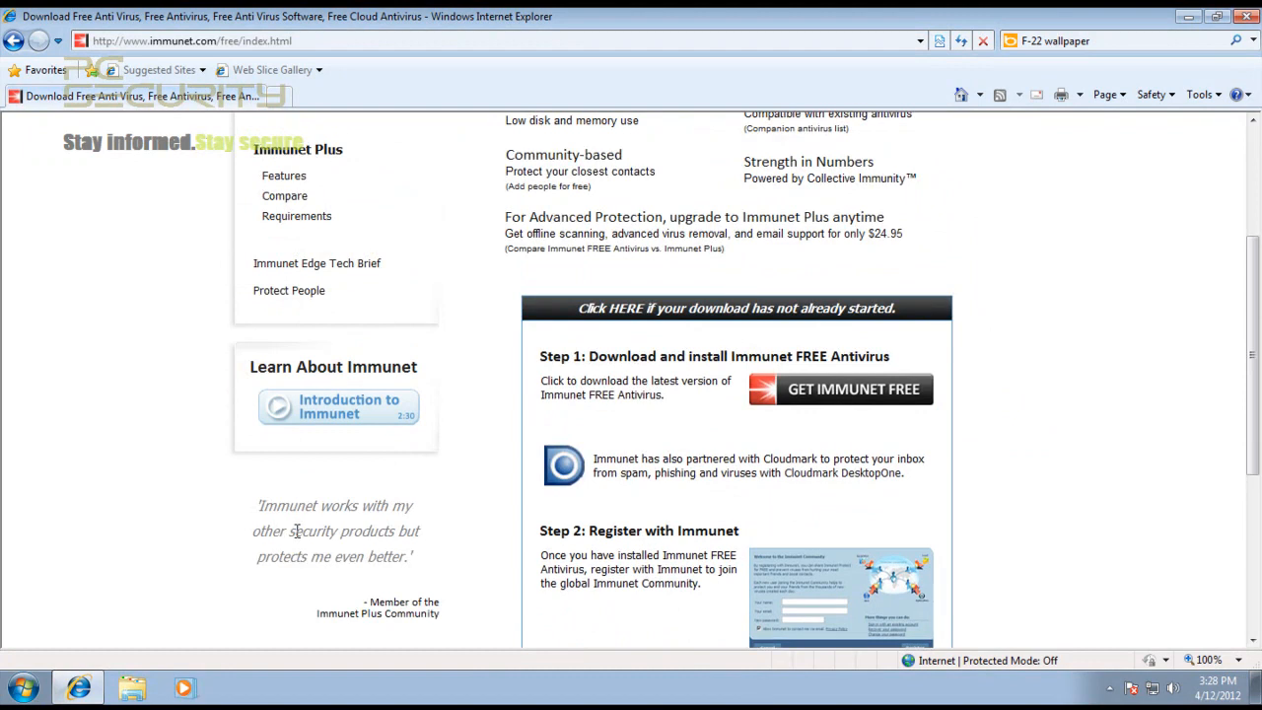
mouse_move(808, 426)
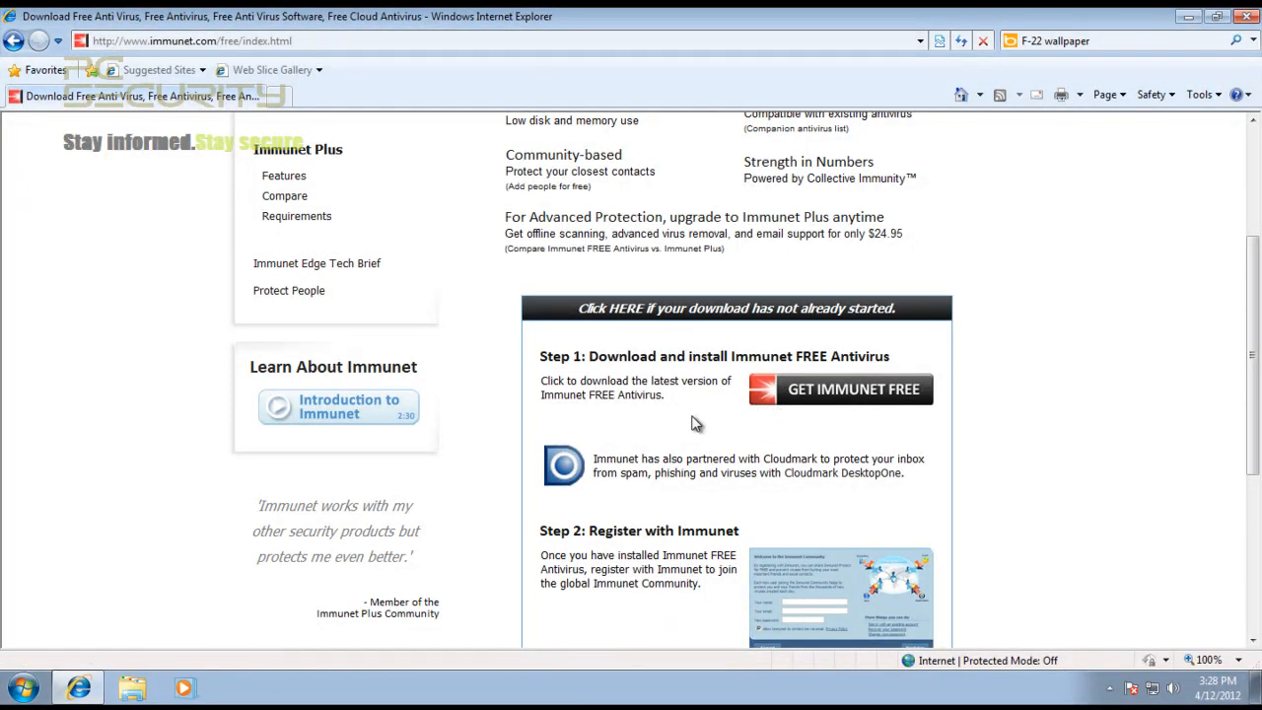
mouse_move(912, 424)
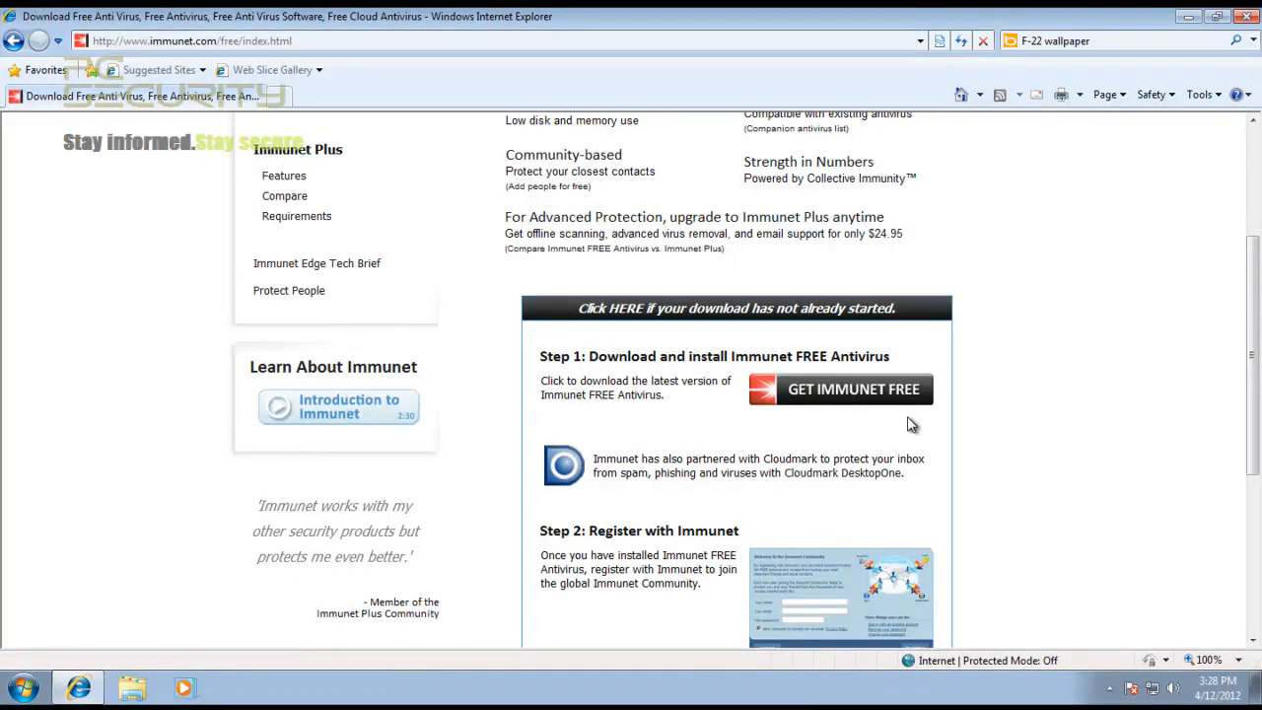
mouse_move(273, 525)
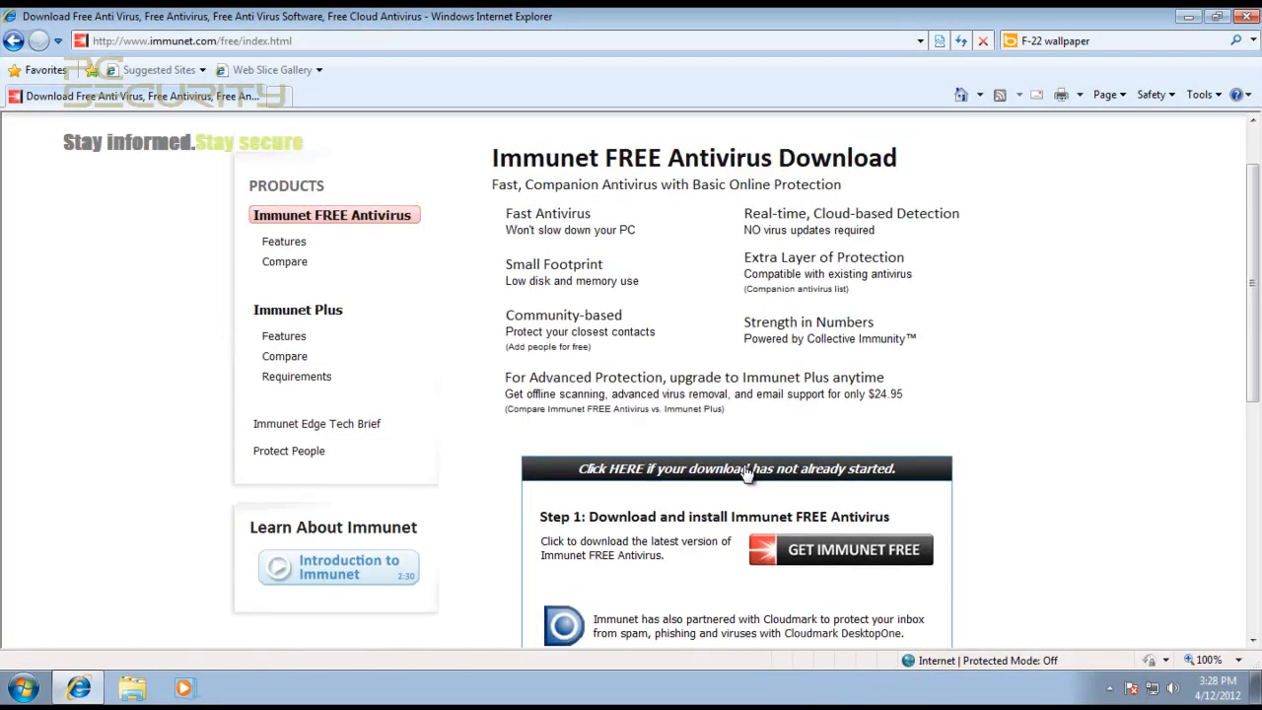
scroll(down, 3)
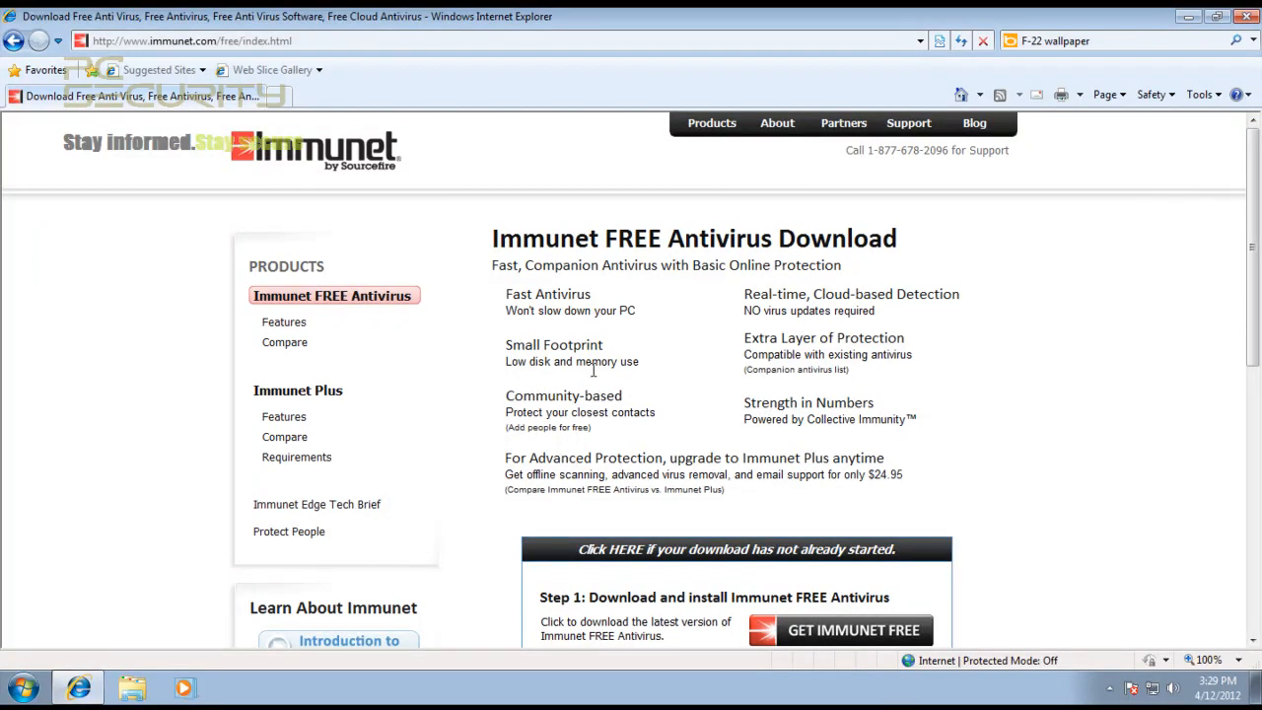
mouse_move(543, 370)
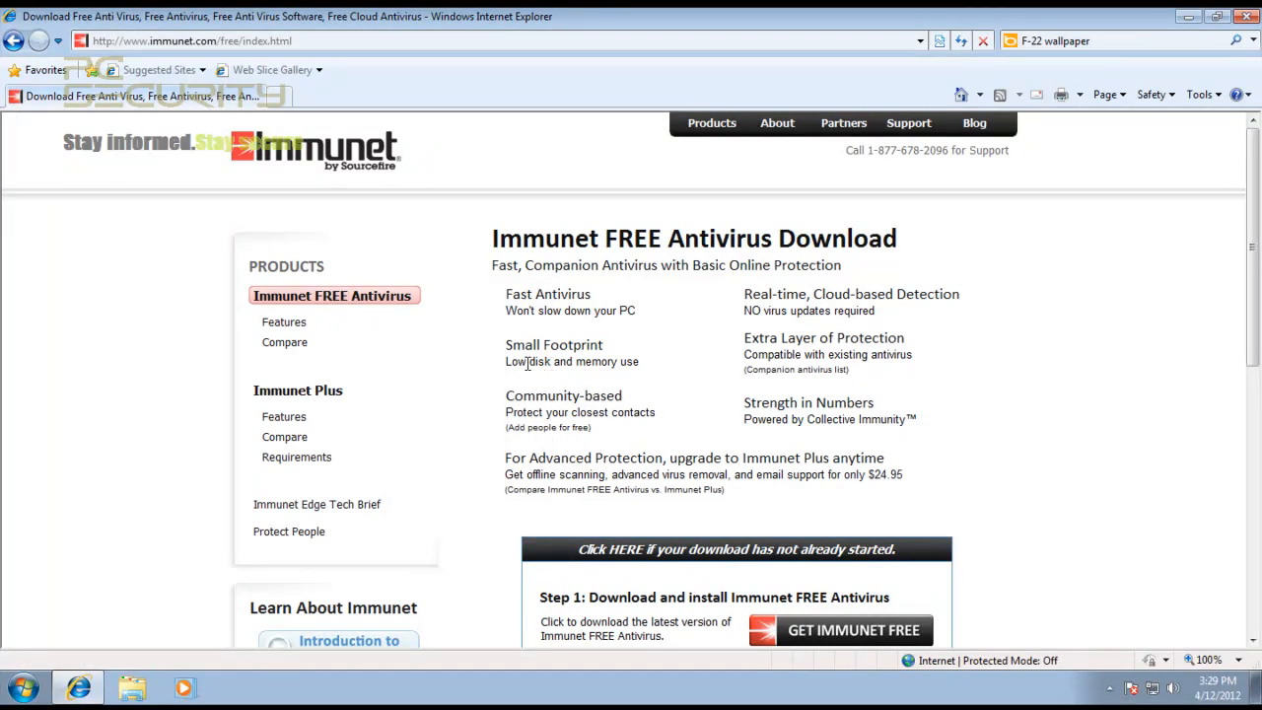
mouse_move(873, 294)
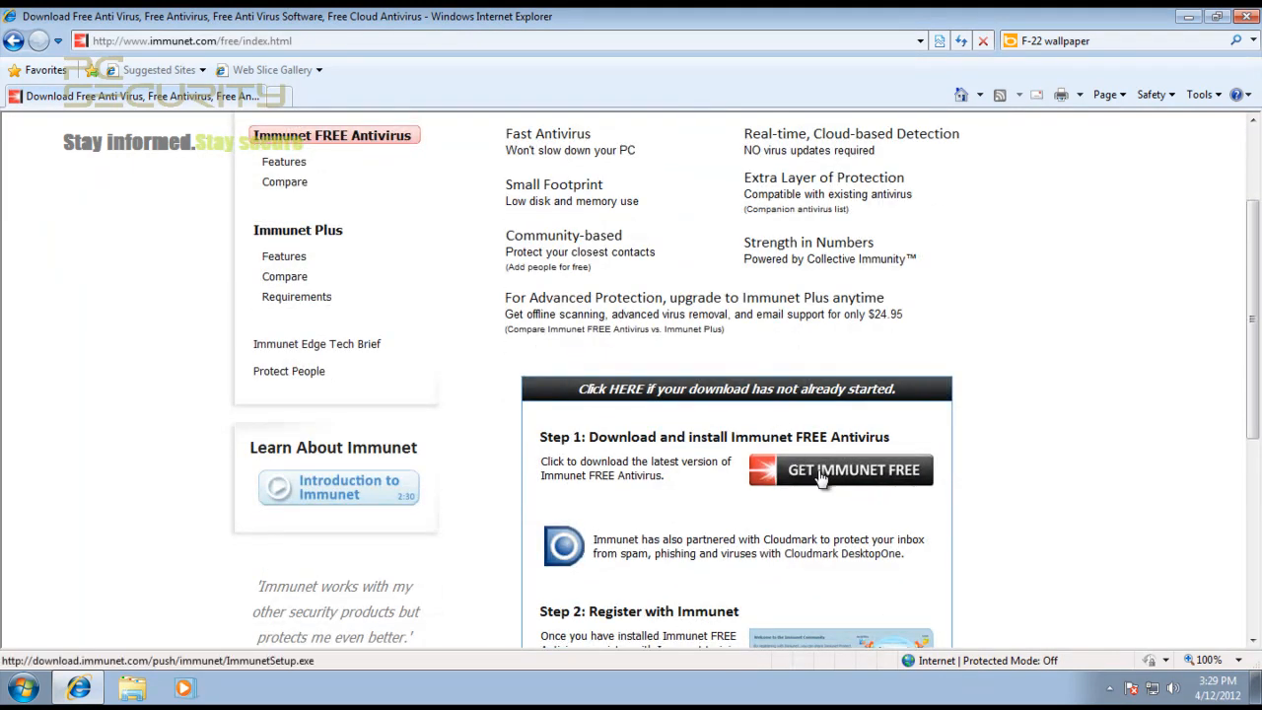
Step: Start the Immunet FREE download, approve User Account Control, and keep English as installer language
click(840, 469)
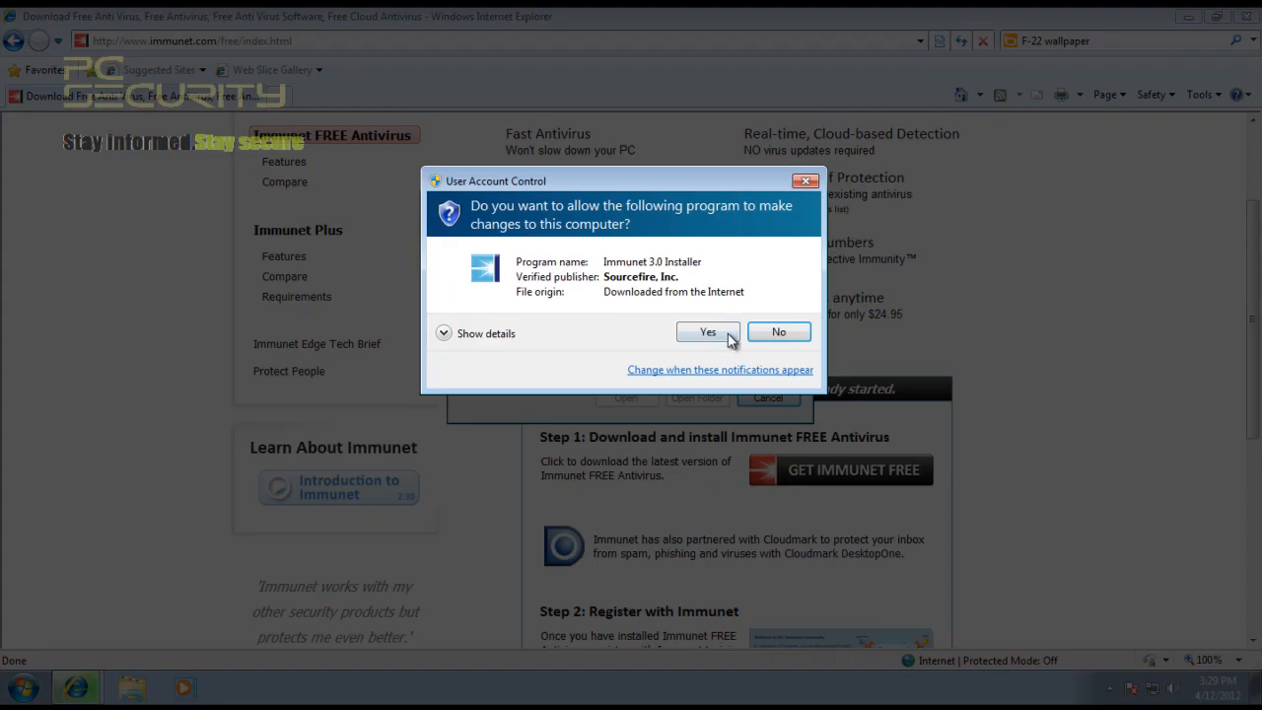
click(707, 331)
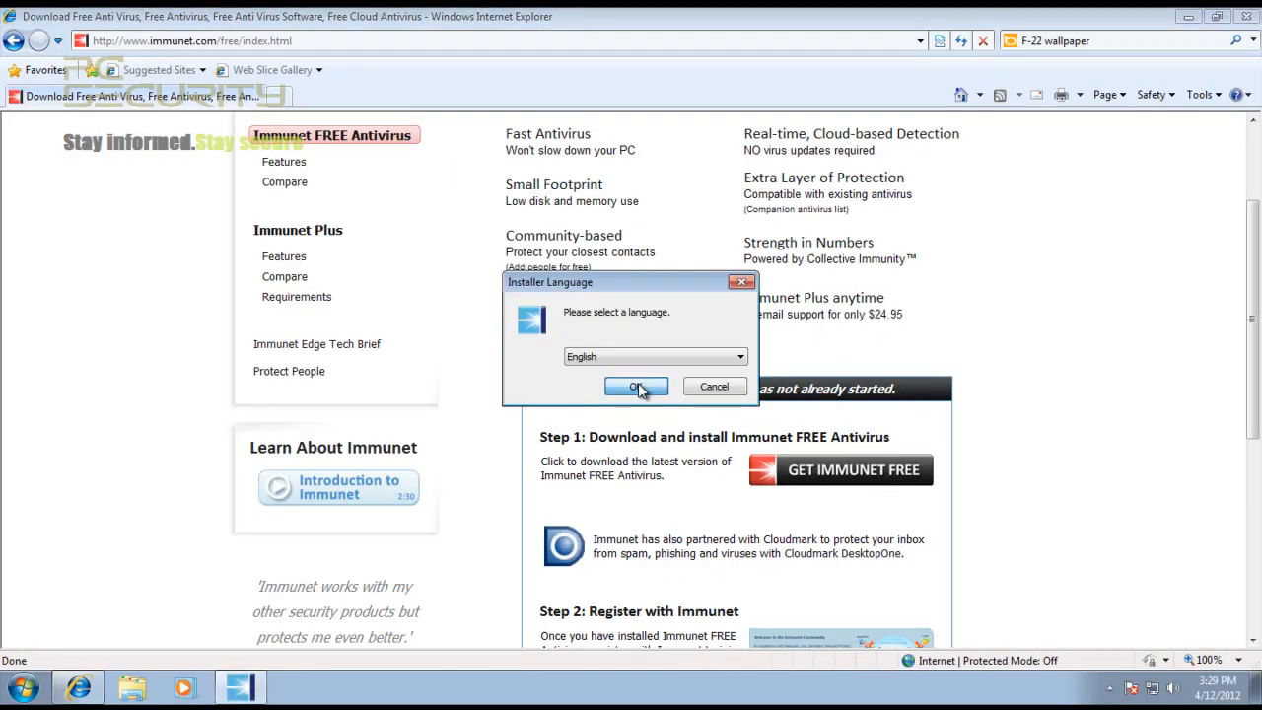
click(636, 386)
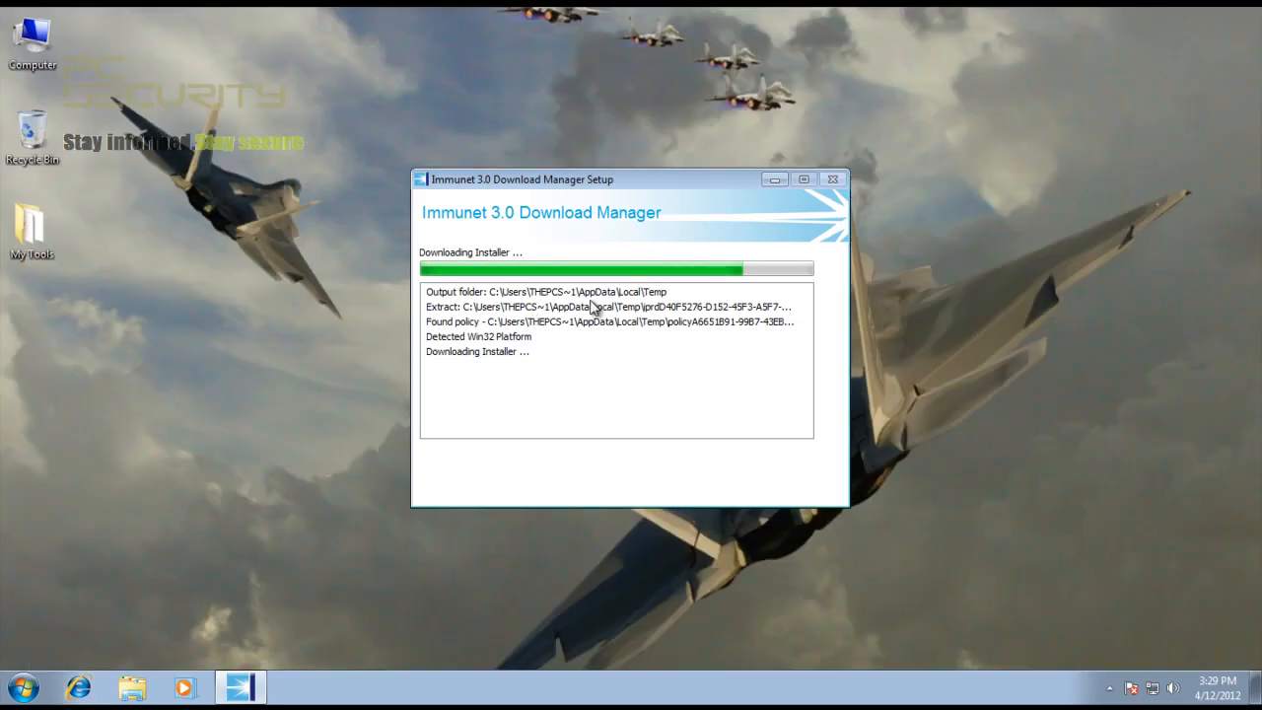
mouse_move(752, 301)
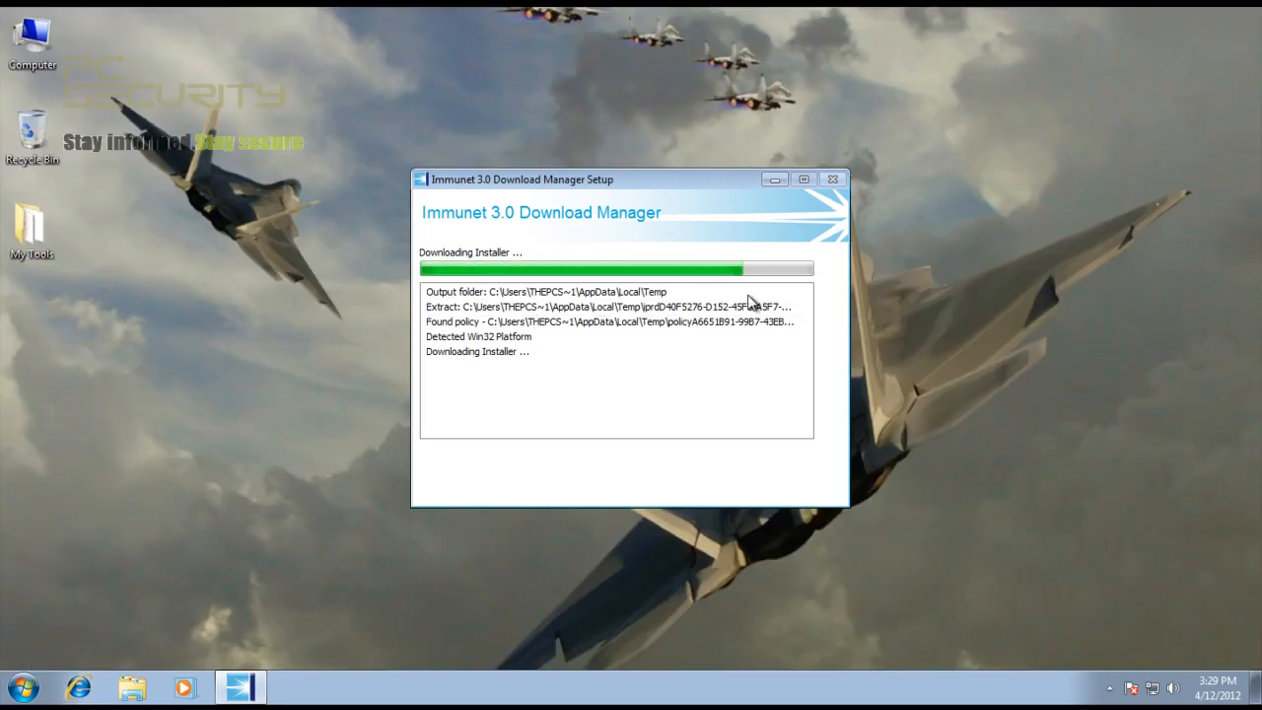
mouse_move(717, 331)
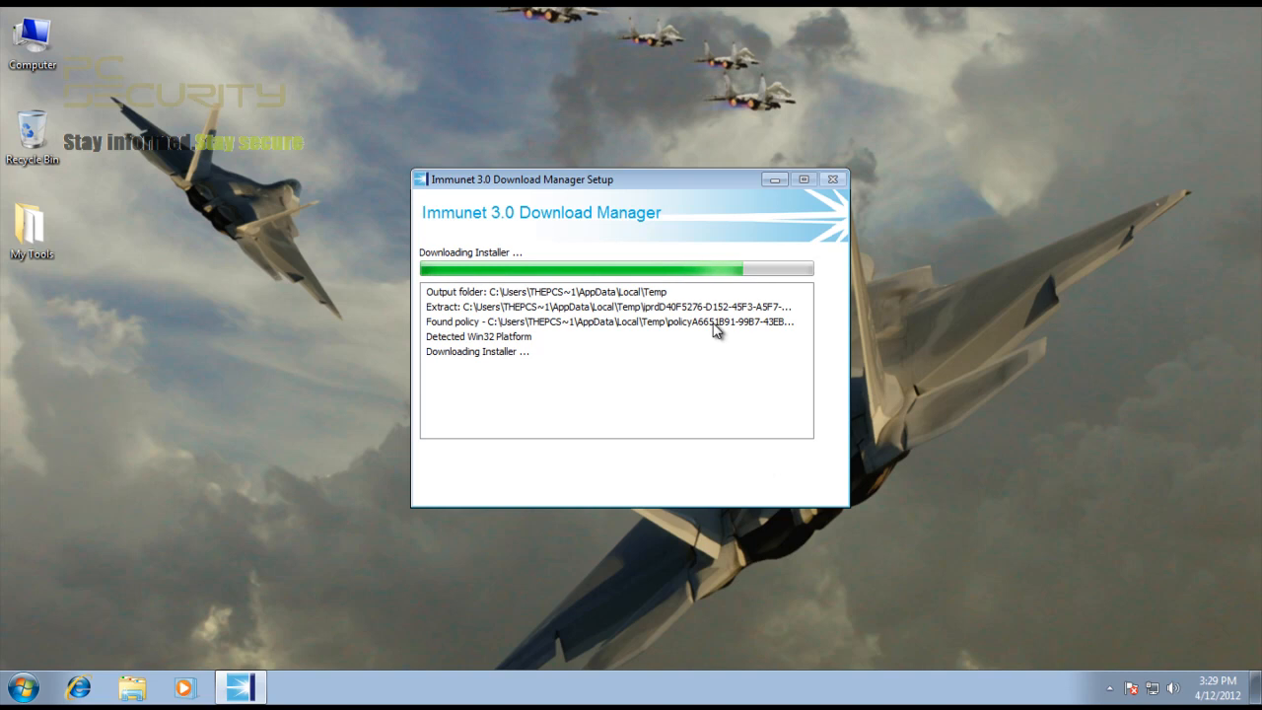
mouse_move(803, 229)
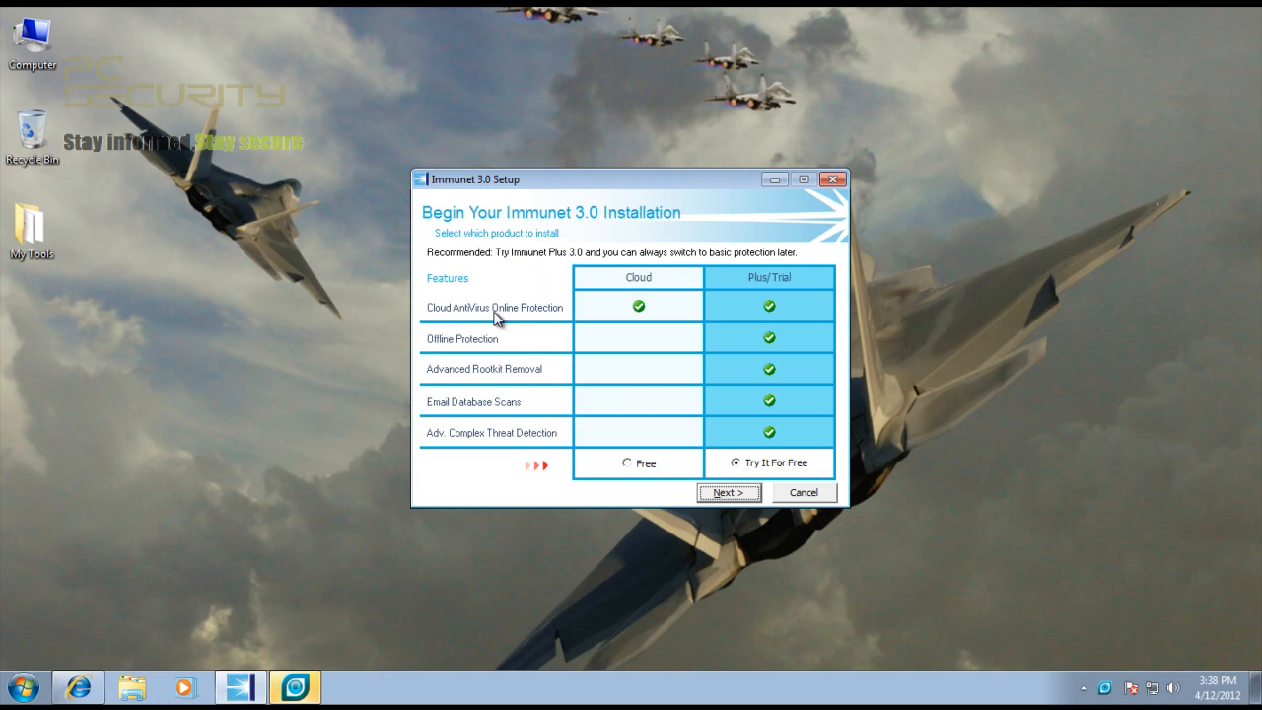
mouse_move(623, 391)
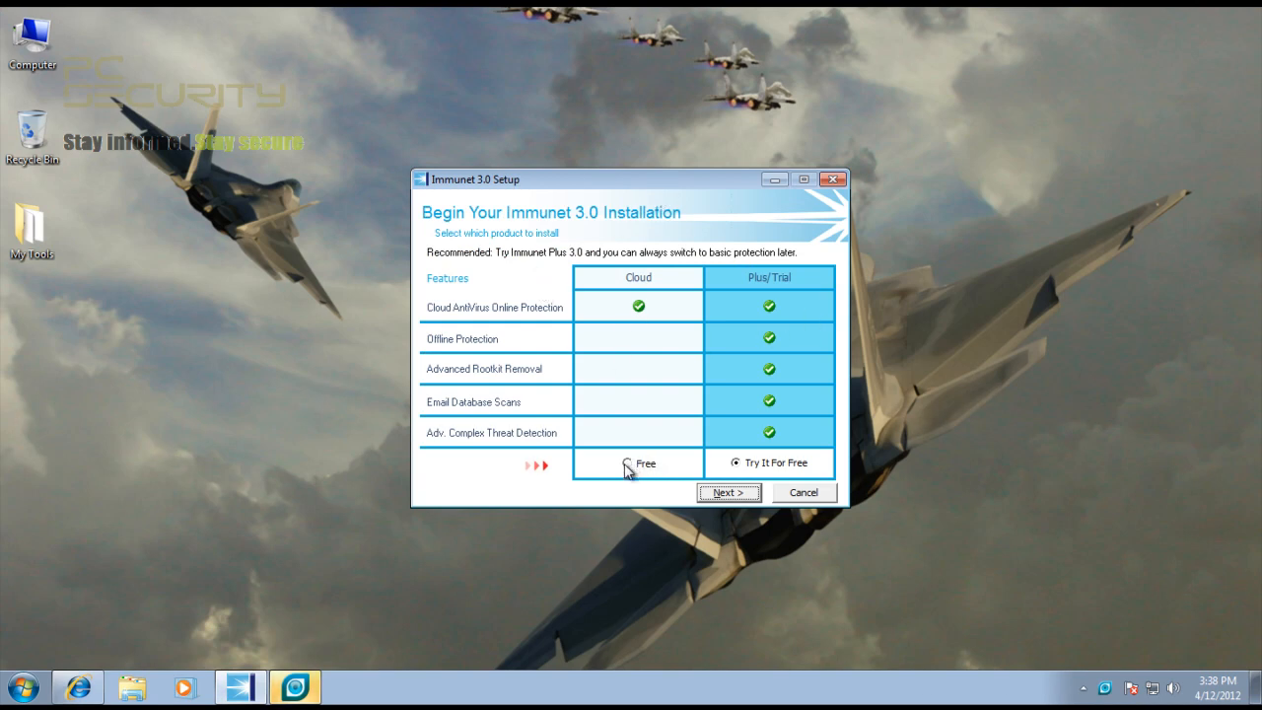
Step: Select the Free radio button under Cloud on the installation page
click(625, 463)
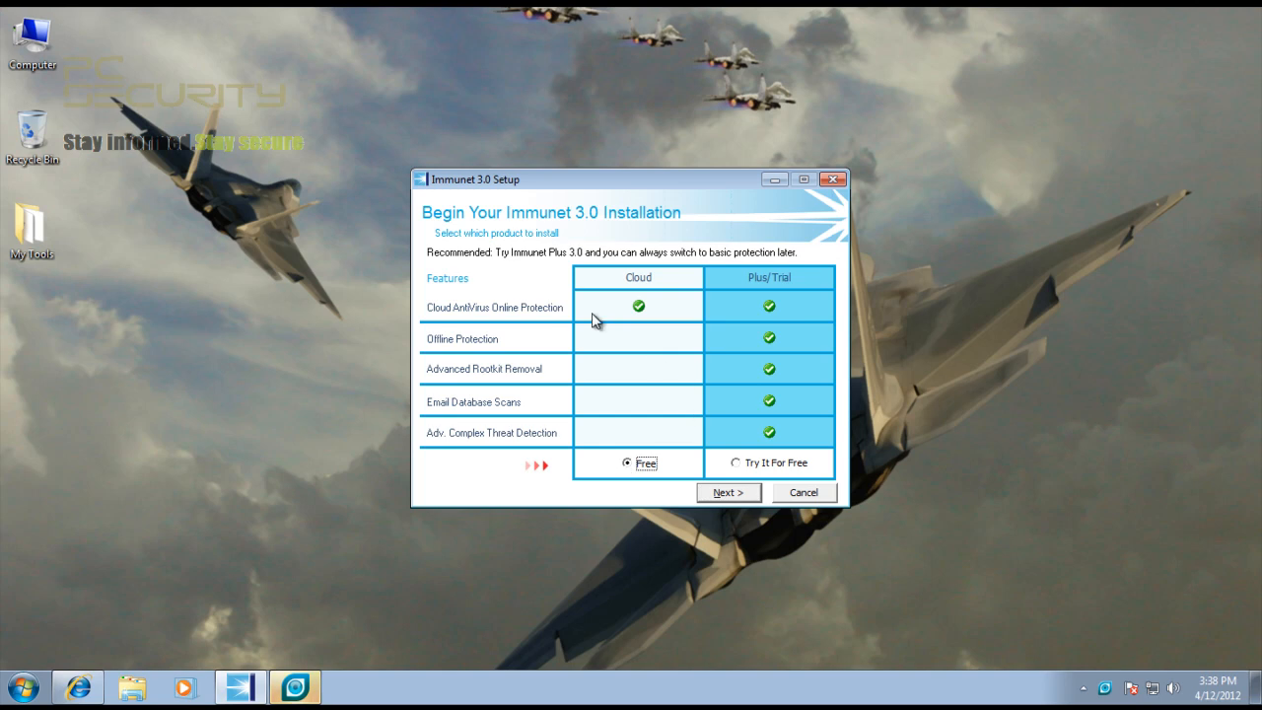
mouse_move(752, 327)
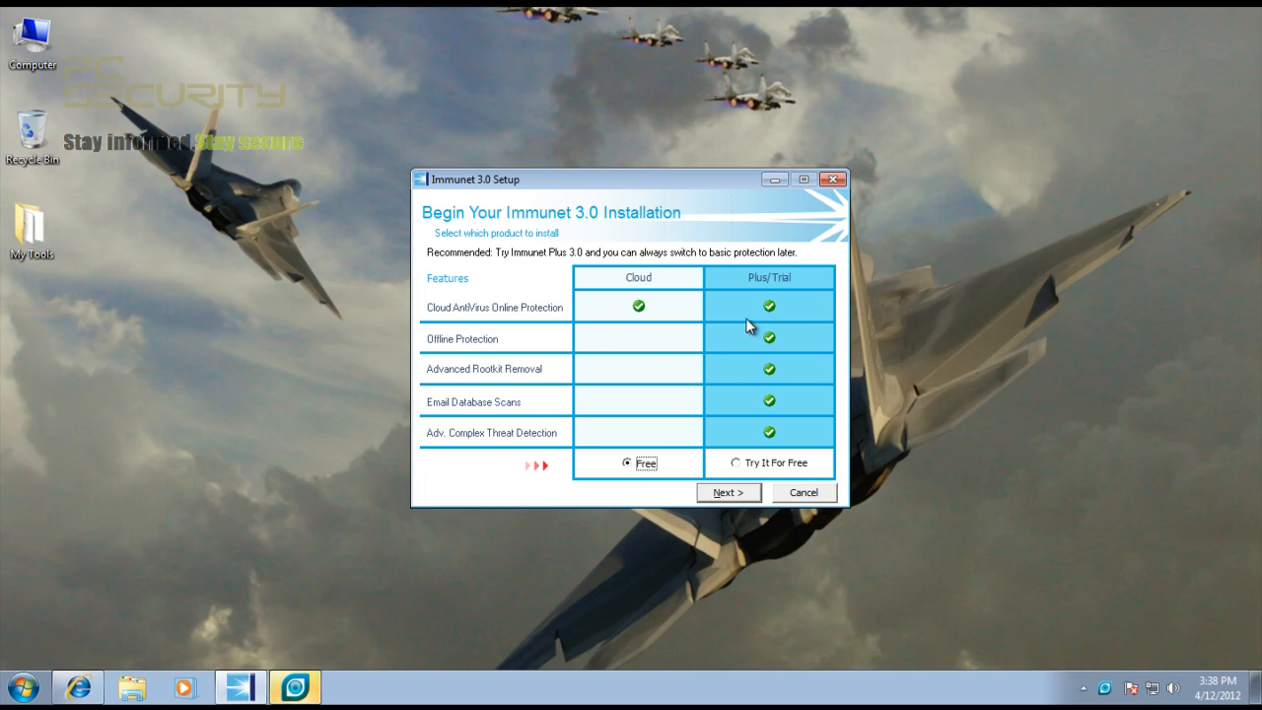
mouse_move(521, 343)
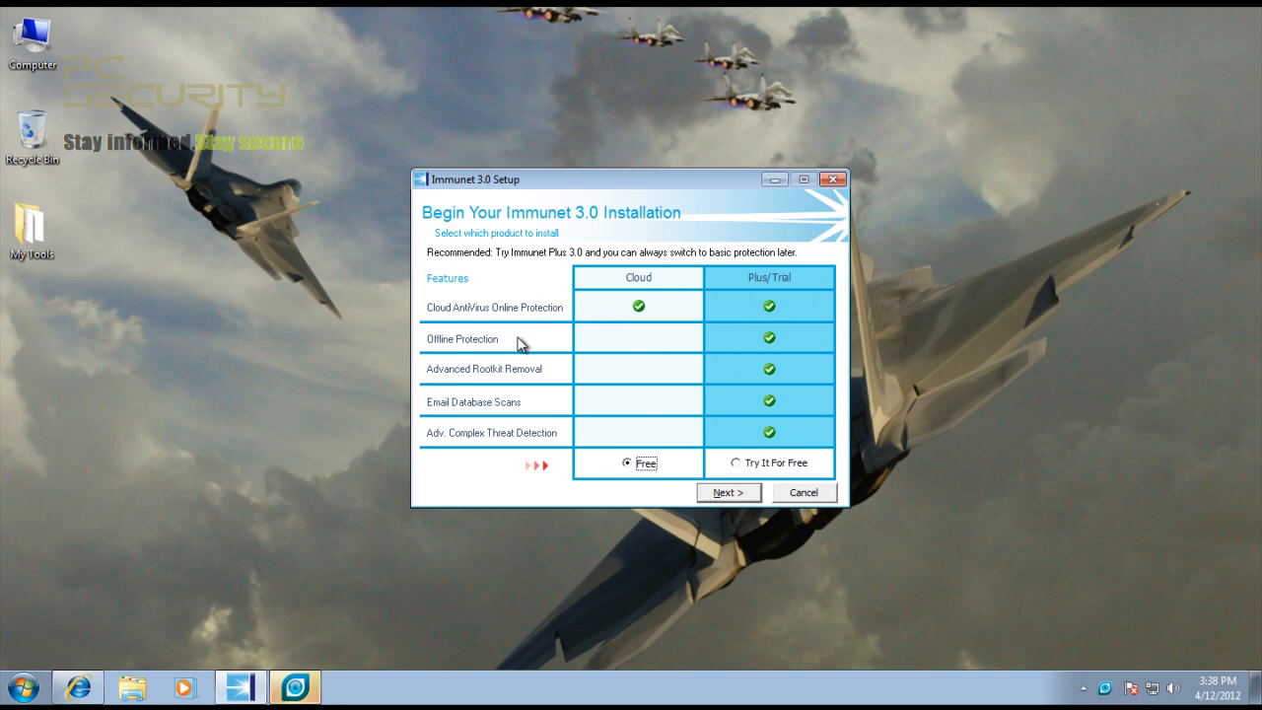
mouse_move(458, 375)
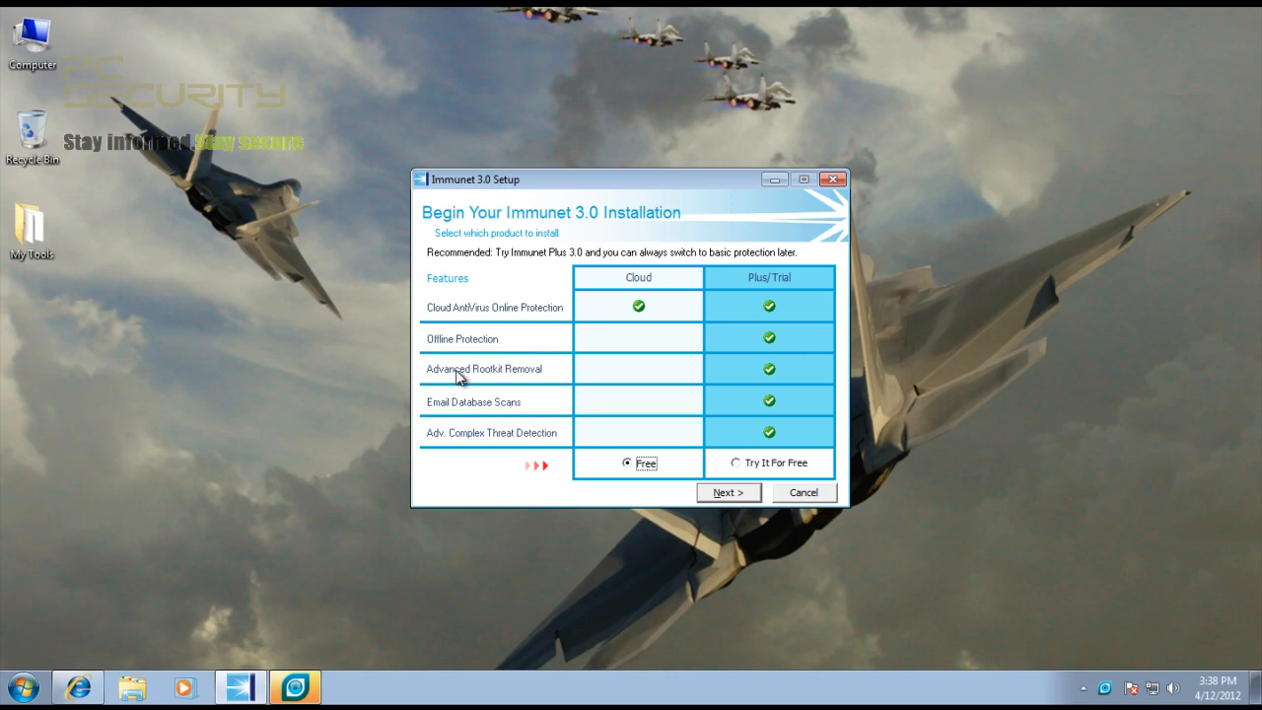
mouse_move(474, 363)
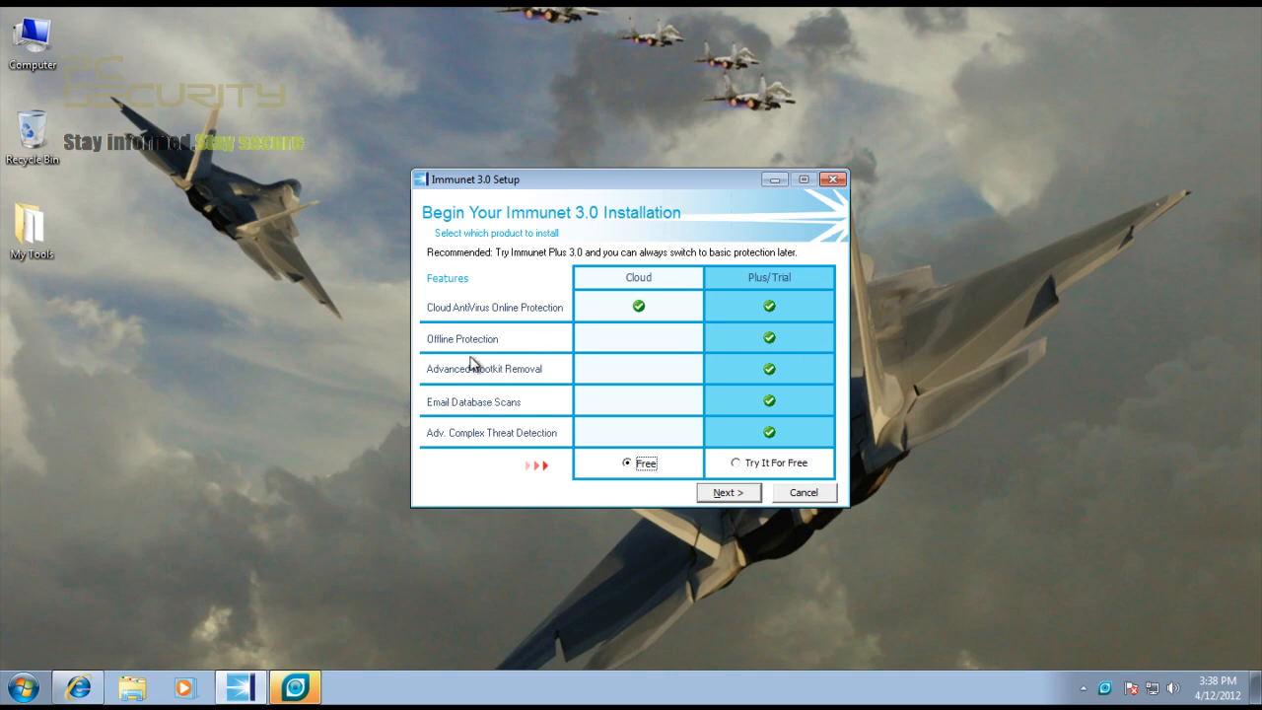
mouse_move(506, 399)
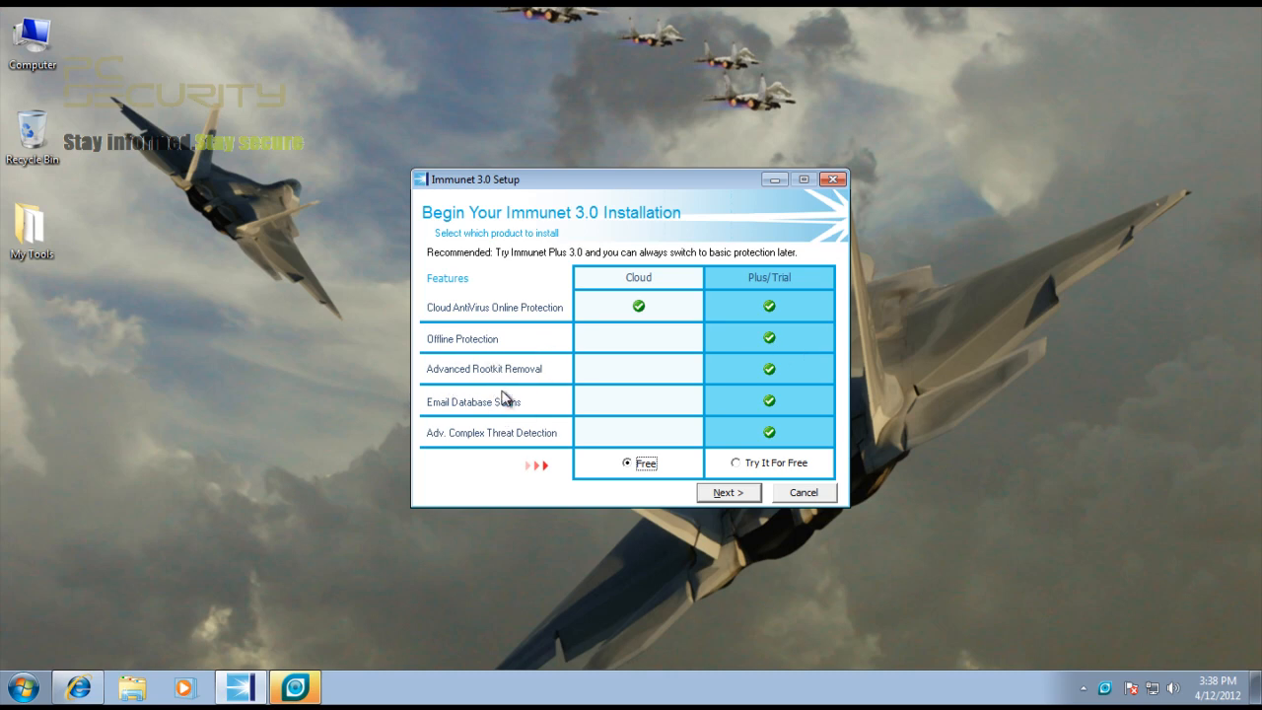
mouse_move(483, 441)
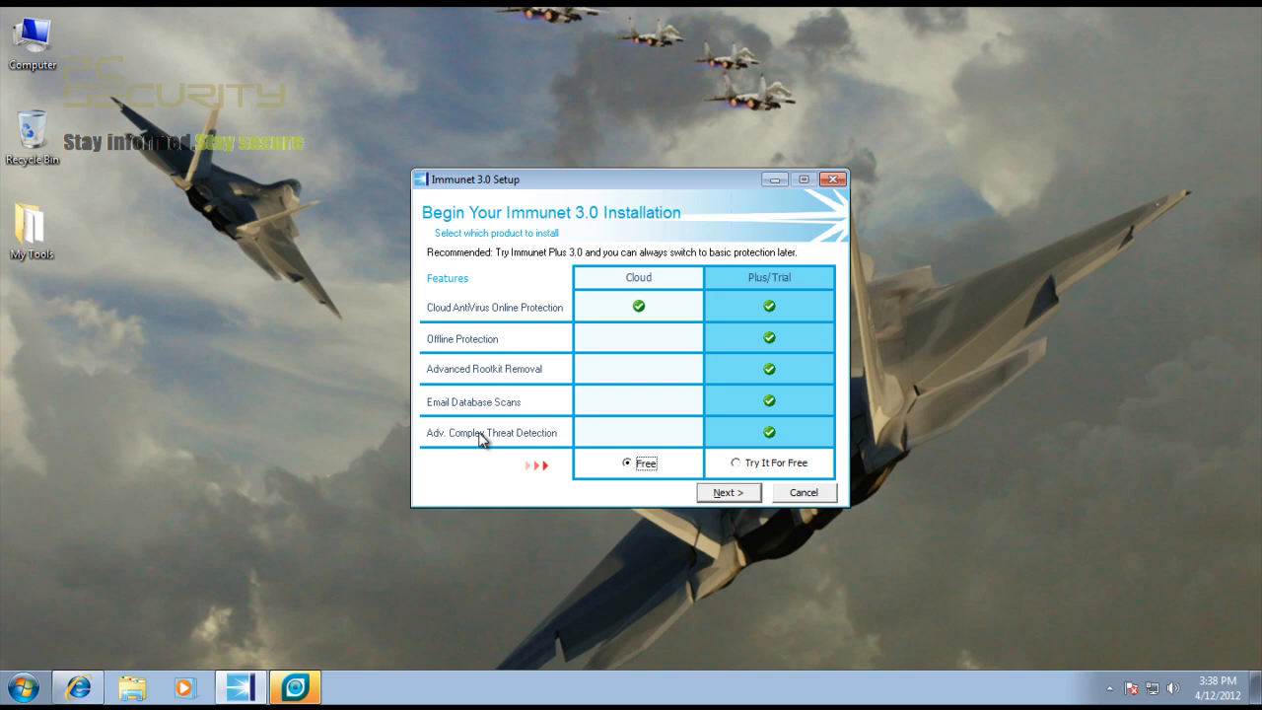
mouse_move(772, 453)
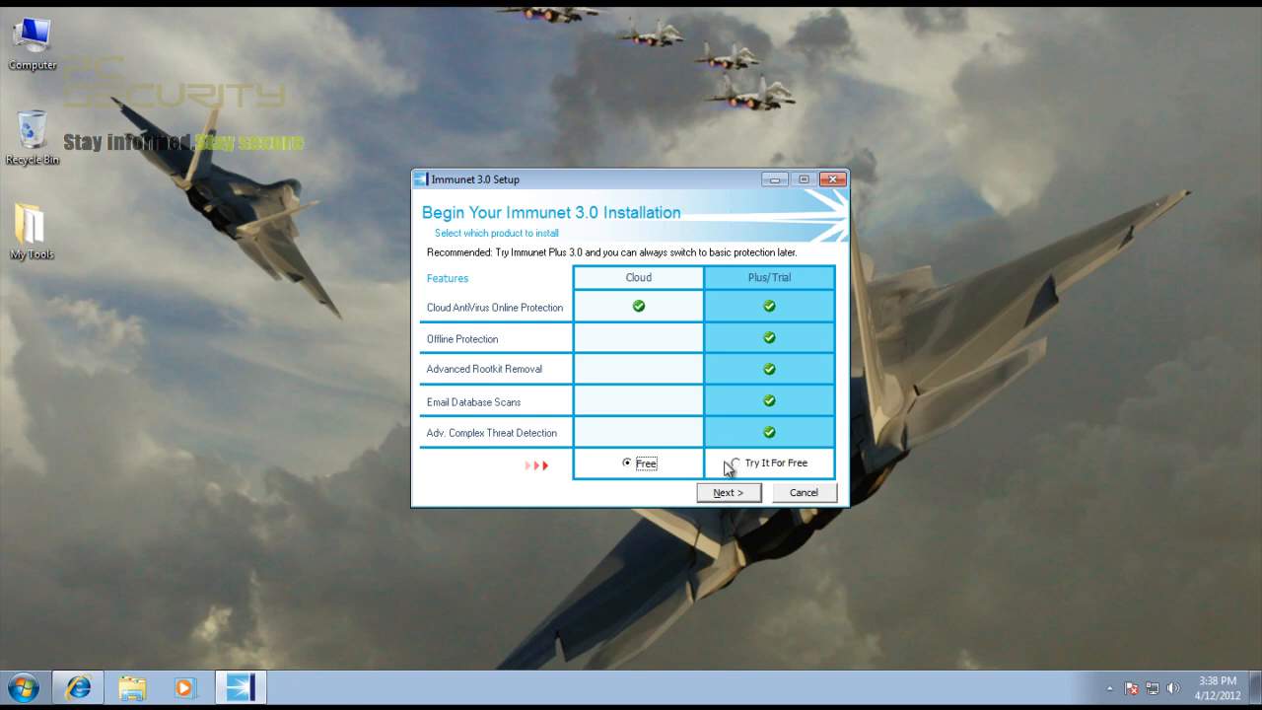
Step: Move past the edition choice and install into C:\Program Files\Immunet
click(728, 492)
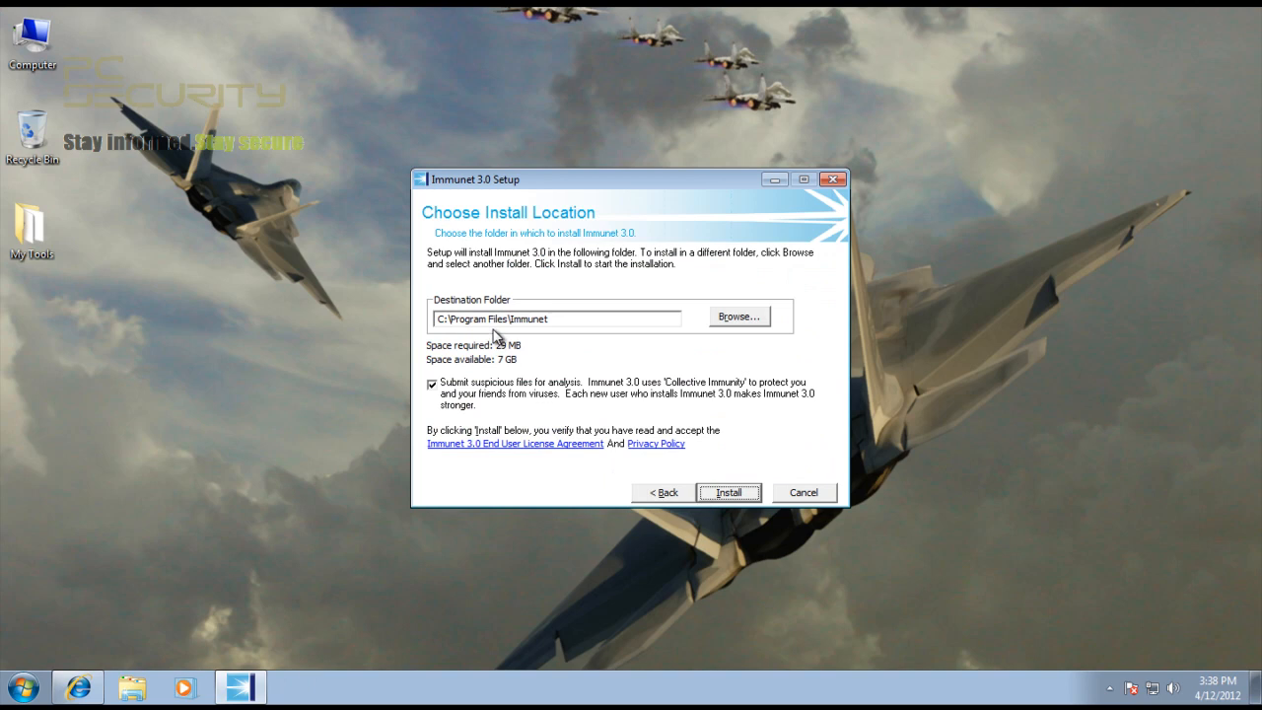
mouse_move(537, 369)
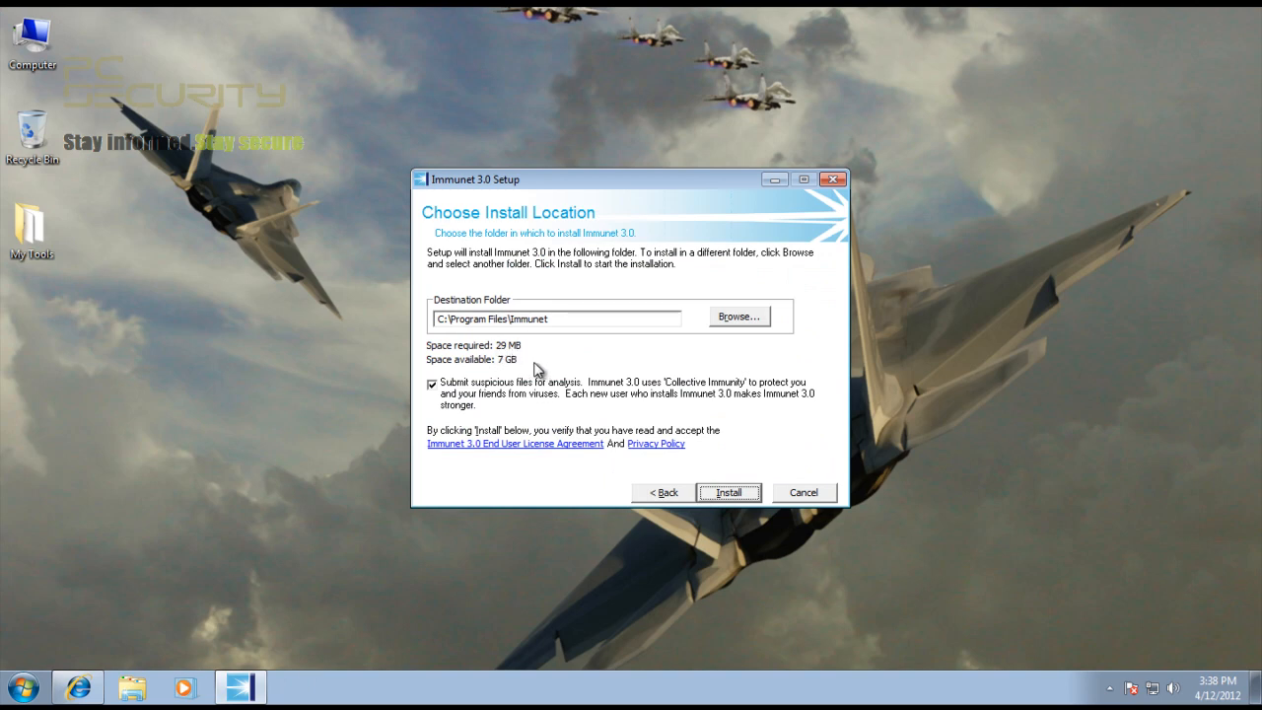
mouse_move(618, 418)
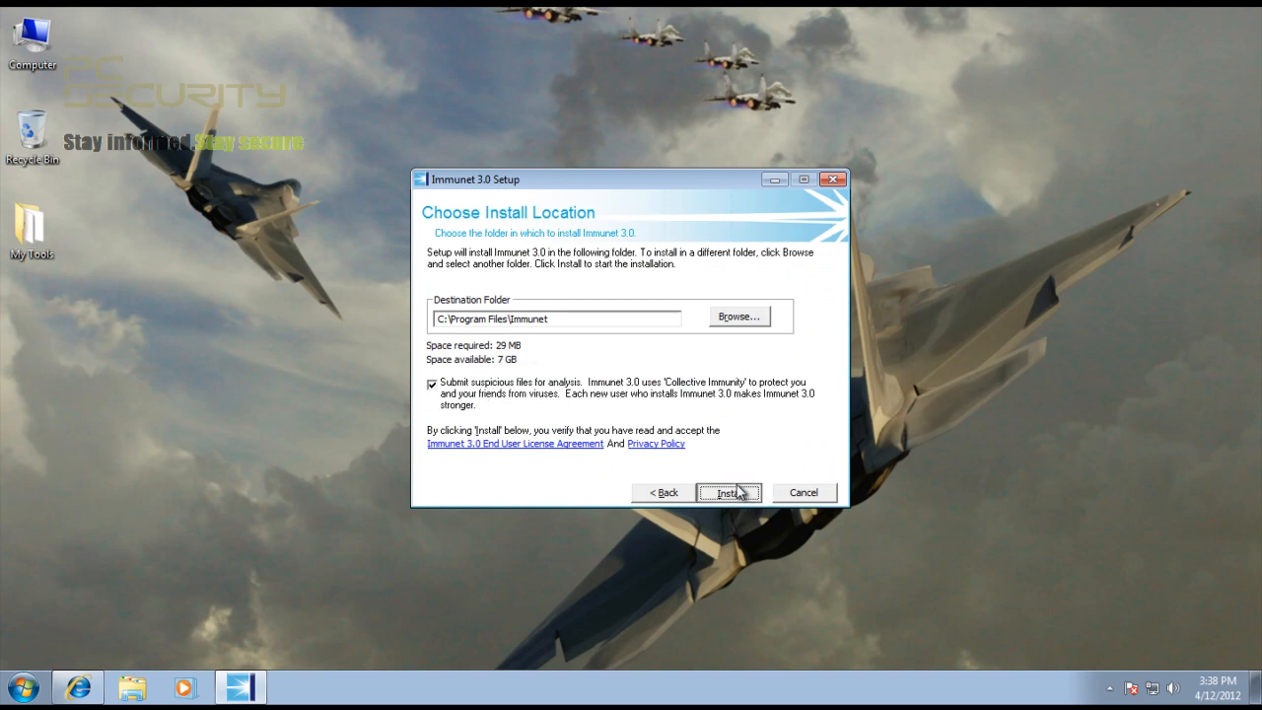
click(727, 492)
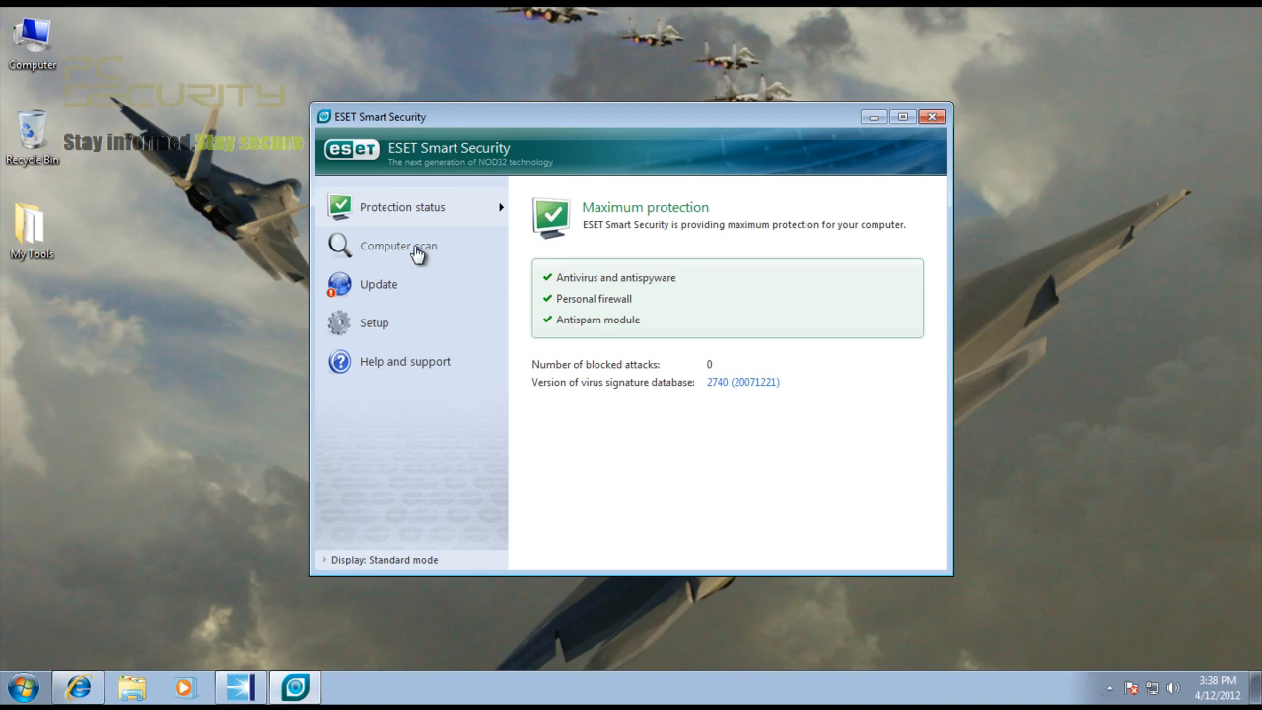
Step: Review ESET's Update, Setup and Protection status pages, noting the failed signature update
click(378, 284)
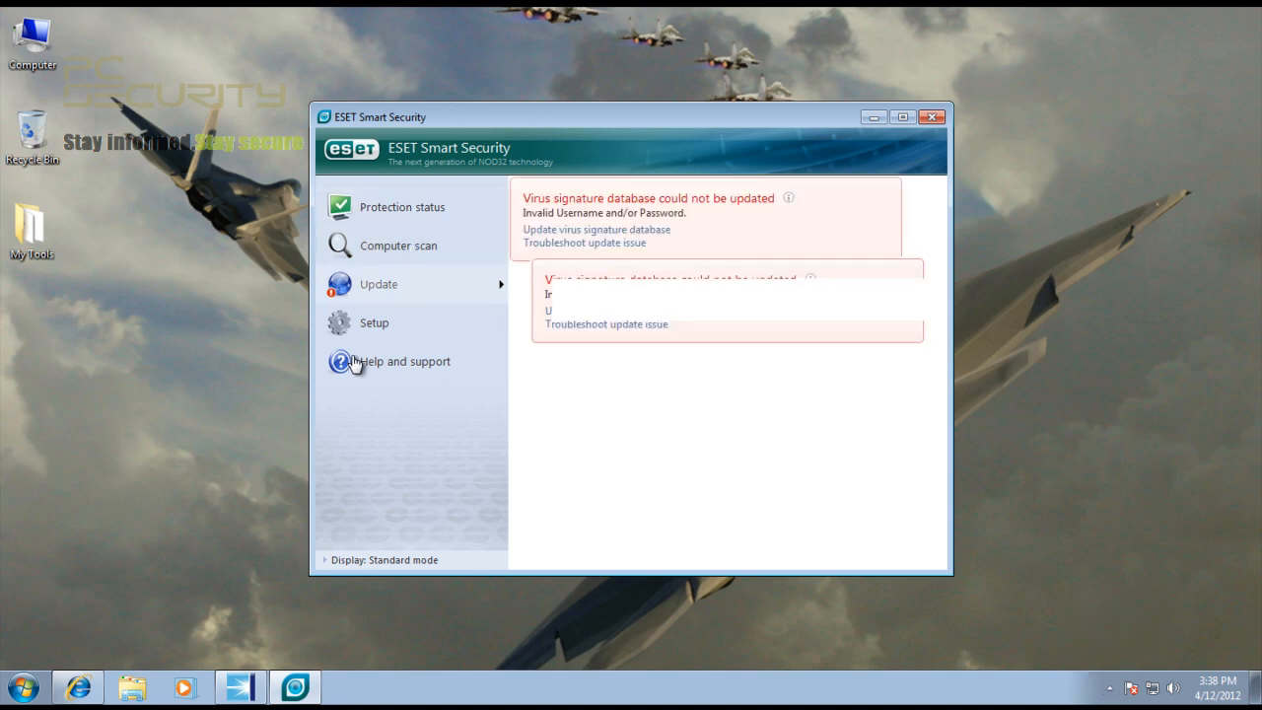
click(402, 207)
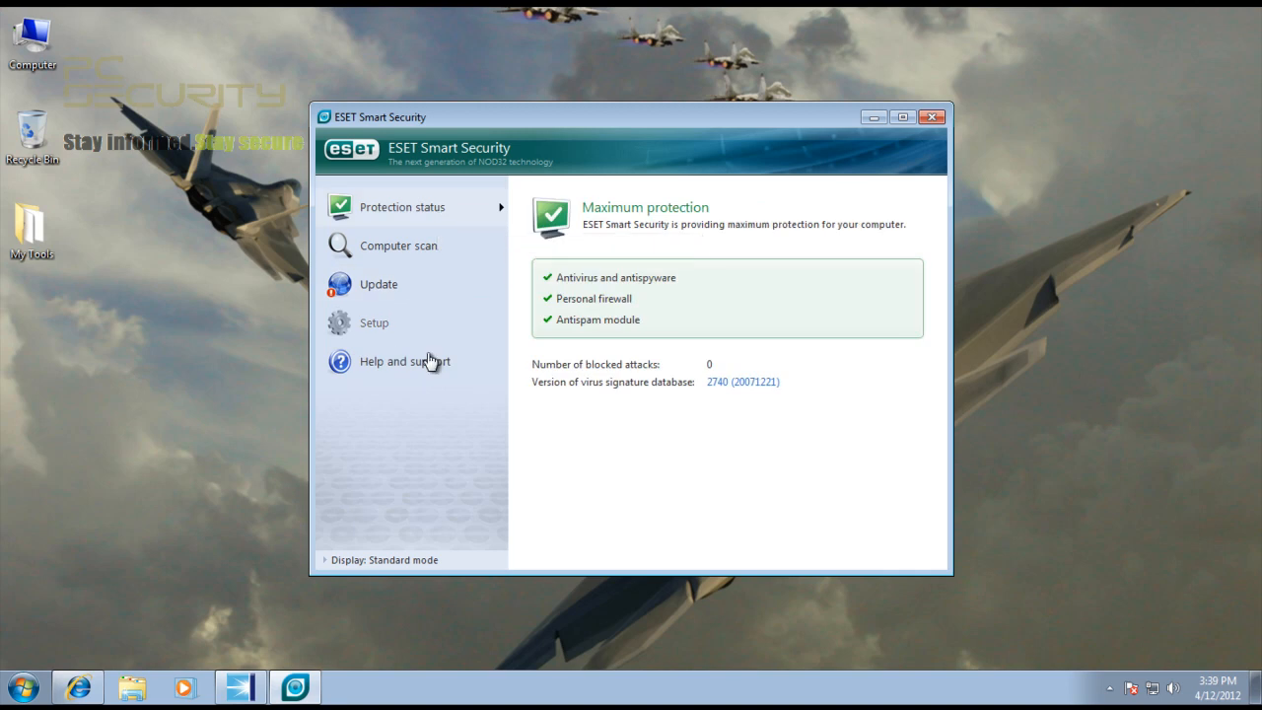
click(374, 322)
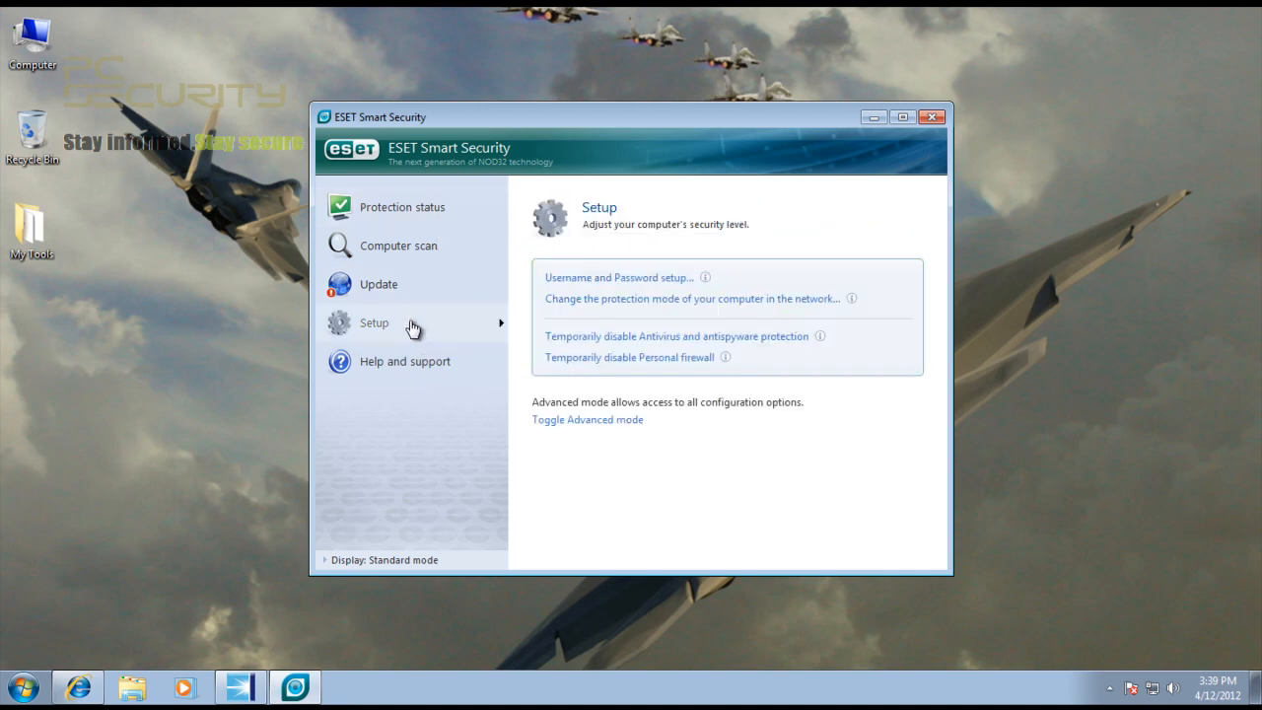
click(401, 206)
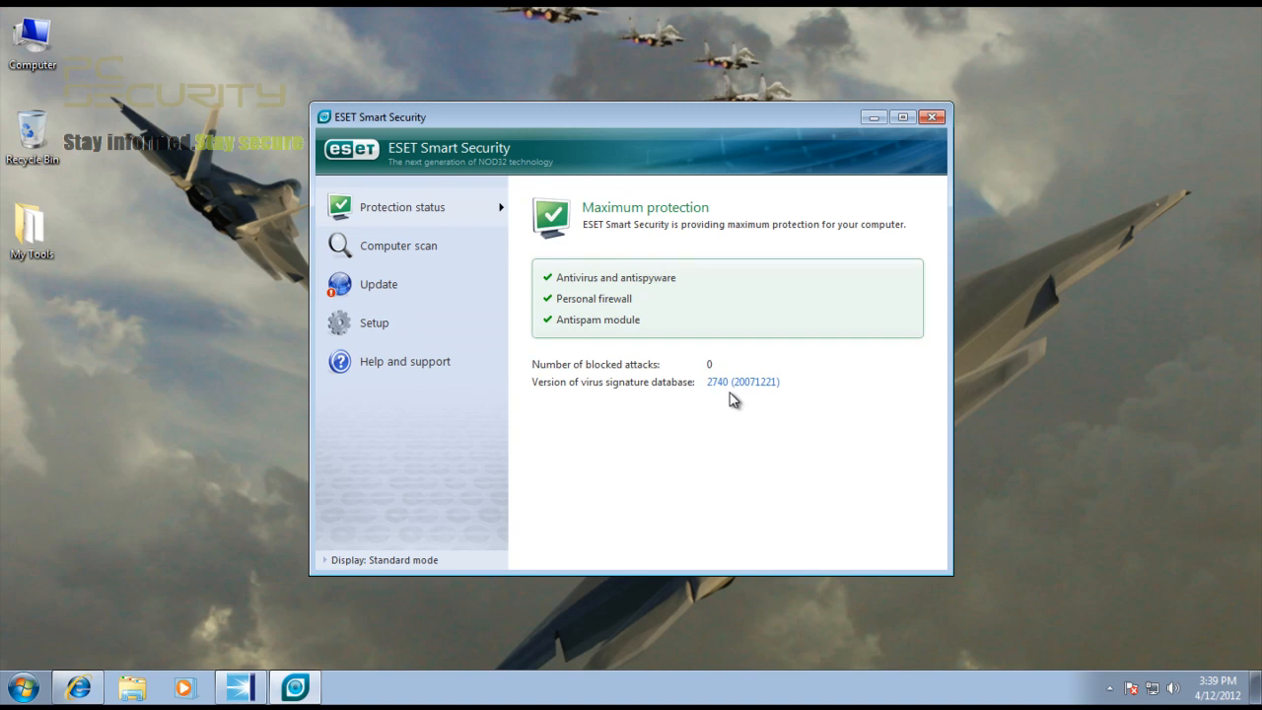
mouse_move(754, 389)
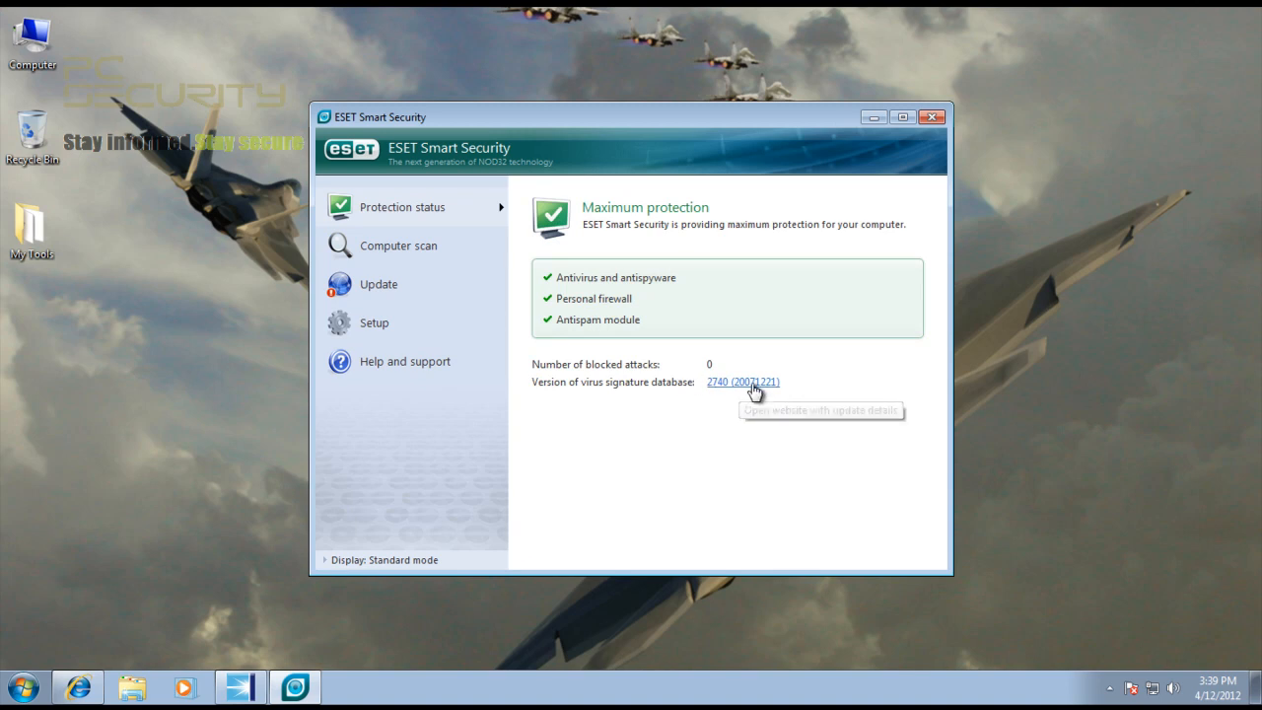
mouse_move(774, 387)
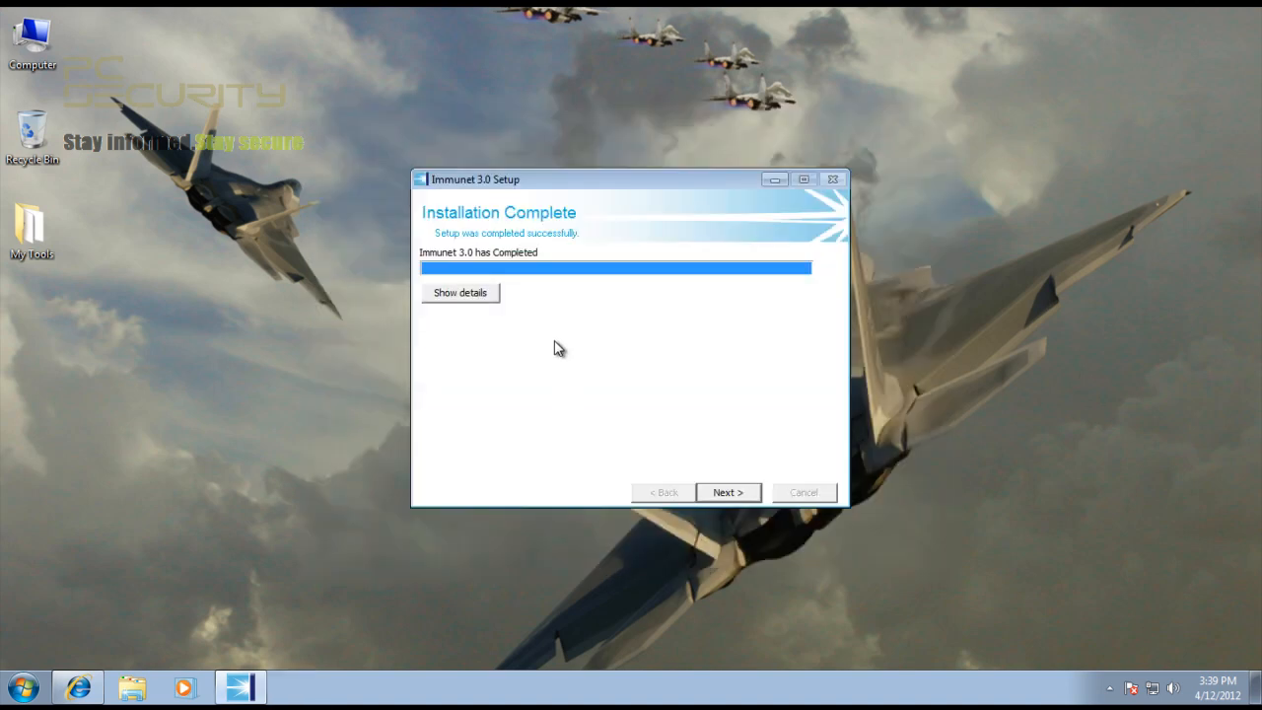
Step: Finish setup with a desktop shortcut and no FlashScan, then launch Immunet 3.0 from it
click(728, 492)
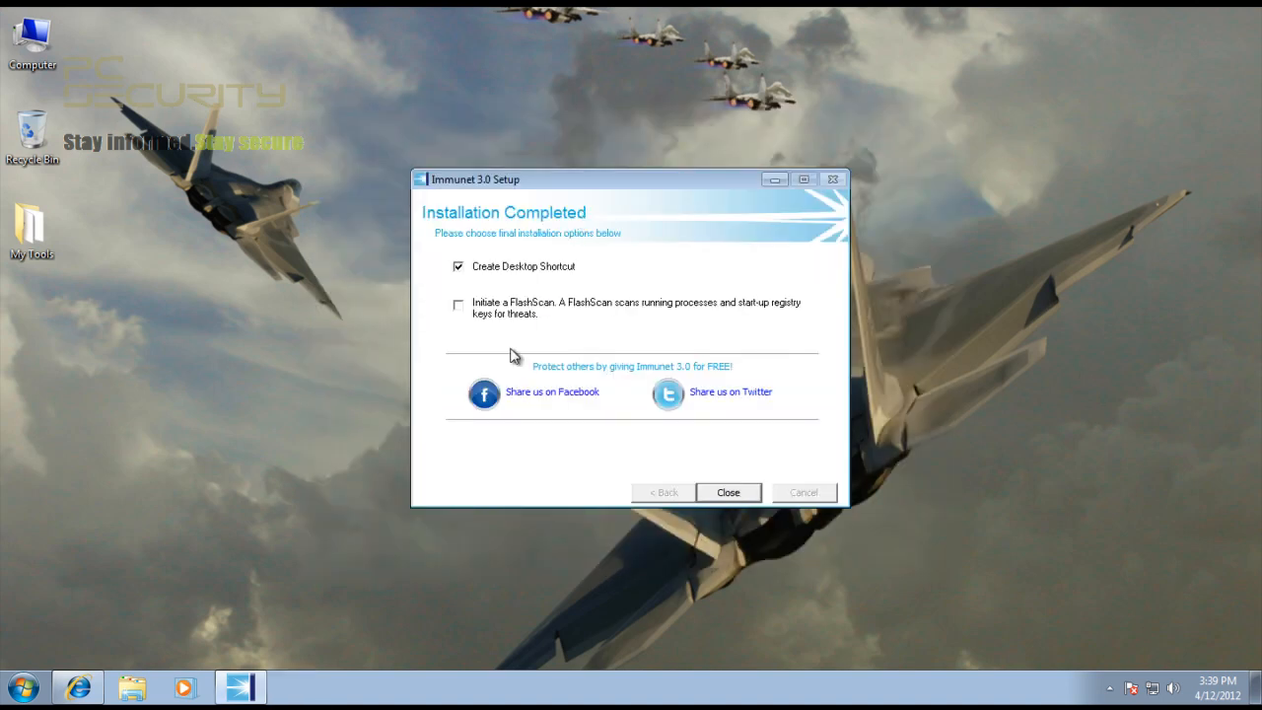
click(727, 492)
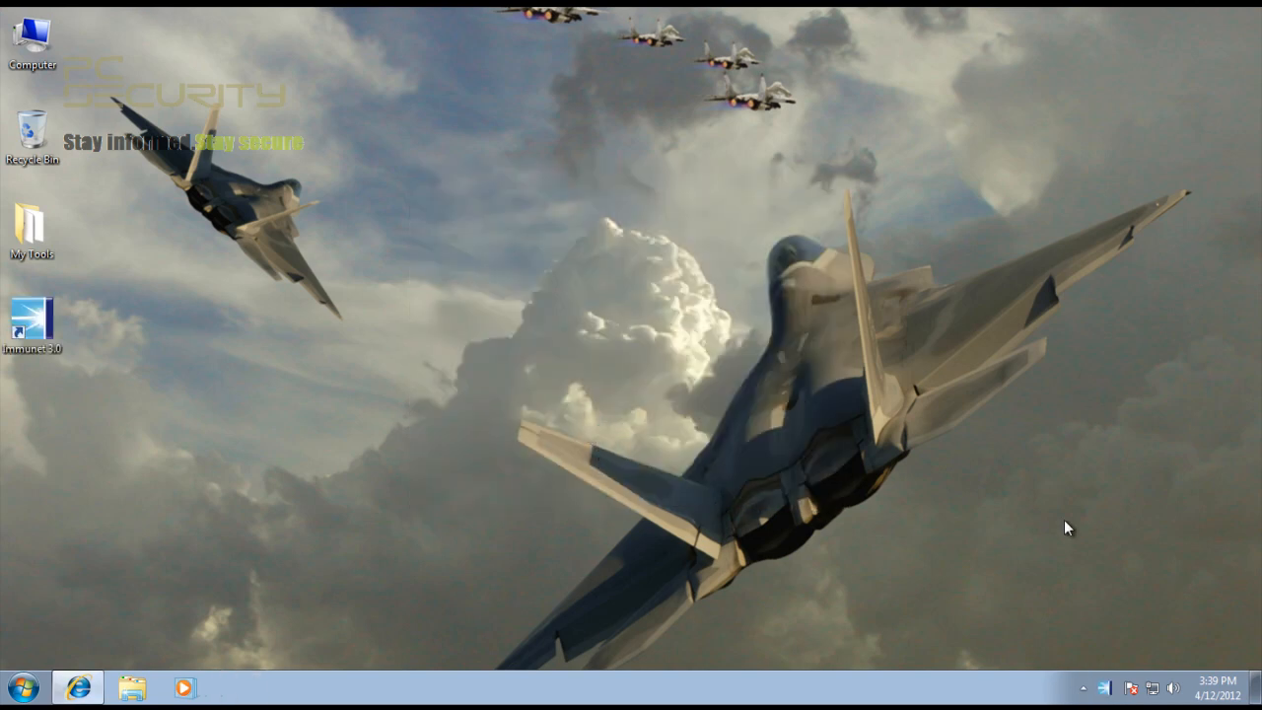
click(1109, 687)
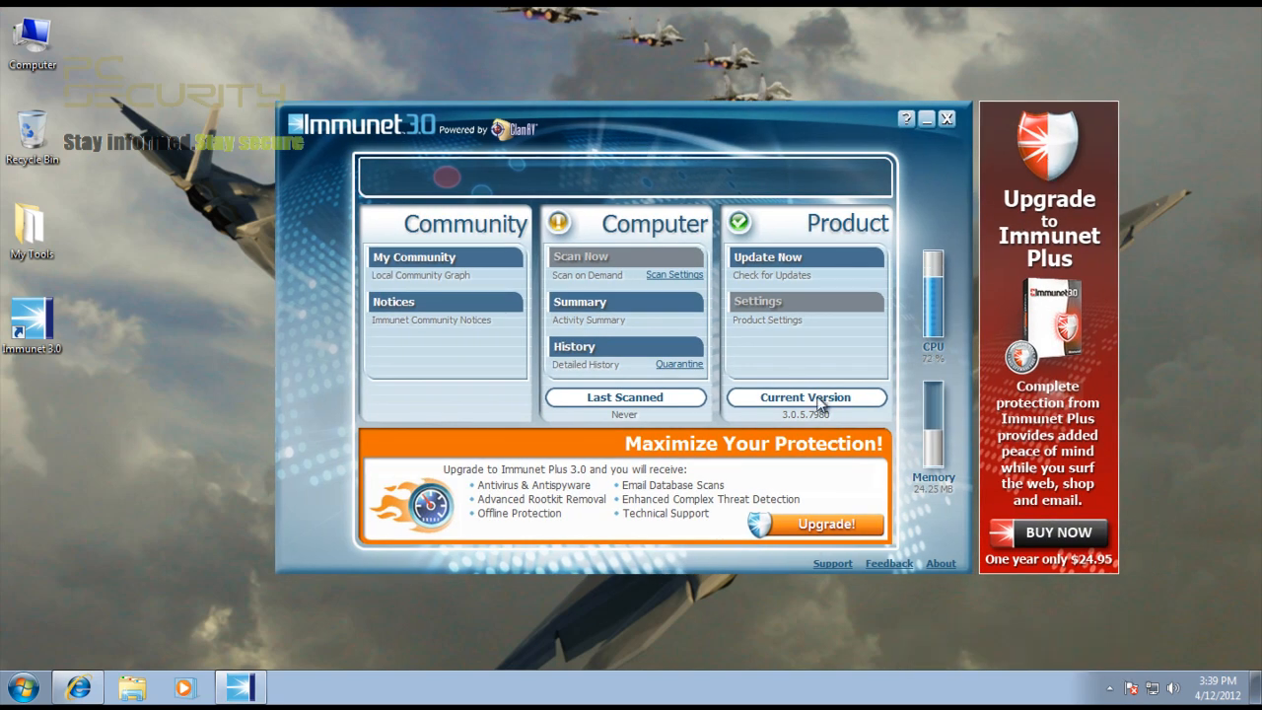
mouse_move(945, 304)
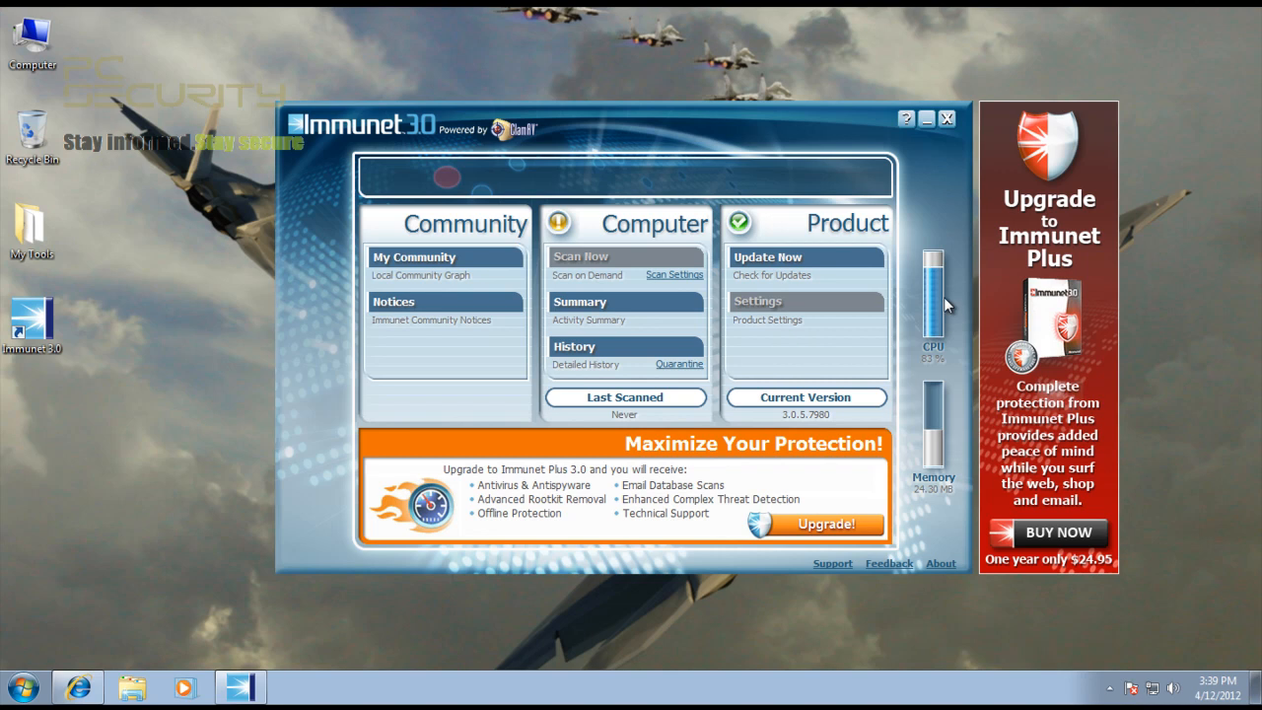
mouse_move(730, 373)
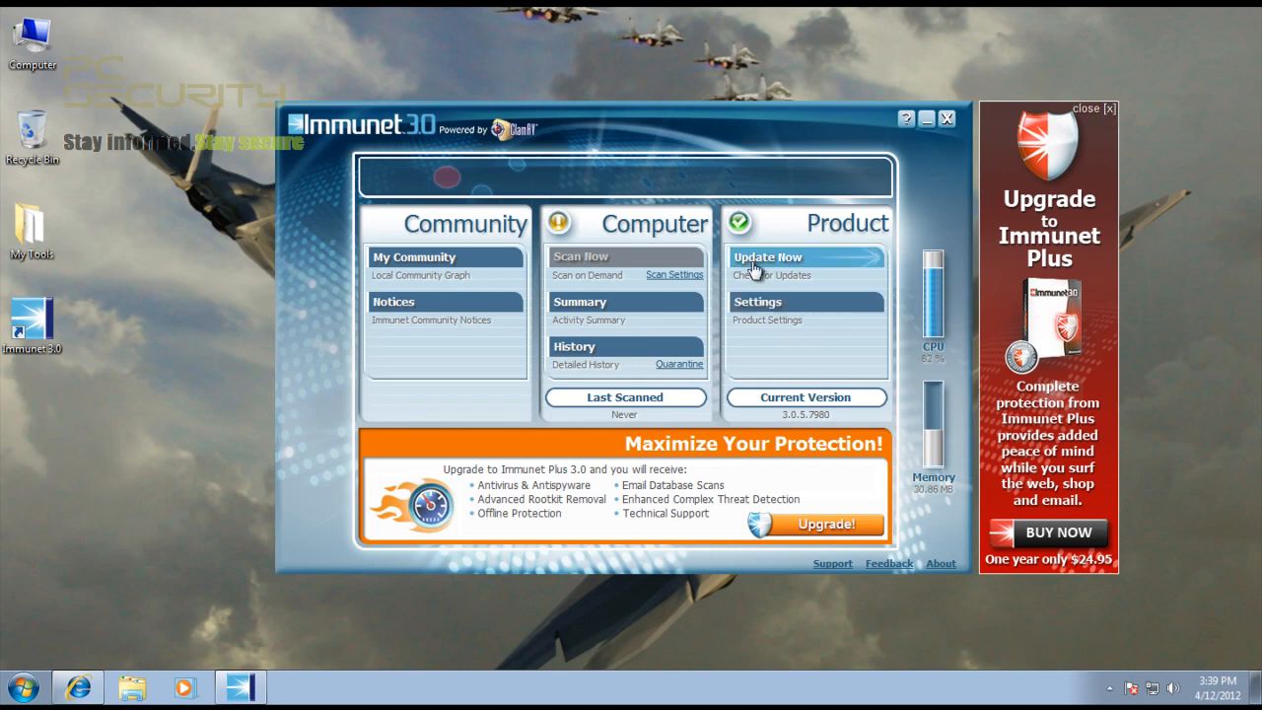
mouse_move(651, 237)
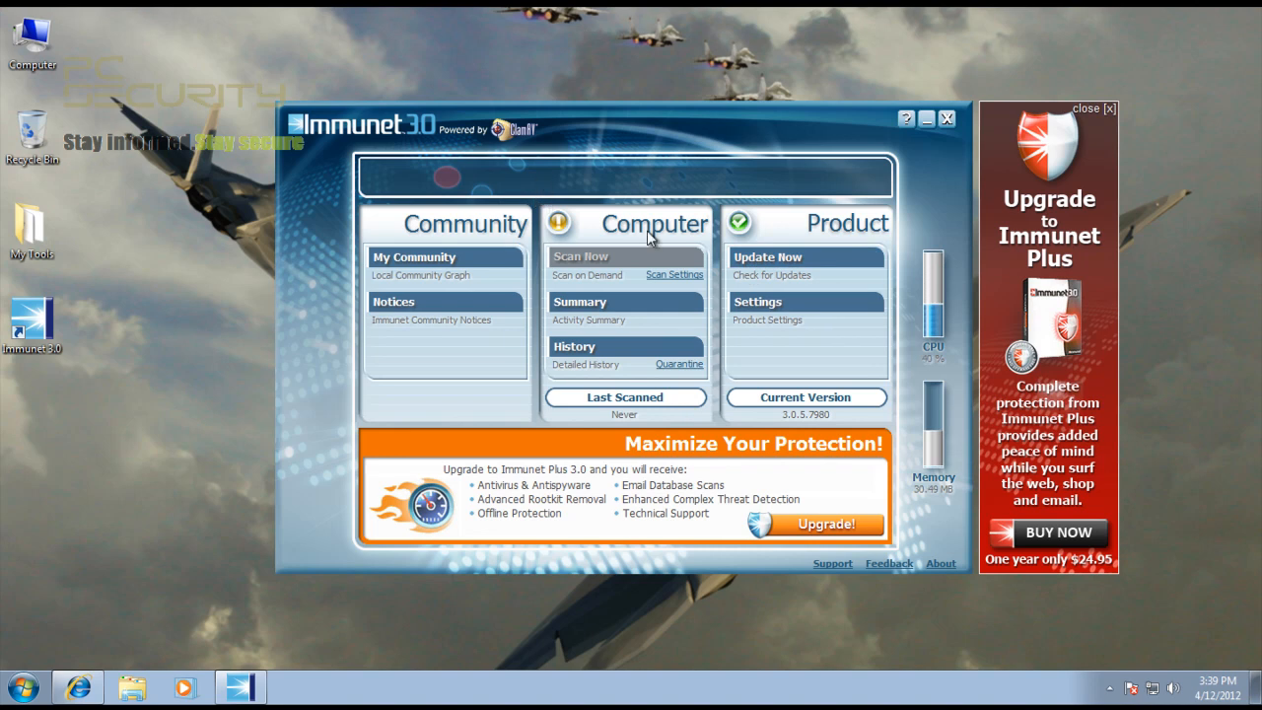
mouse_move(786, 261)
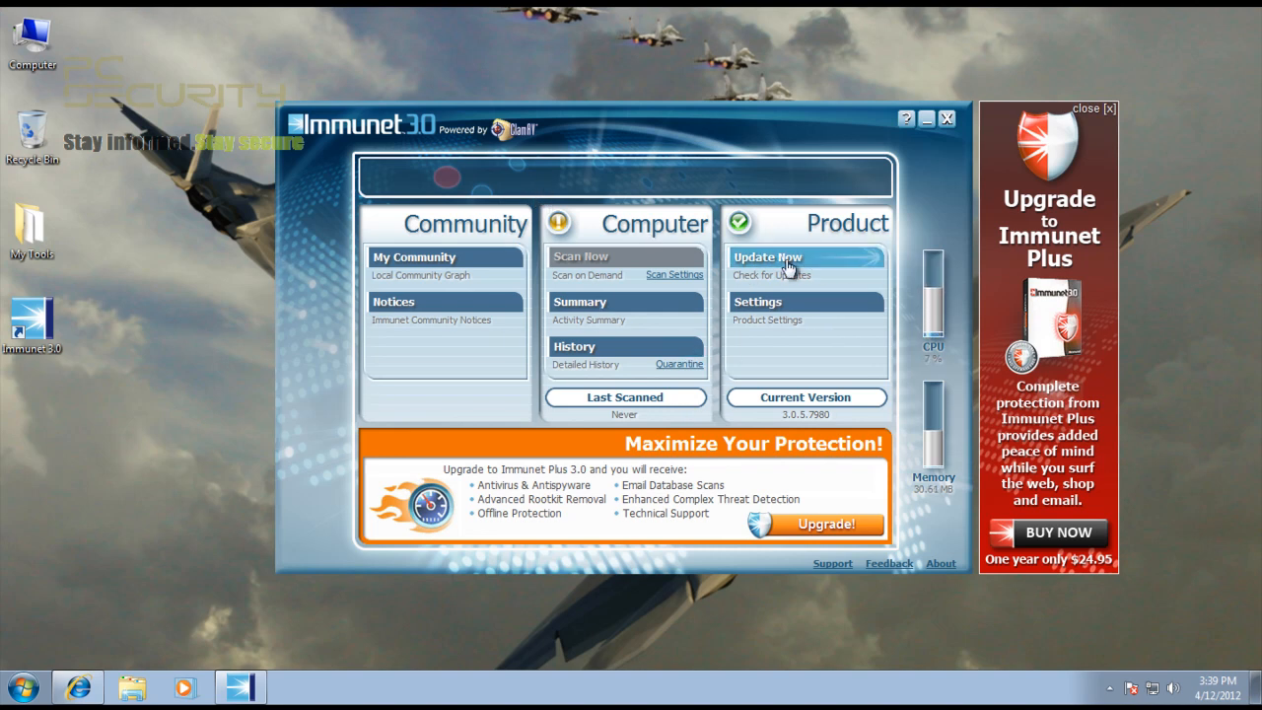
Step: Run Update Now for virus definitions, briefly opening and closing ESET Smart Security
click(789, 266)
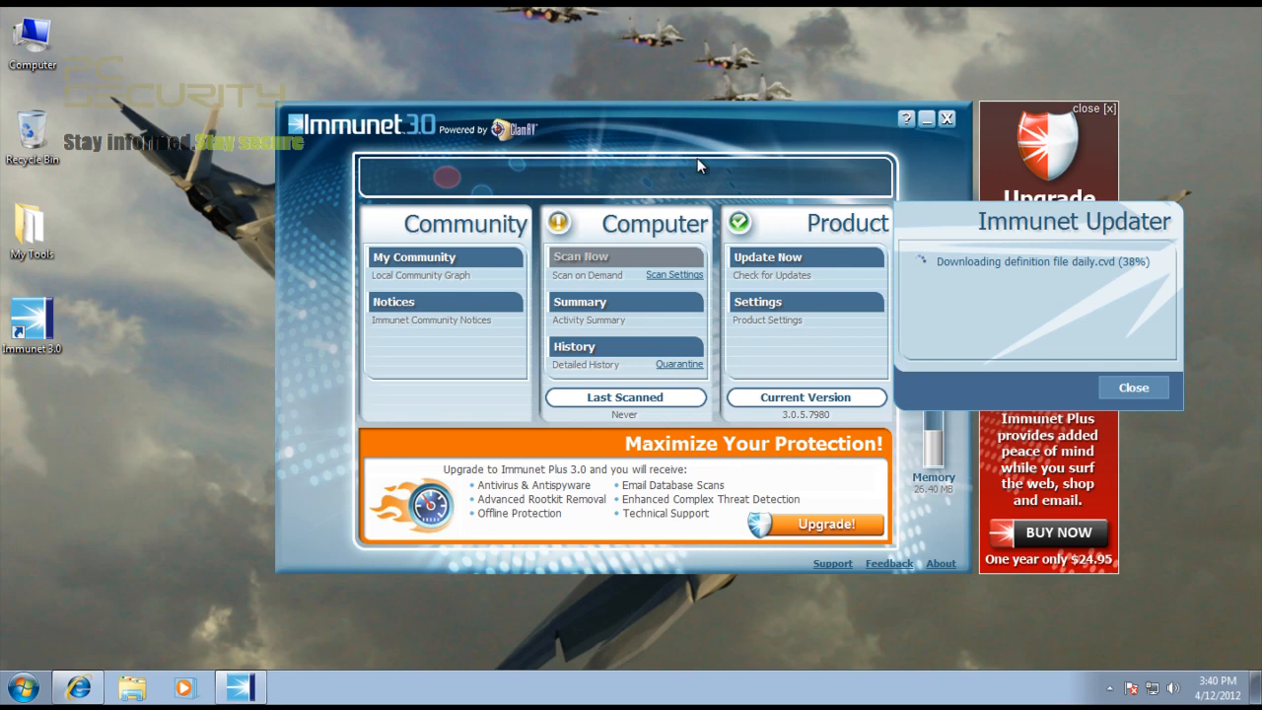
mouse_move(549, 342)
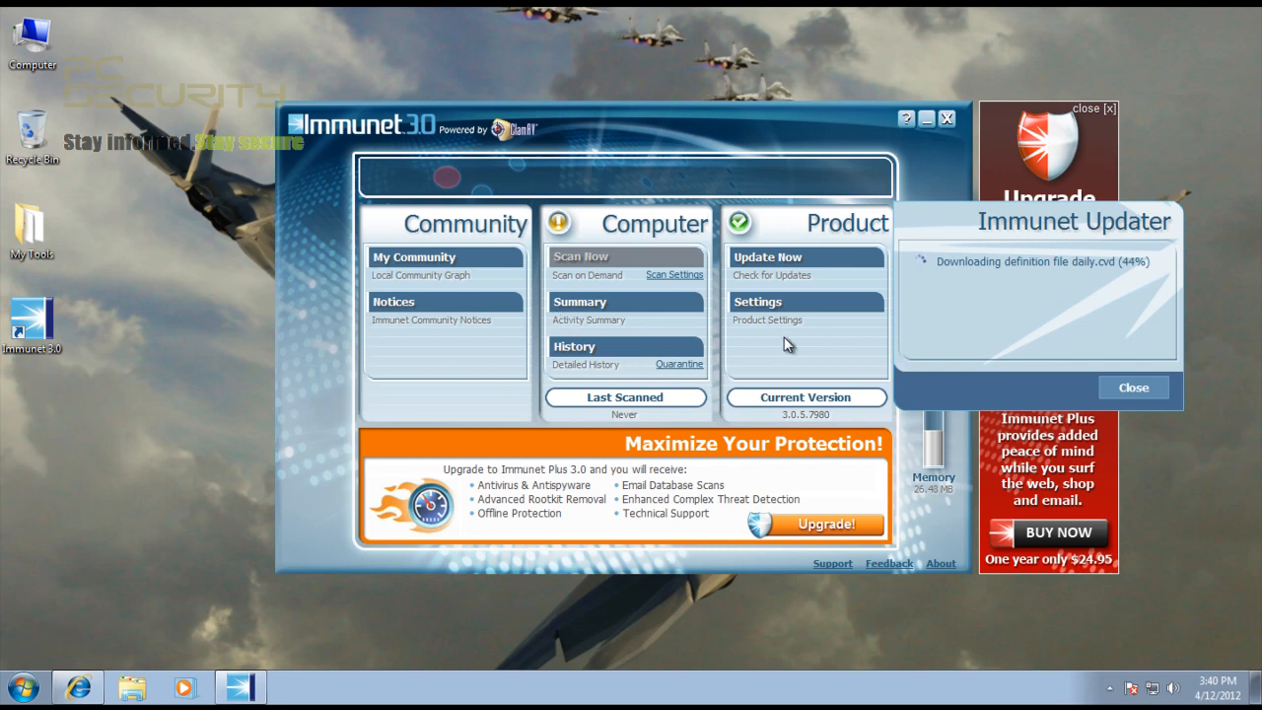
mouse_move(605, 210)
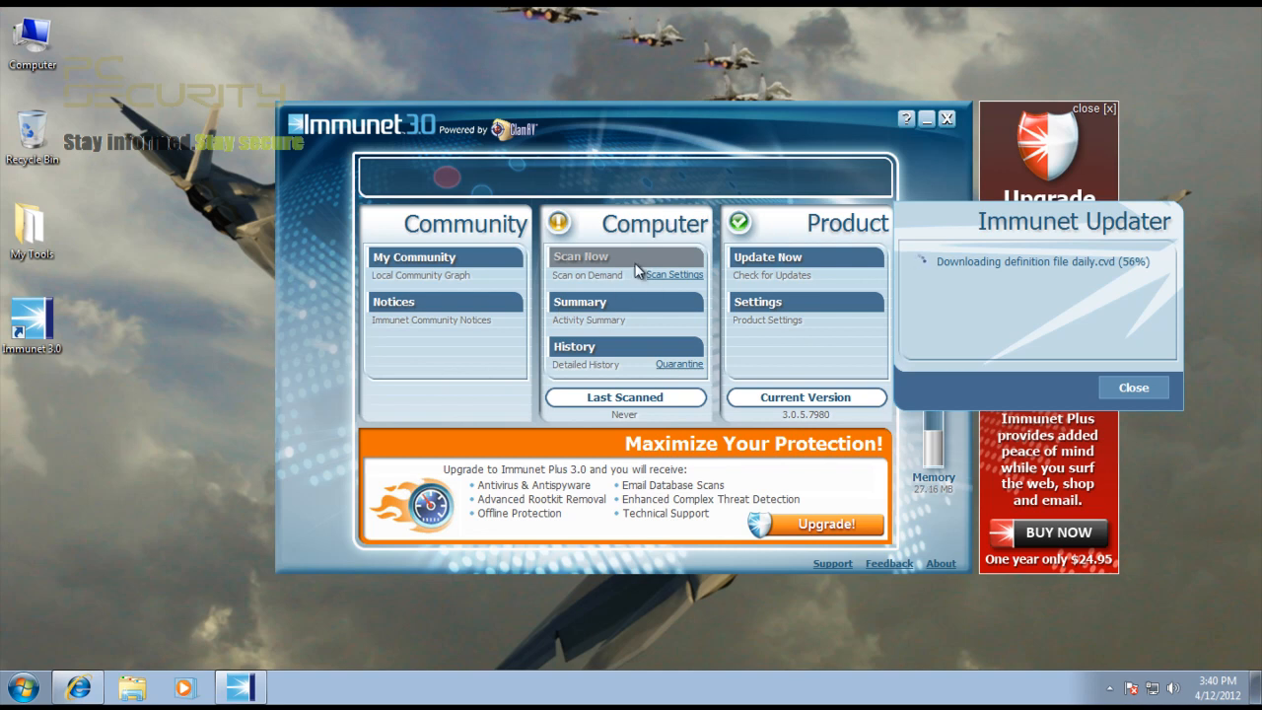
mouse_move(621, 291)
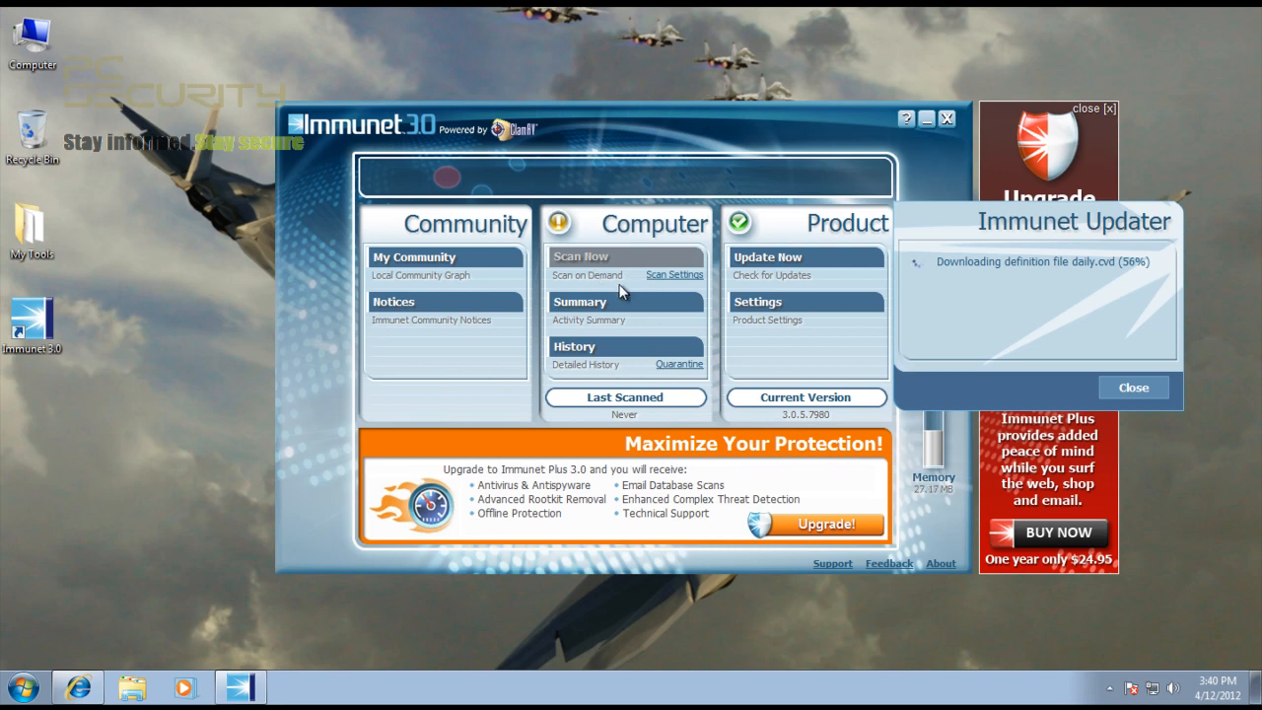
mouse_move(283, 688)
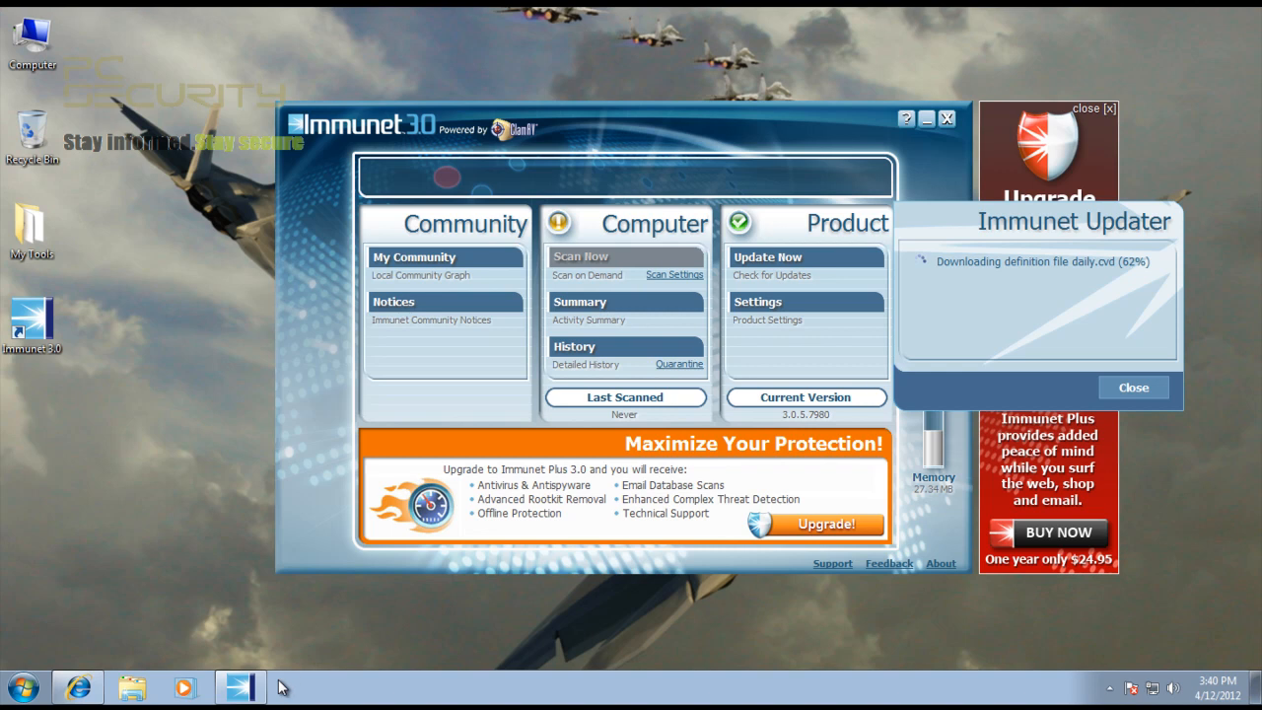
click(1108, 687)
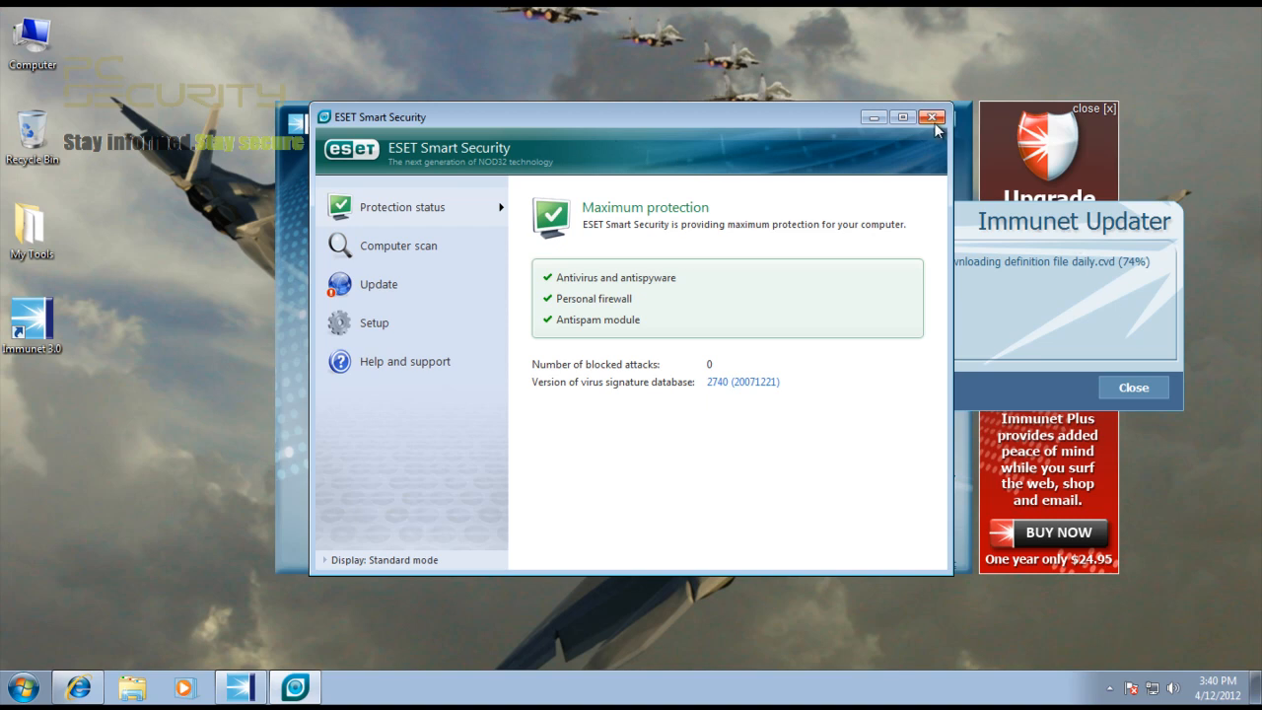
click(933, 116)
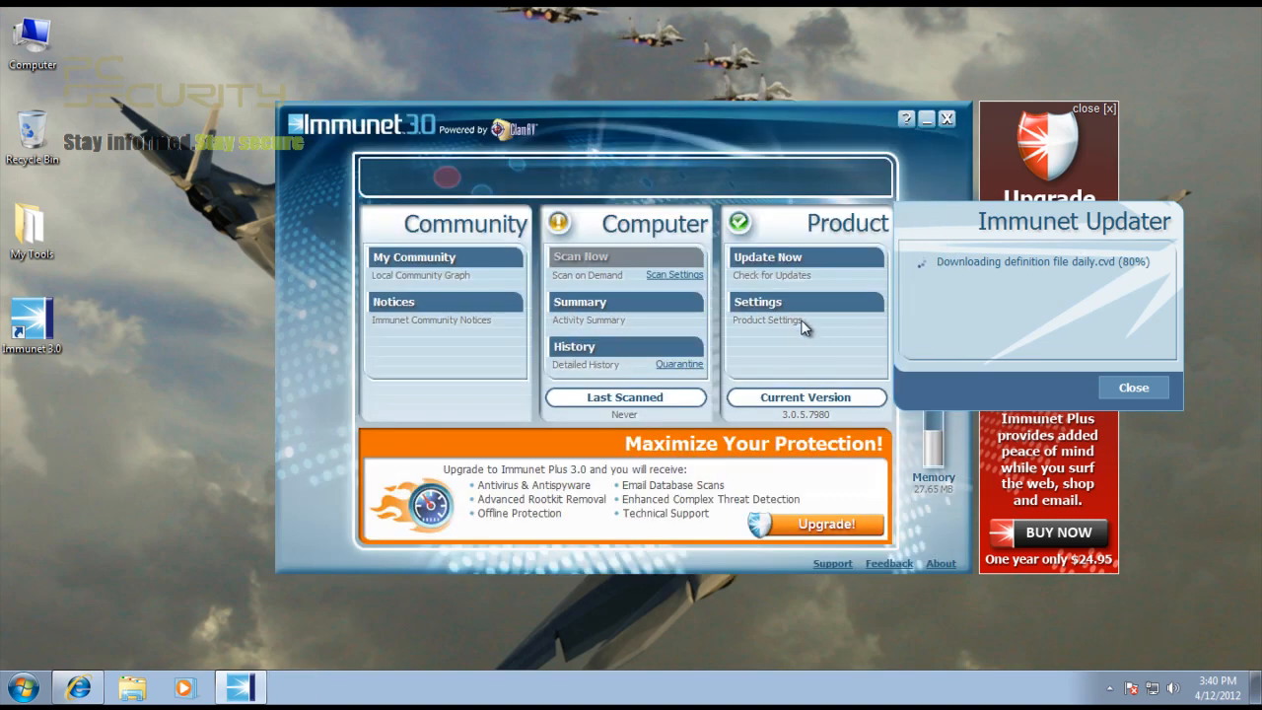
mouse_move(1059, 284)
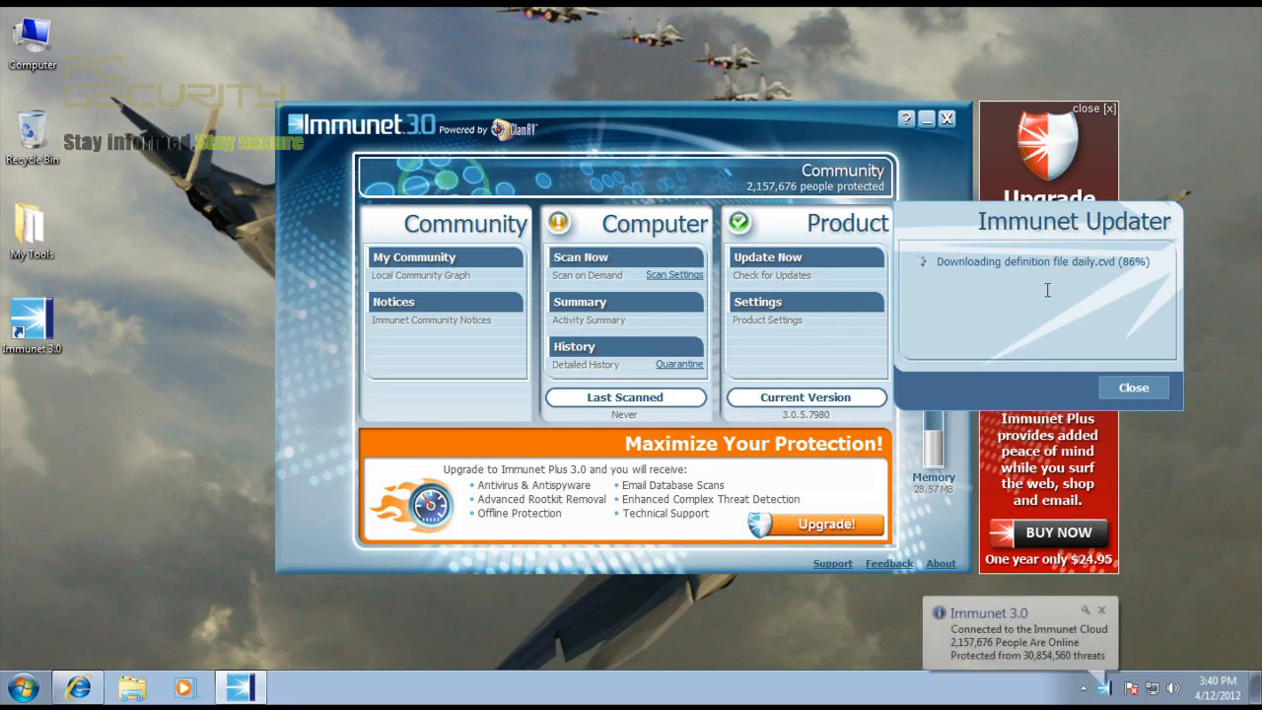
mouse_move(1088, 277)
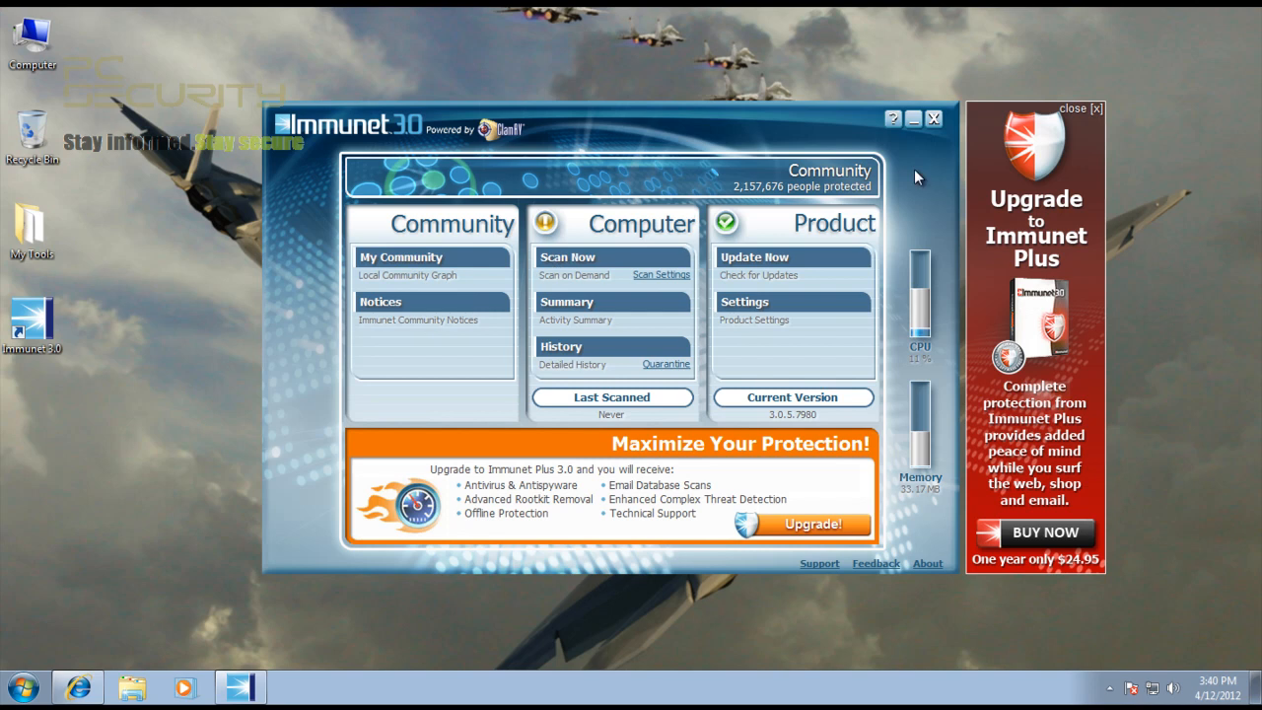
Step: Close Immunet, inspect Immunet and ESET processes in Task Manager, then close it
click(931, 118)
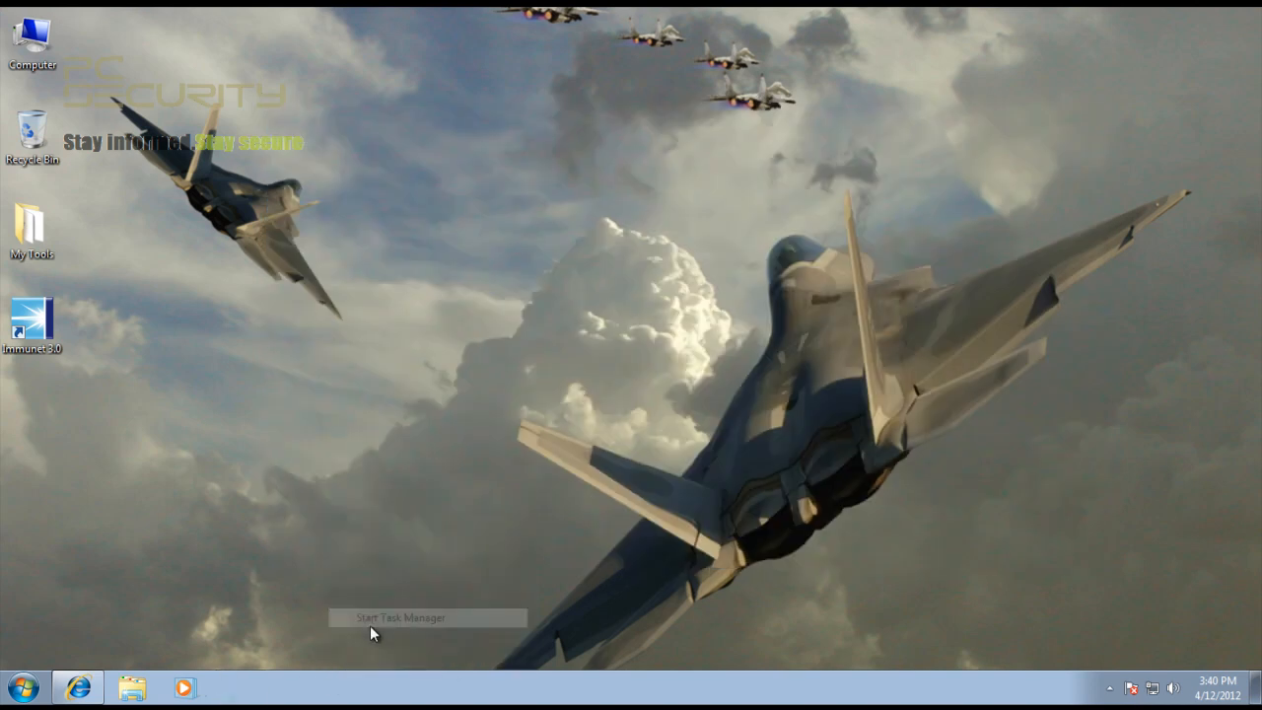
click(399, 617)
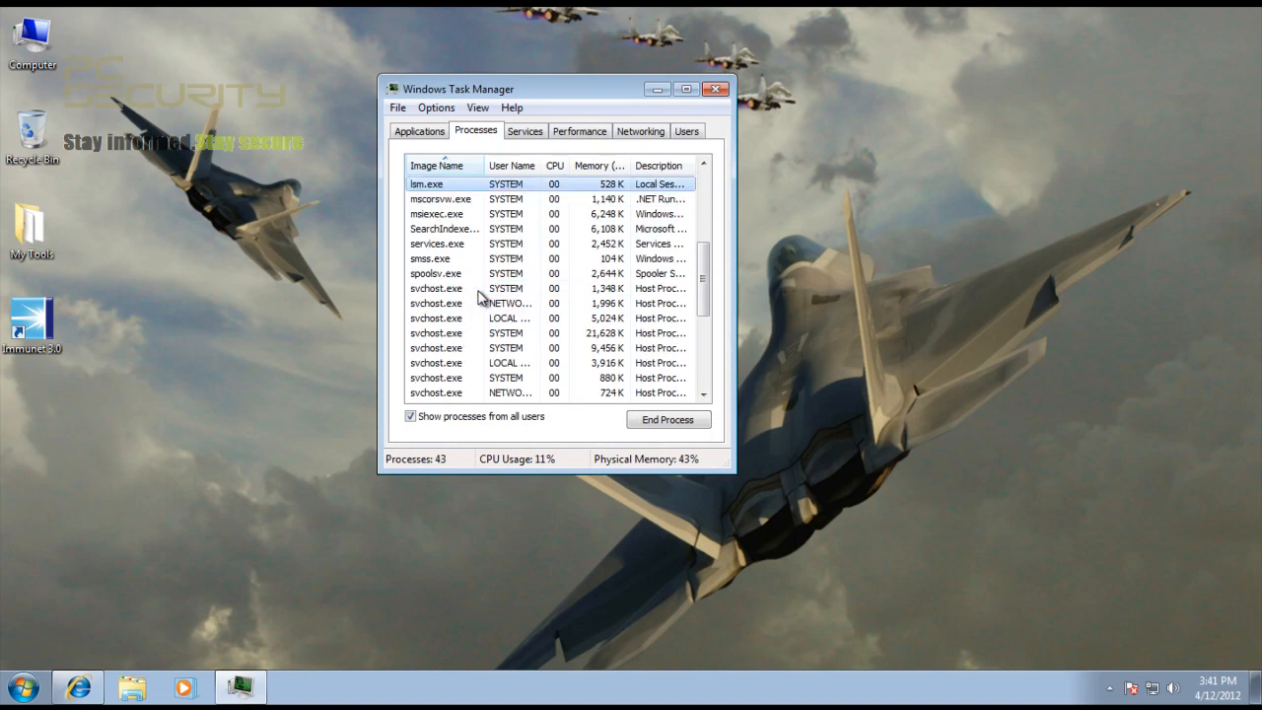
scroll(down, 3)
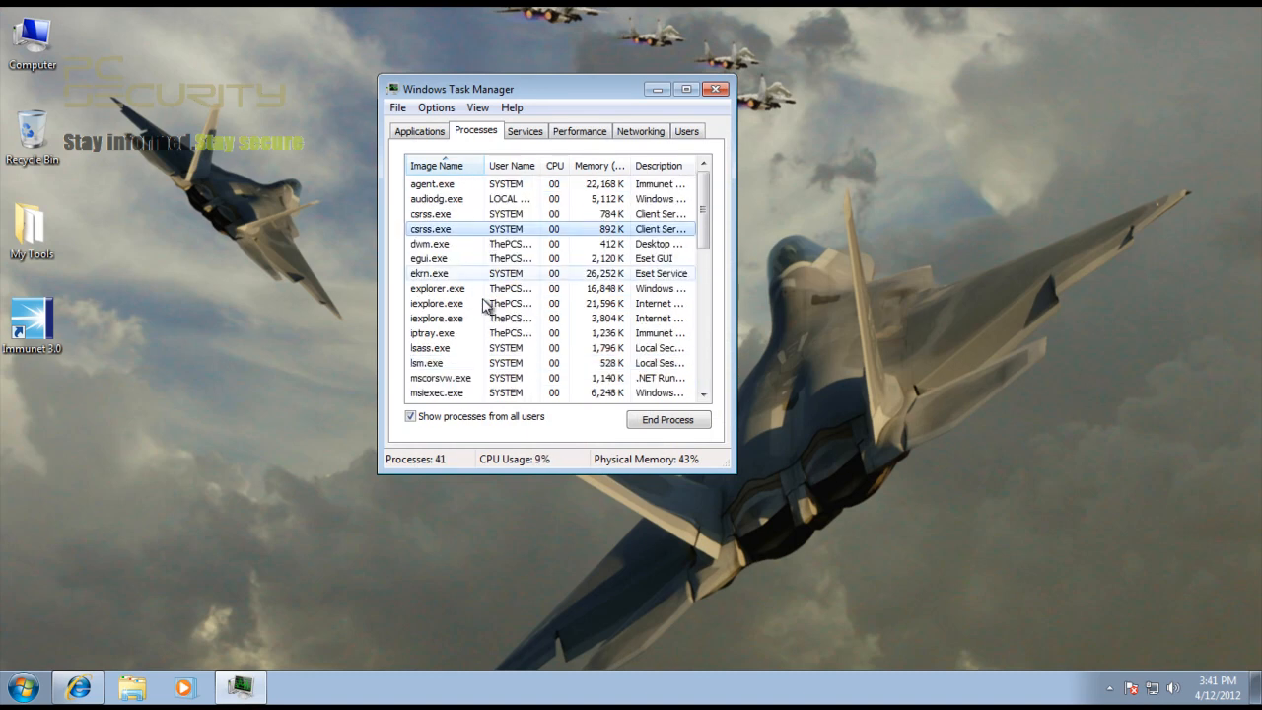
click(437, 288)
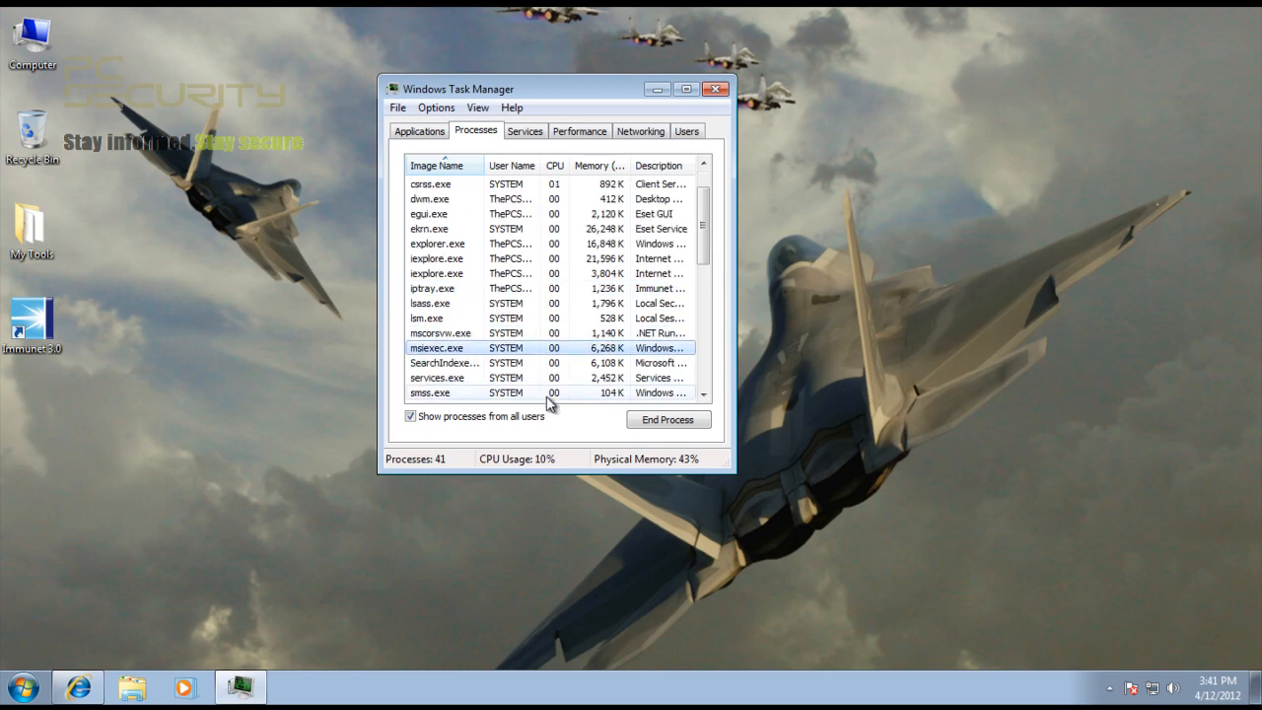
scroll(down, 3)
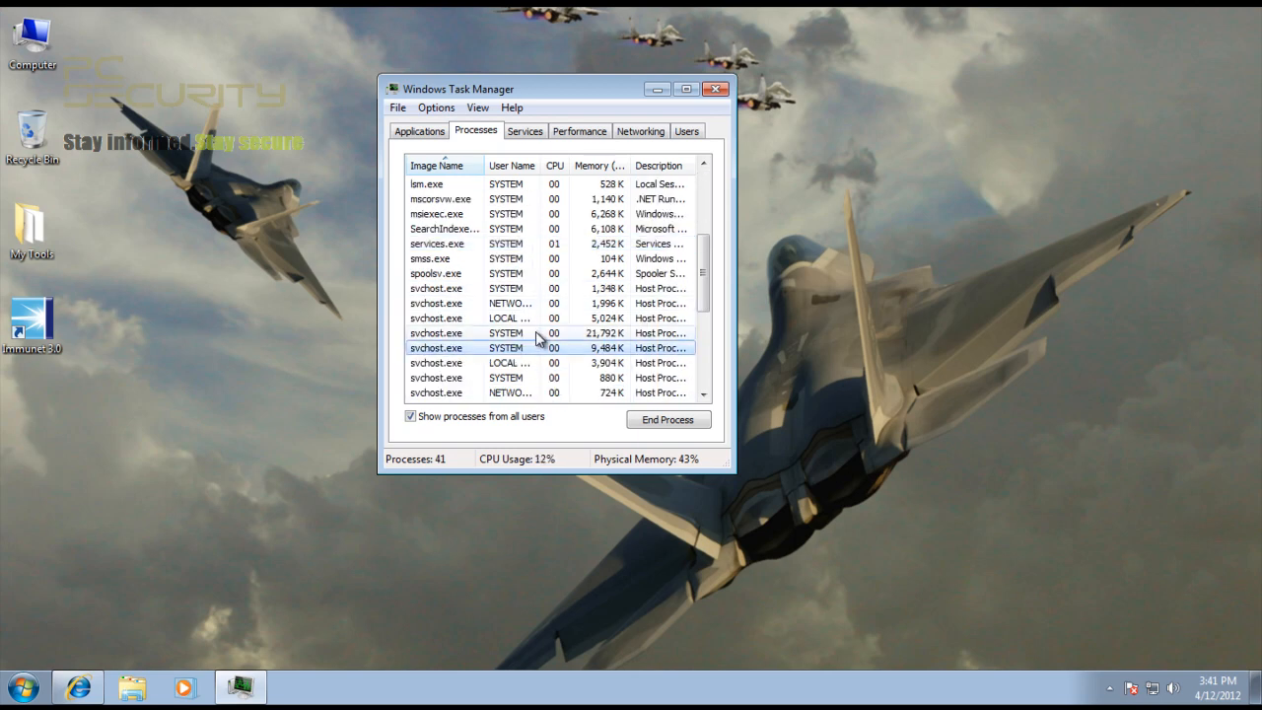
scroll(down, 3)
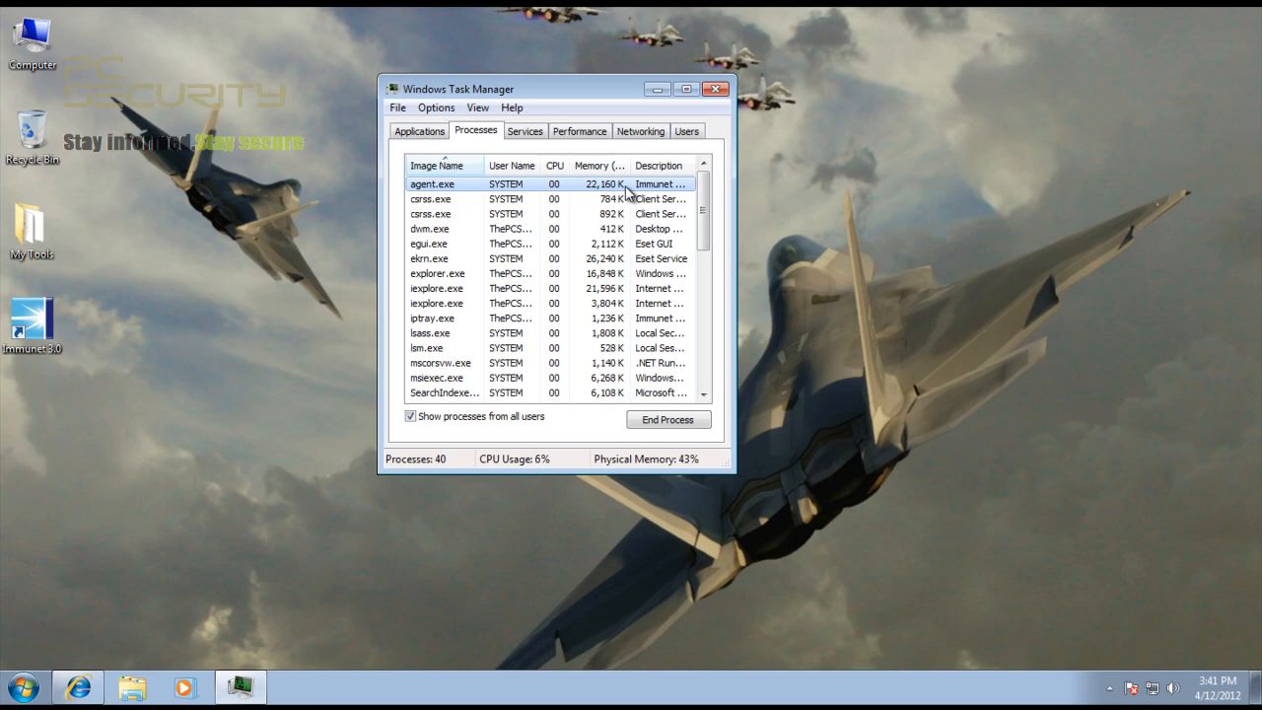
click(716, 89)
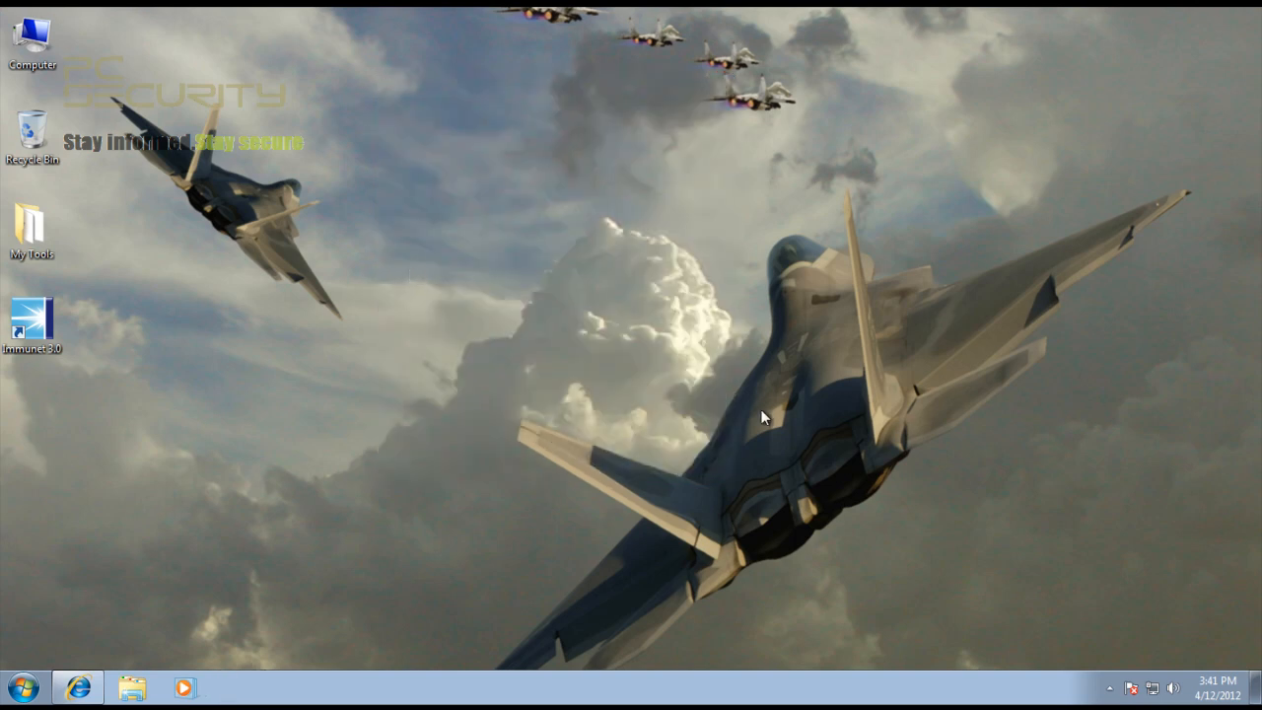
click(1108, 687)
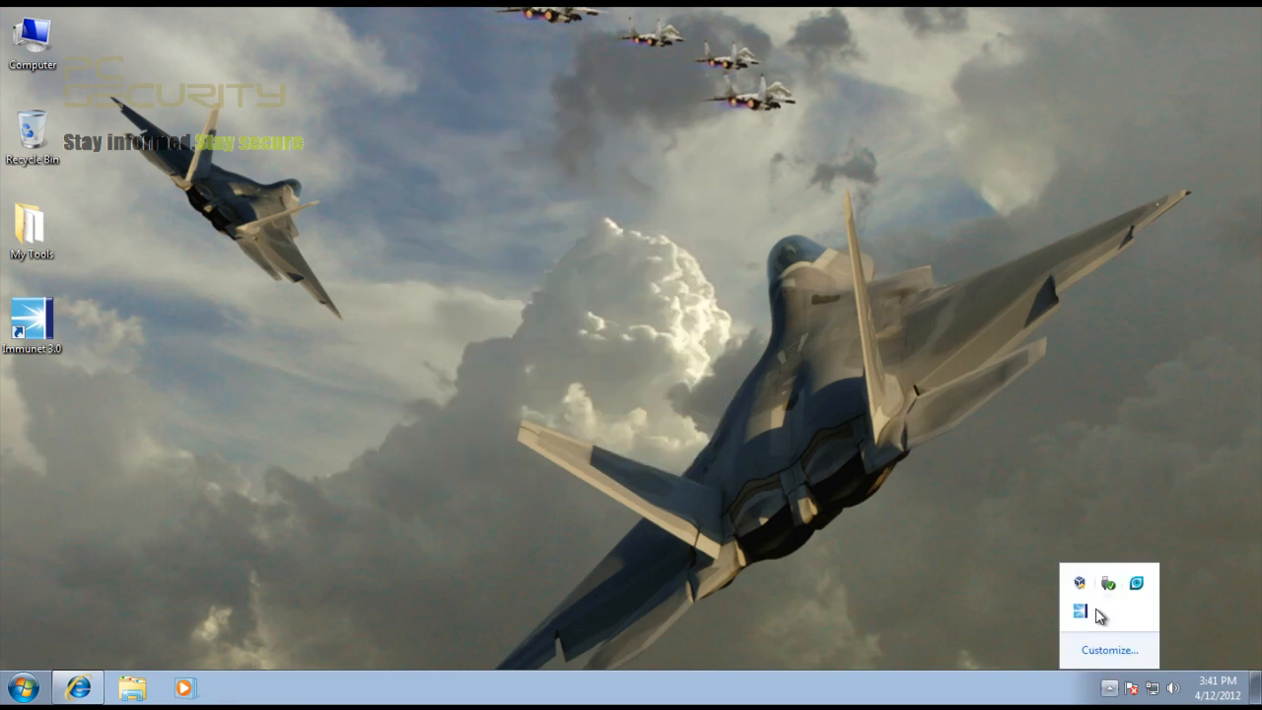
click(1080, 609)
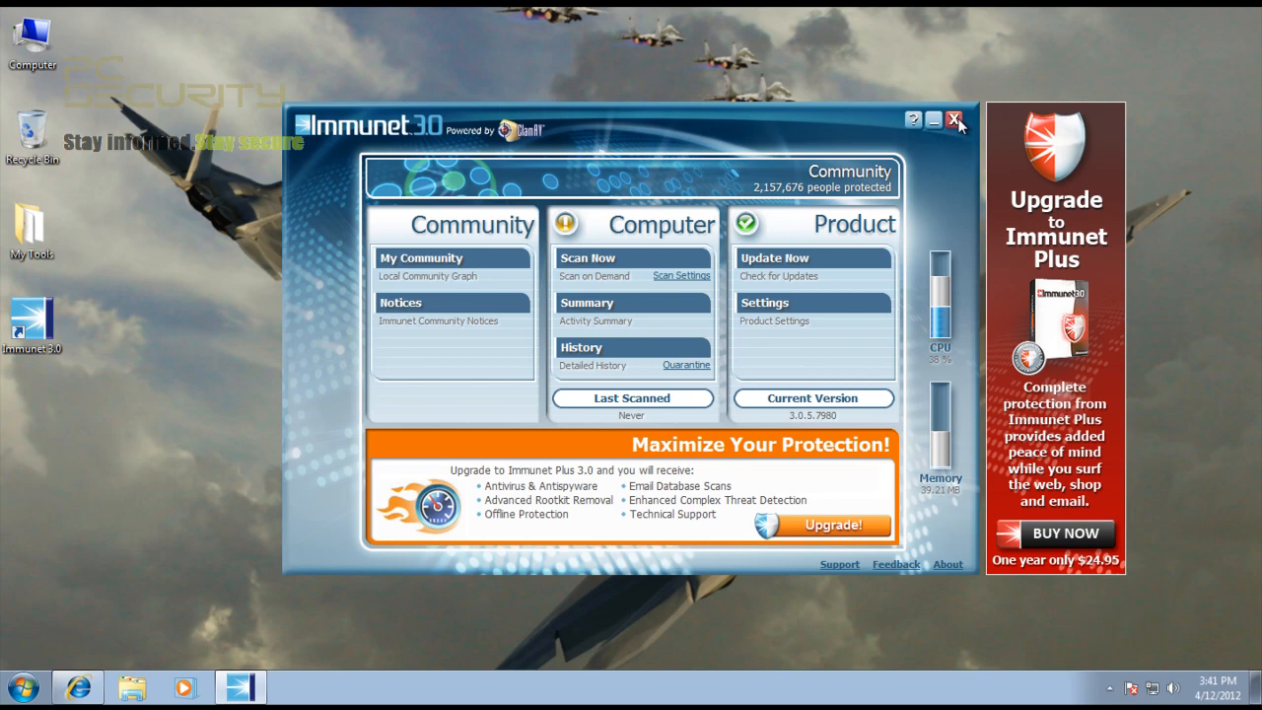
mouse_move(955, 133)
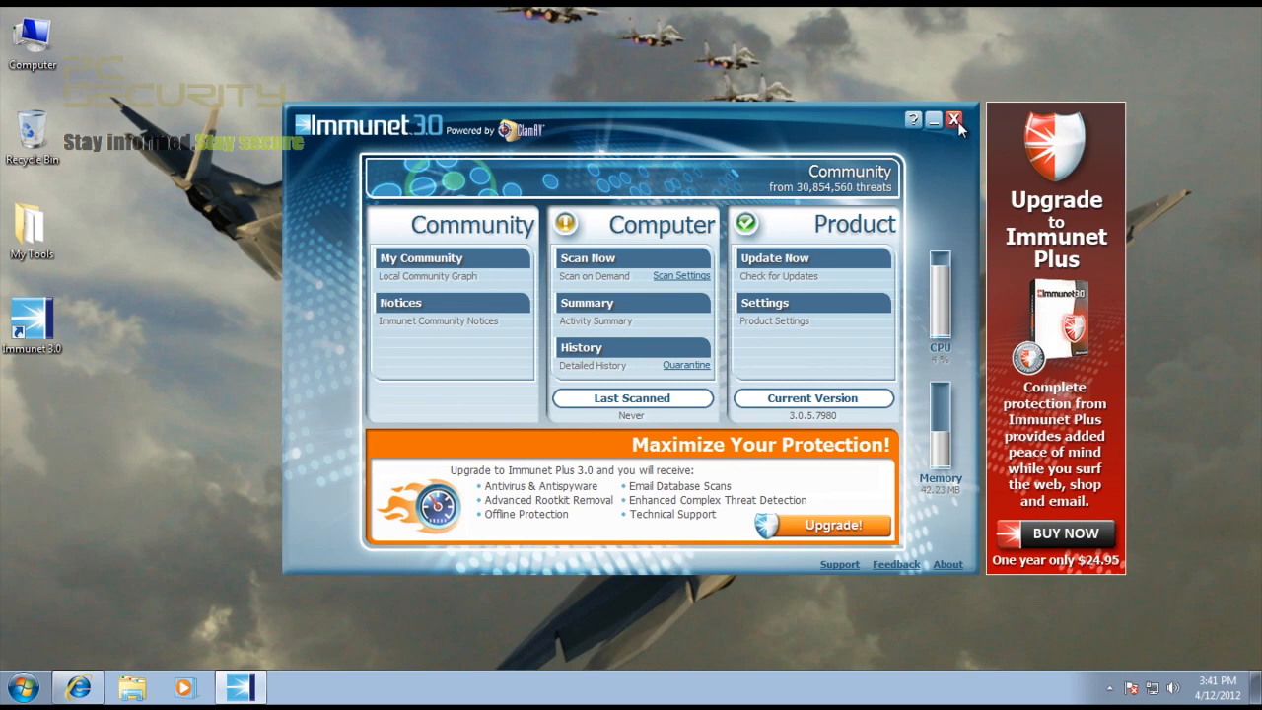
click(953, 119)
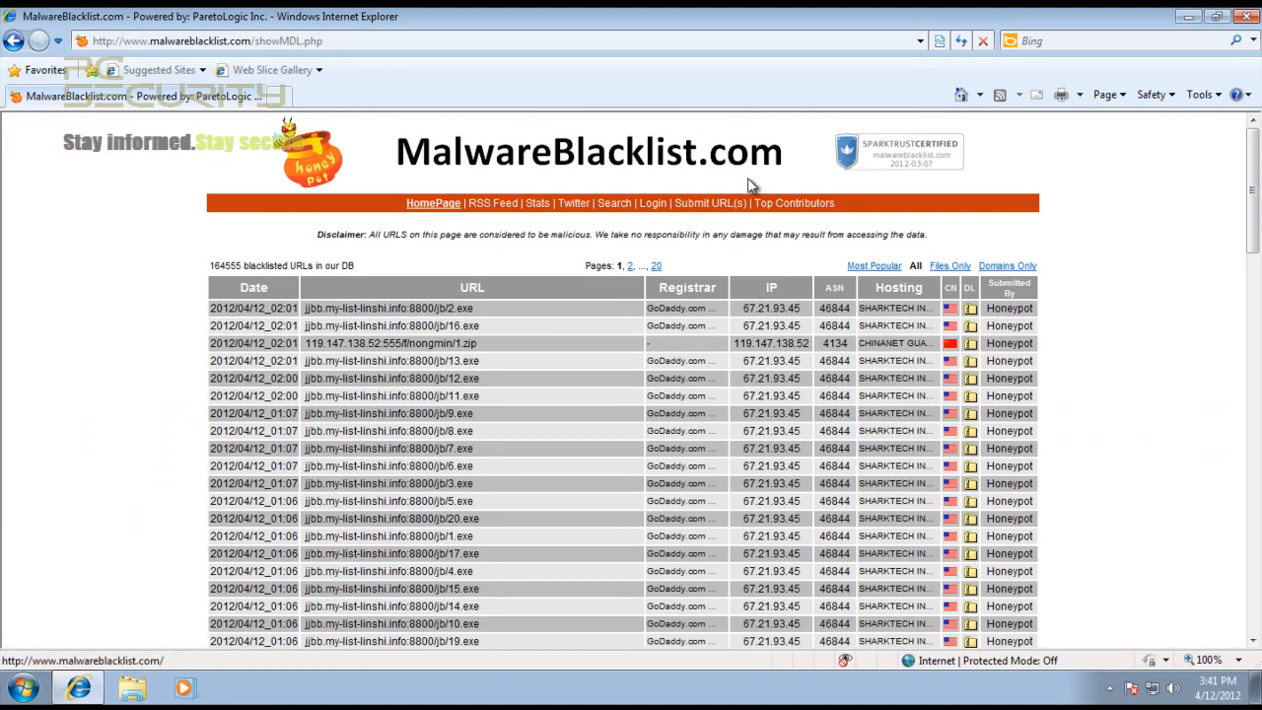
mouse_move(582, 148)
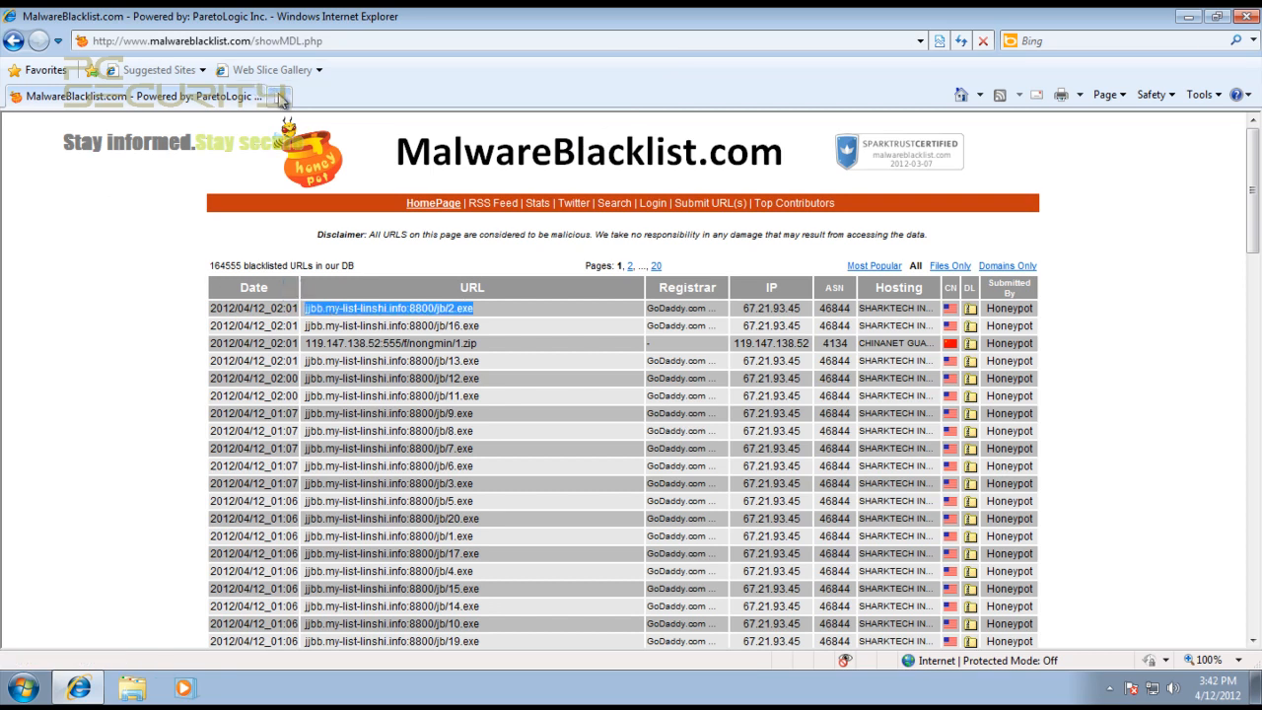
Step: Load the blacklisted jjbb.my-list-linsh.info 2.exe and 16.exe URLs in a new tab
click(305, 95)
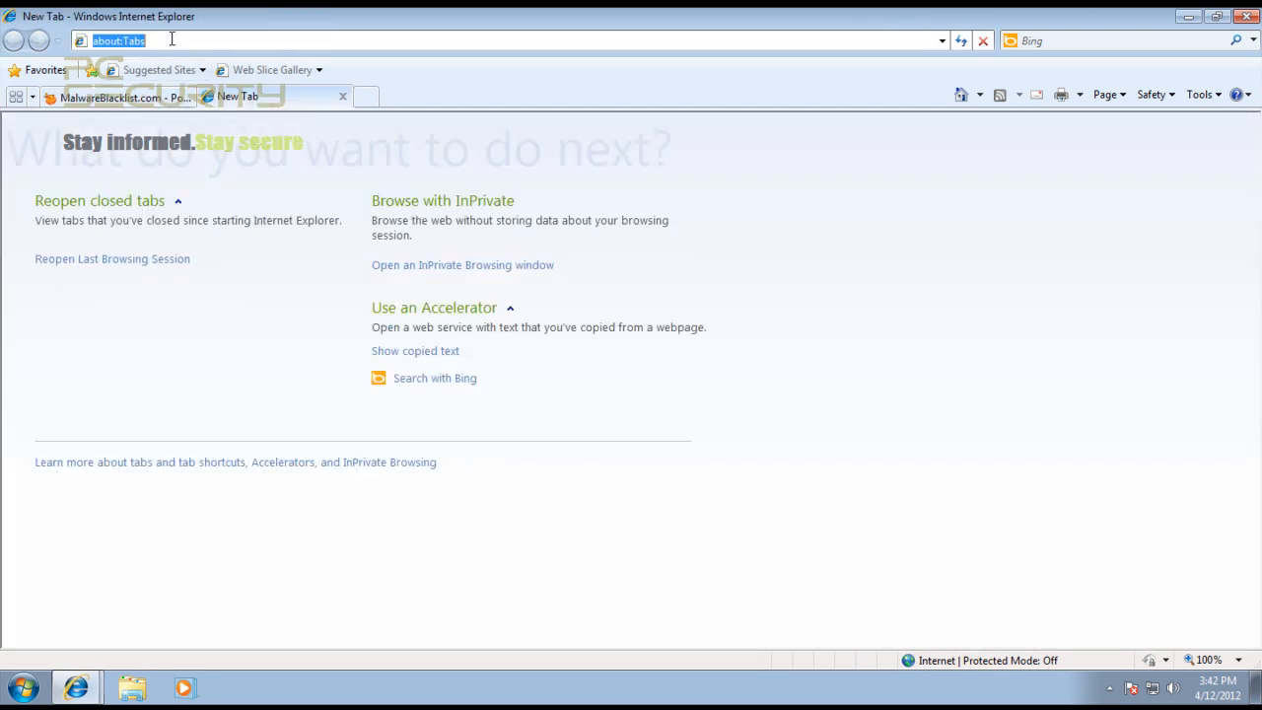
text(jjbb.my-list-linsh.info:8800/jb/2.exe)
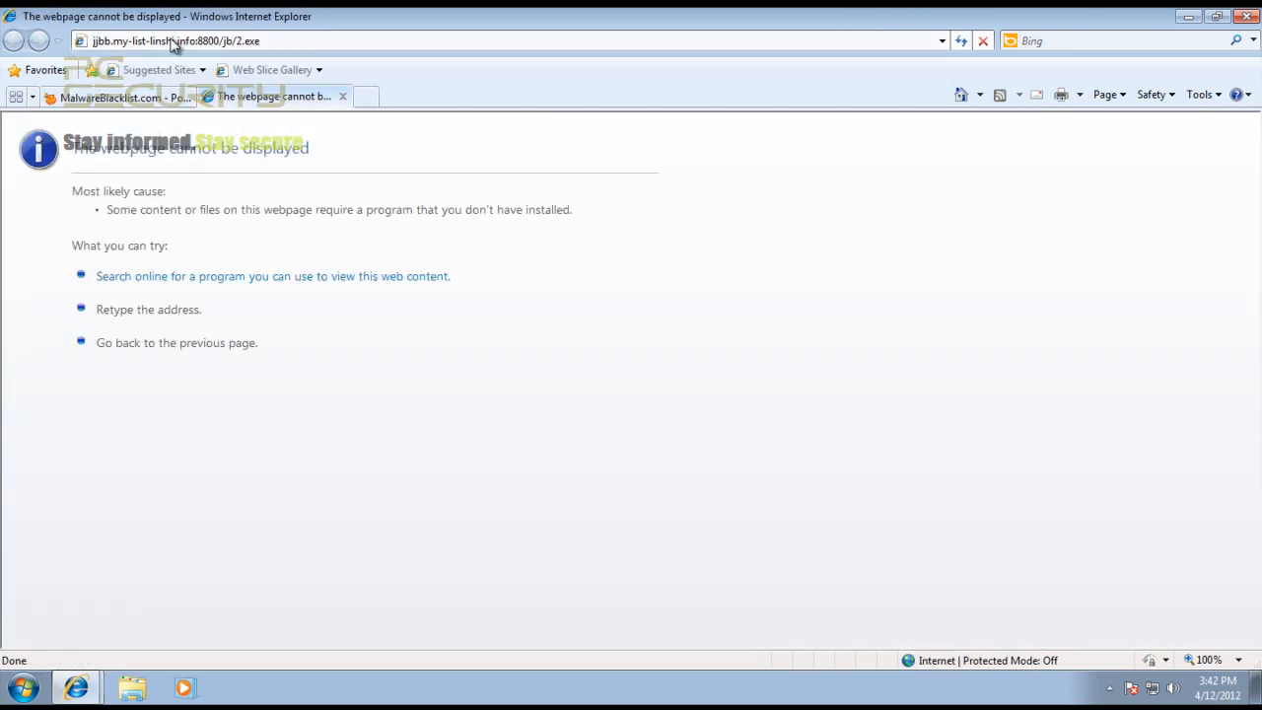
click(113, 96)
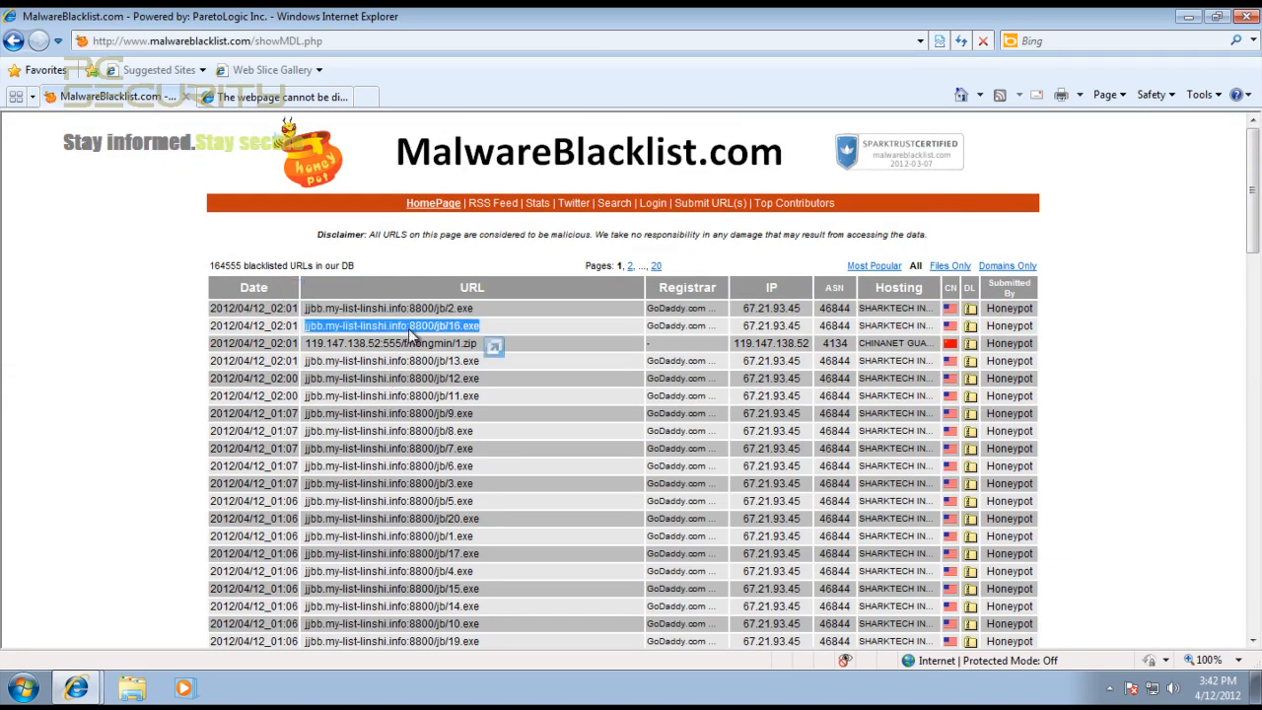
click(387, 308)
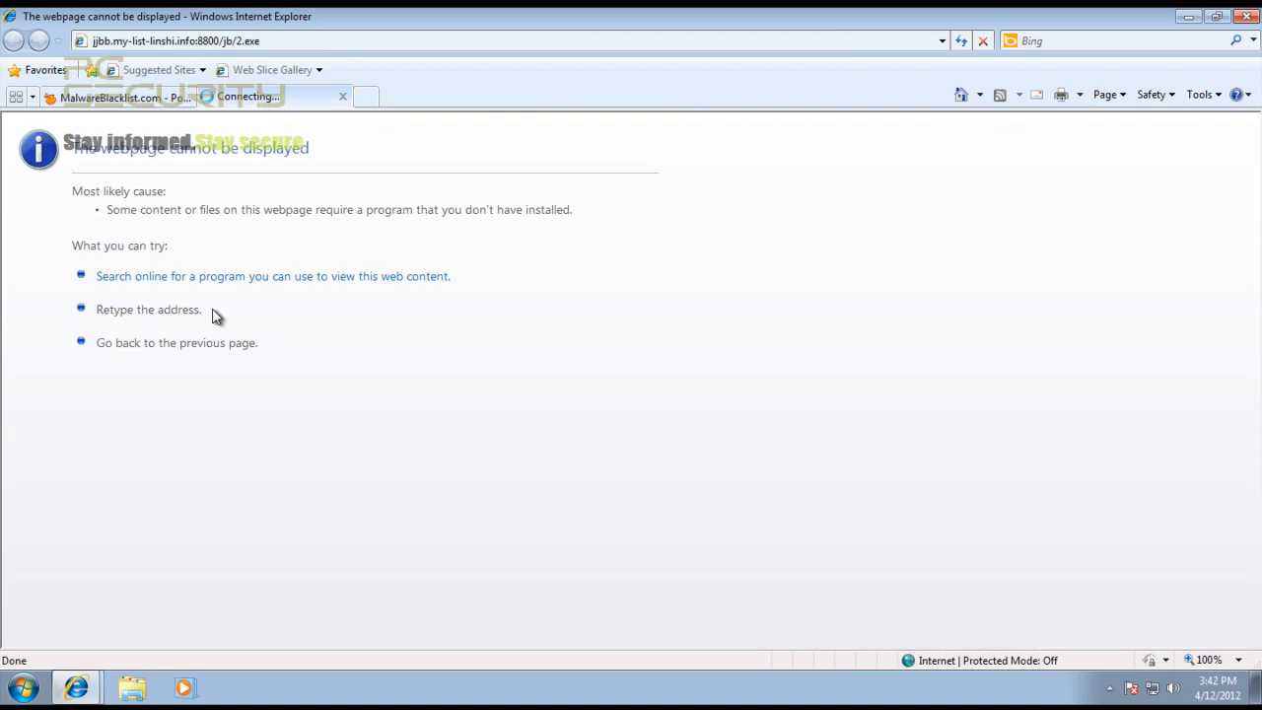
mouse_move(263, 122)
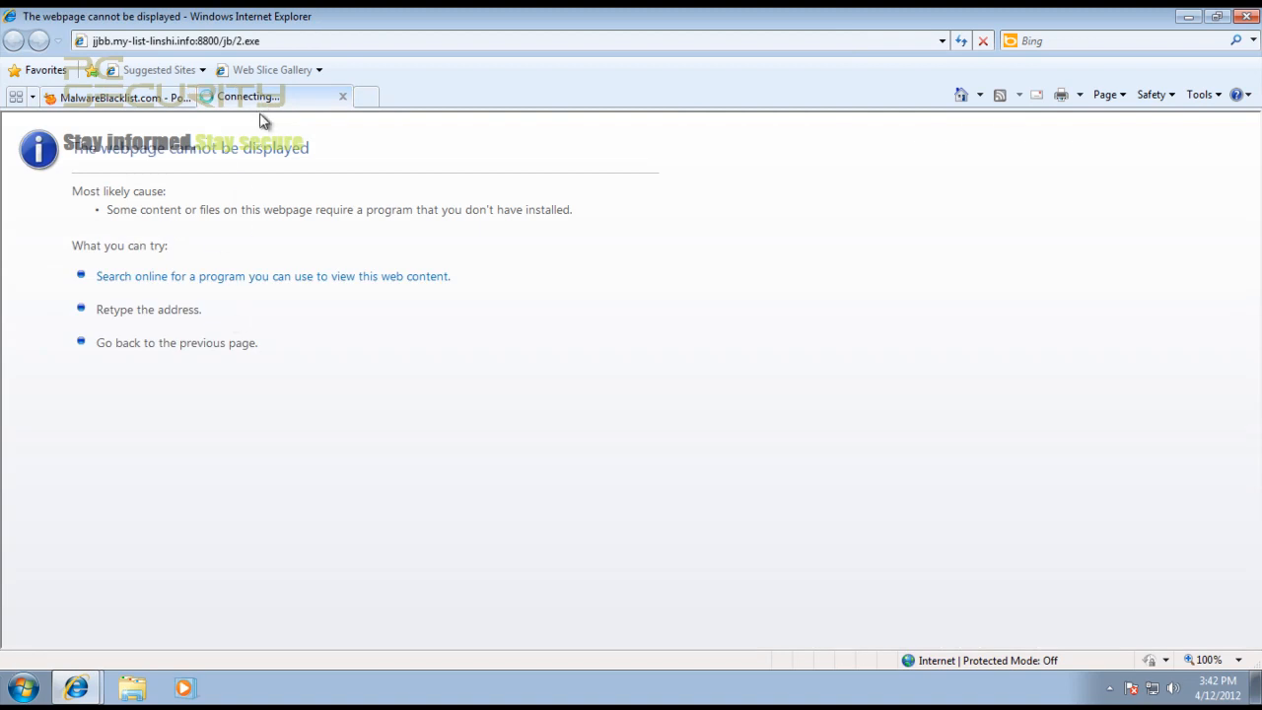
click(177, 40)
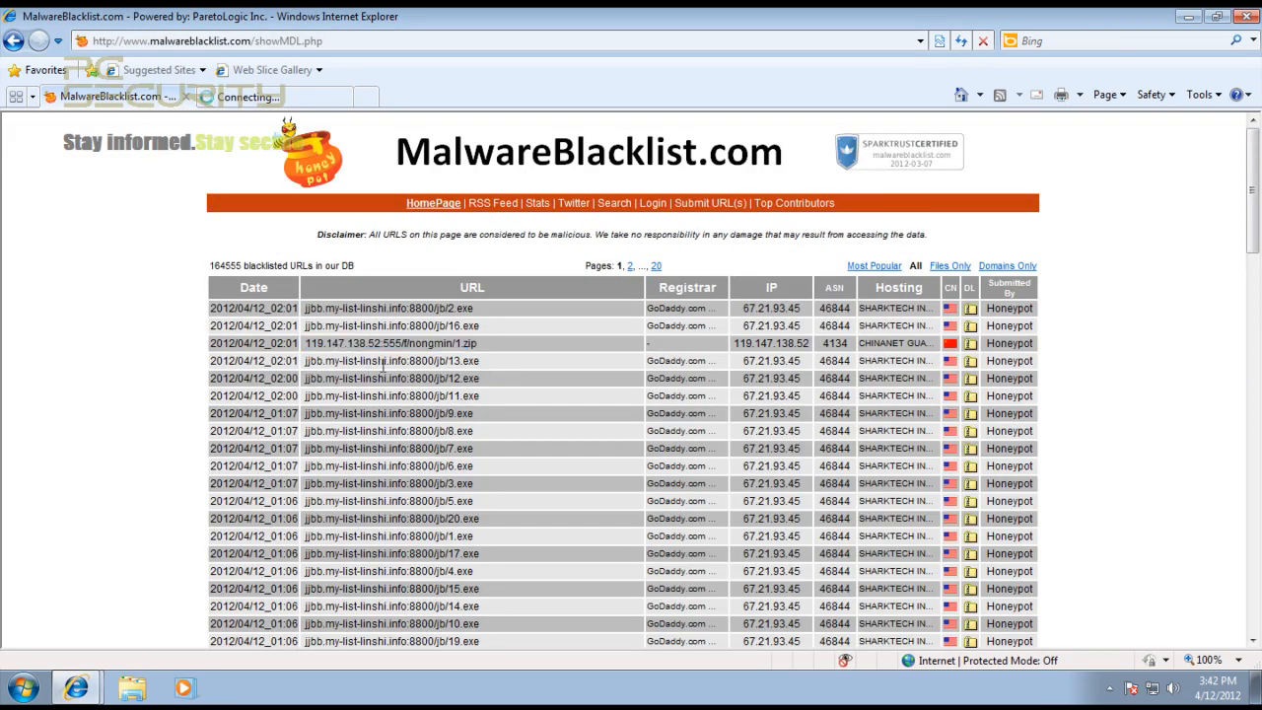
Step: Open the heregospel link, run its slideshow script, and dismiss the script error
scroll(down, 3)
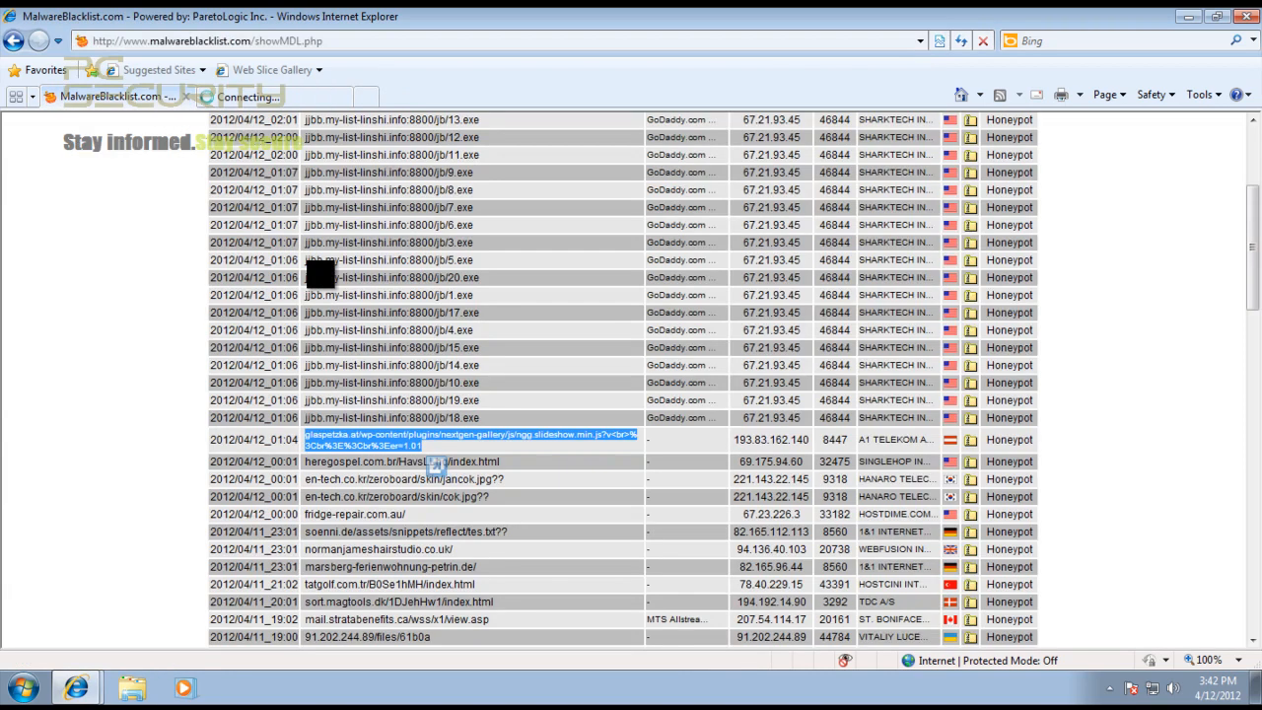
click(402, 462)
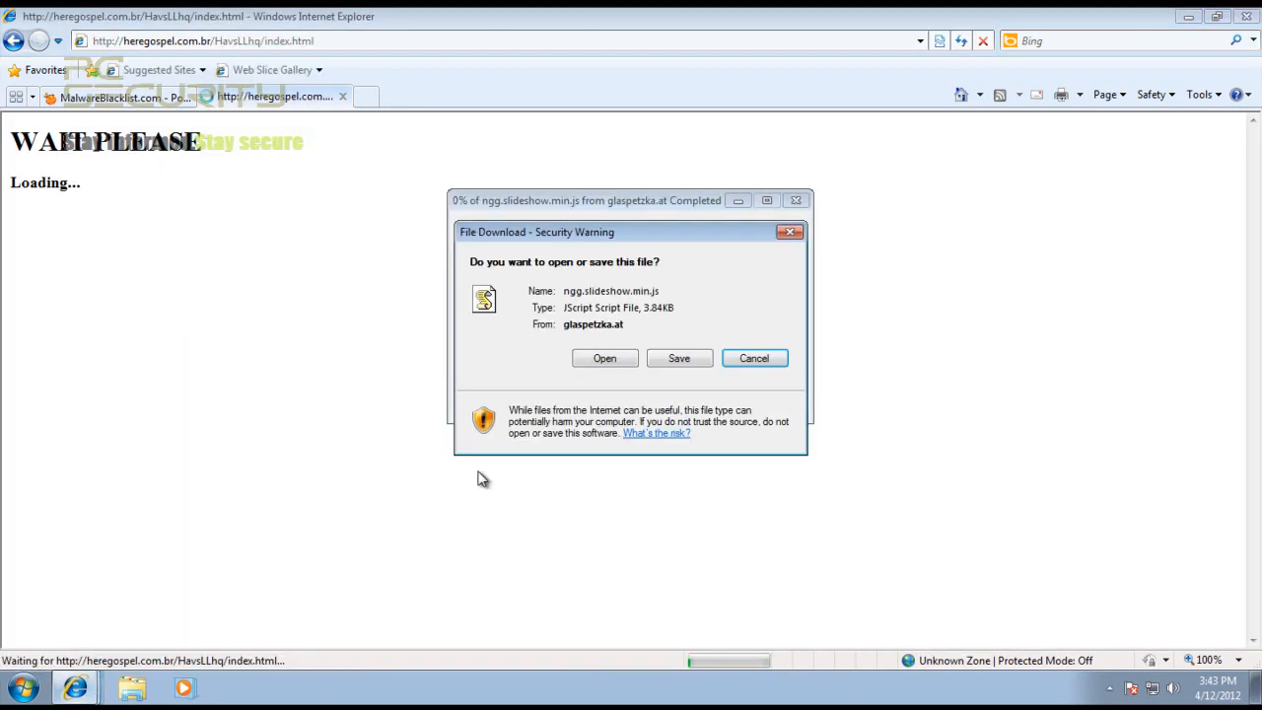
click(605, 358)
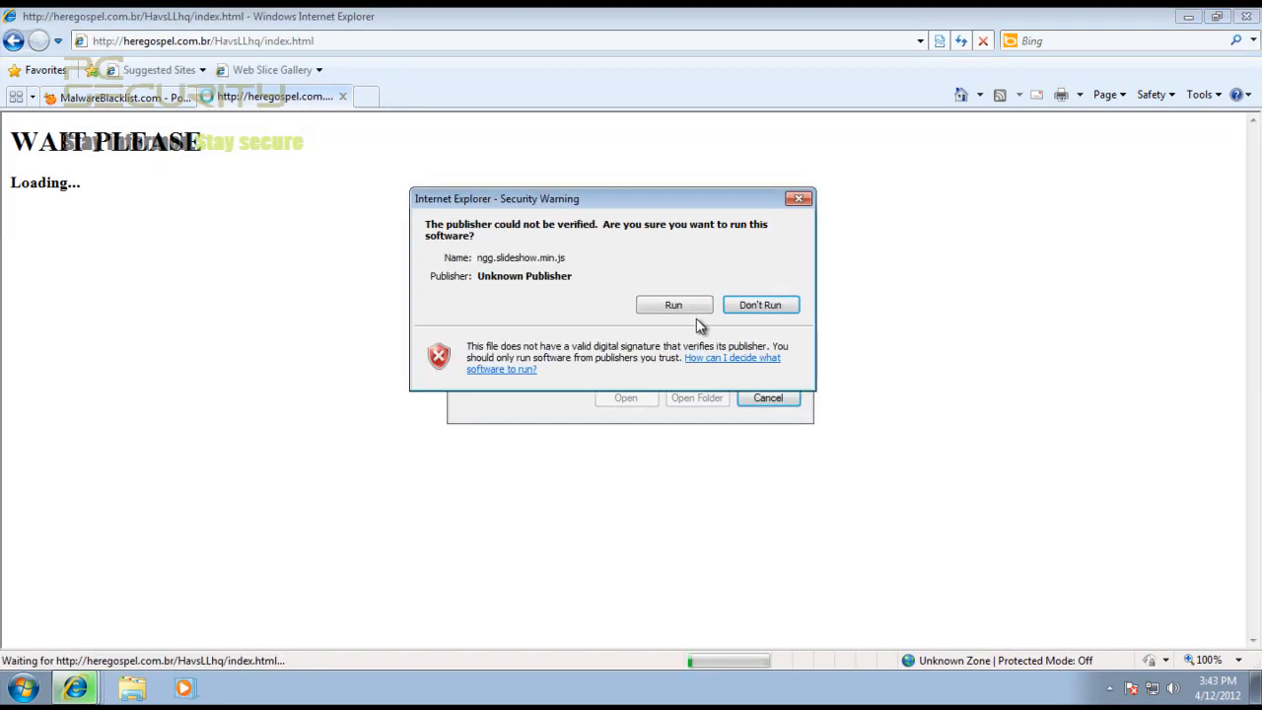
click(673, 304)
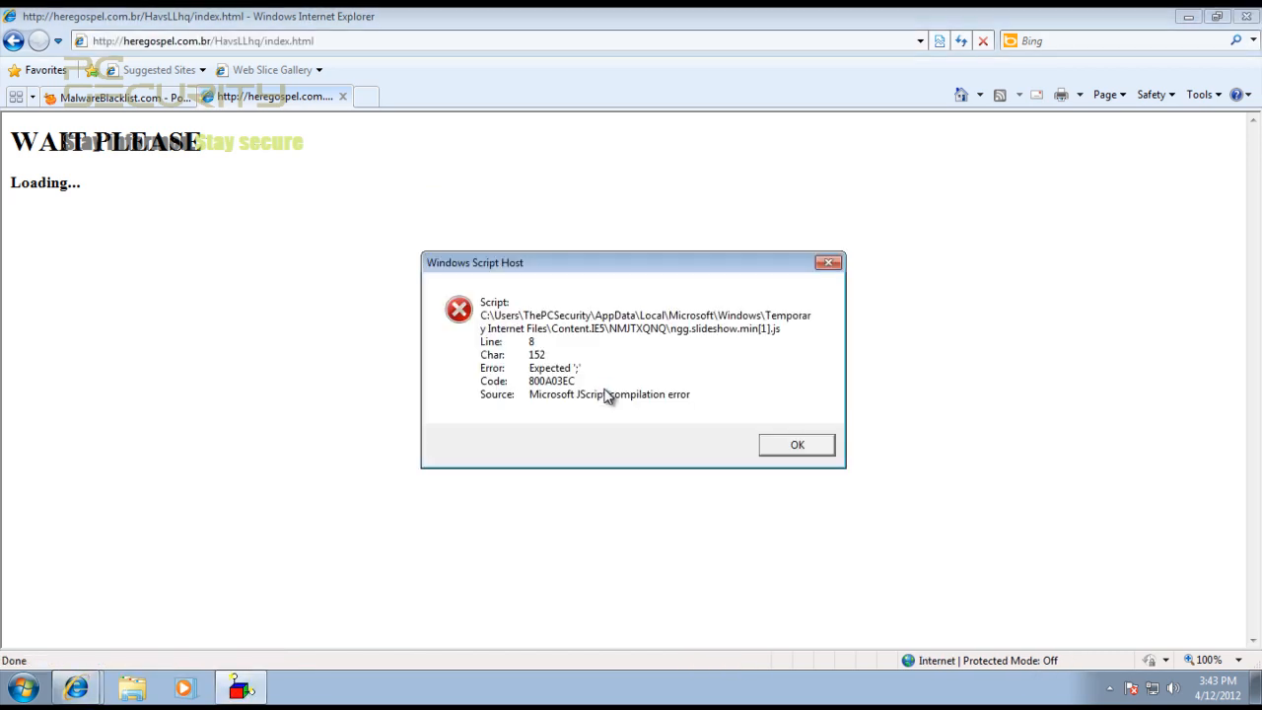
click(796, 445)
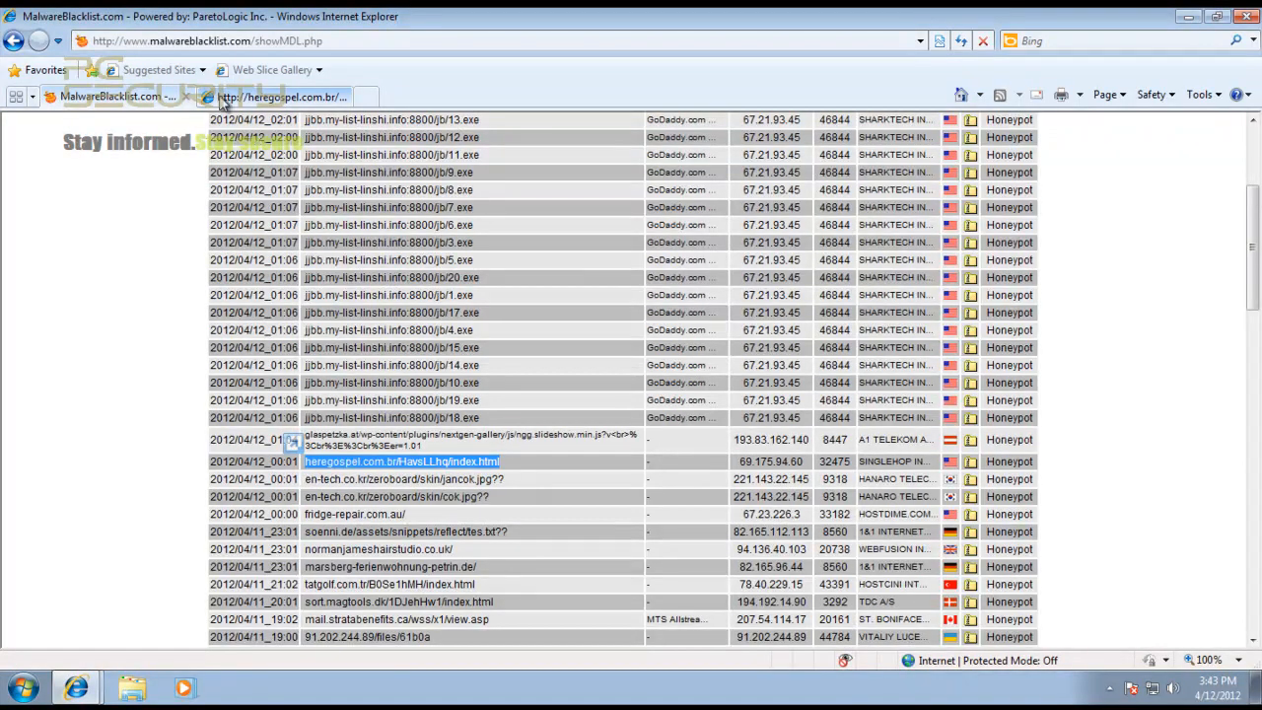
Step: Load the en-tech jancok.jpg address and scroll through the bot source pages
click(404, 479)
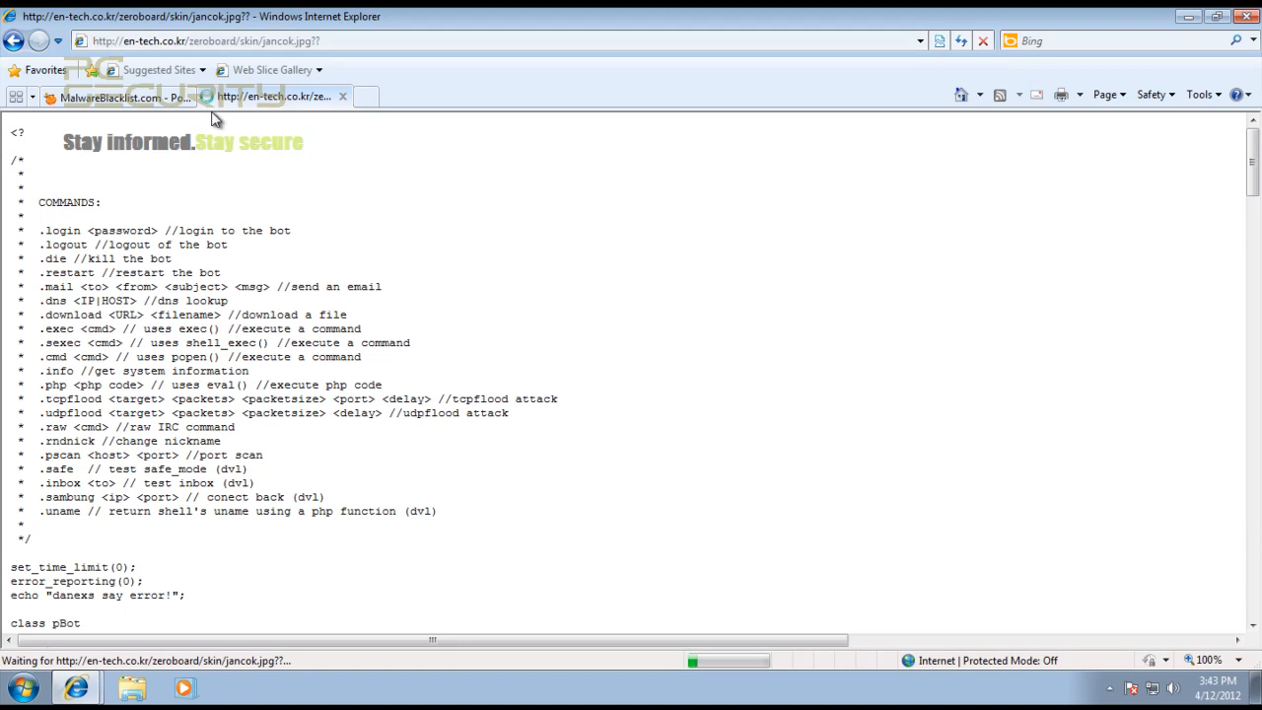
scroll(down, 3)
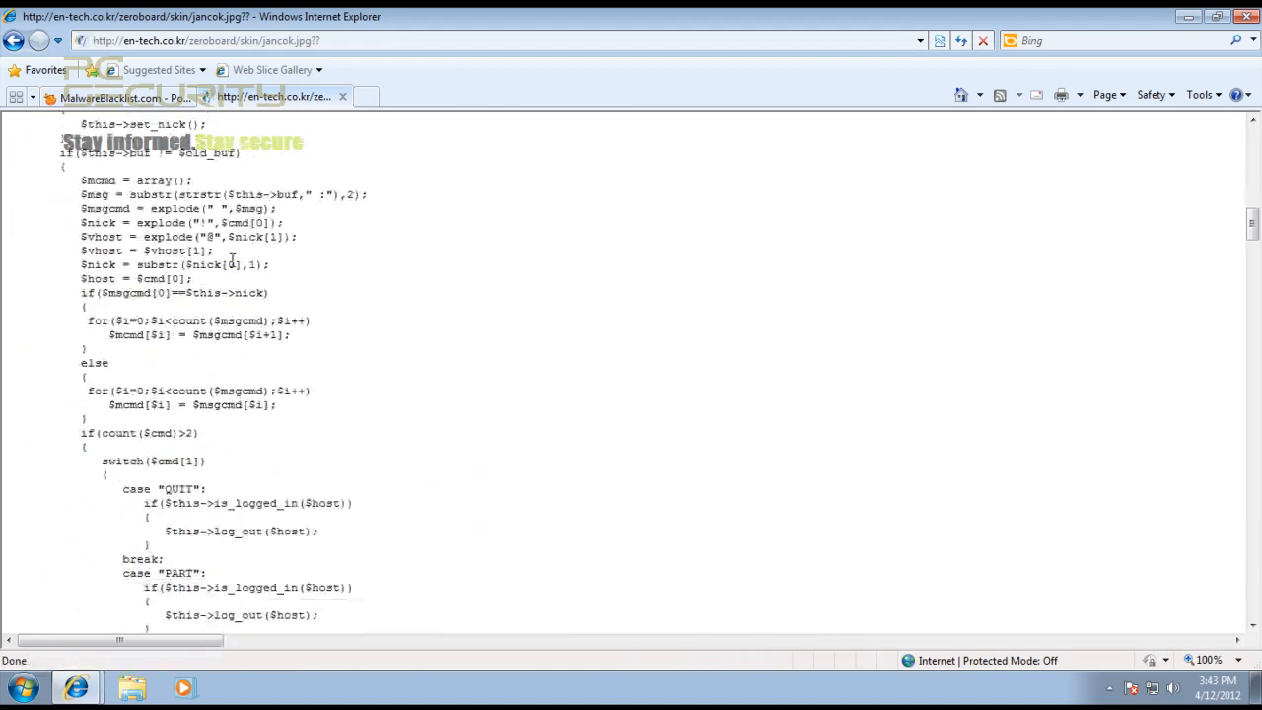
scroll(down, 3)
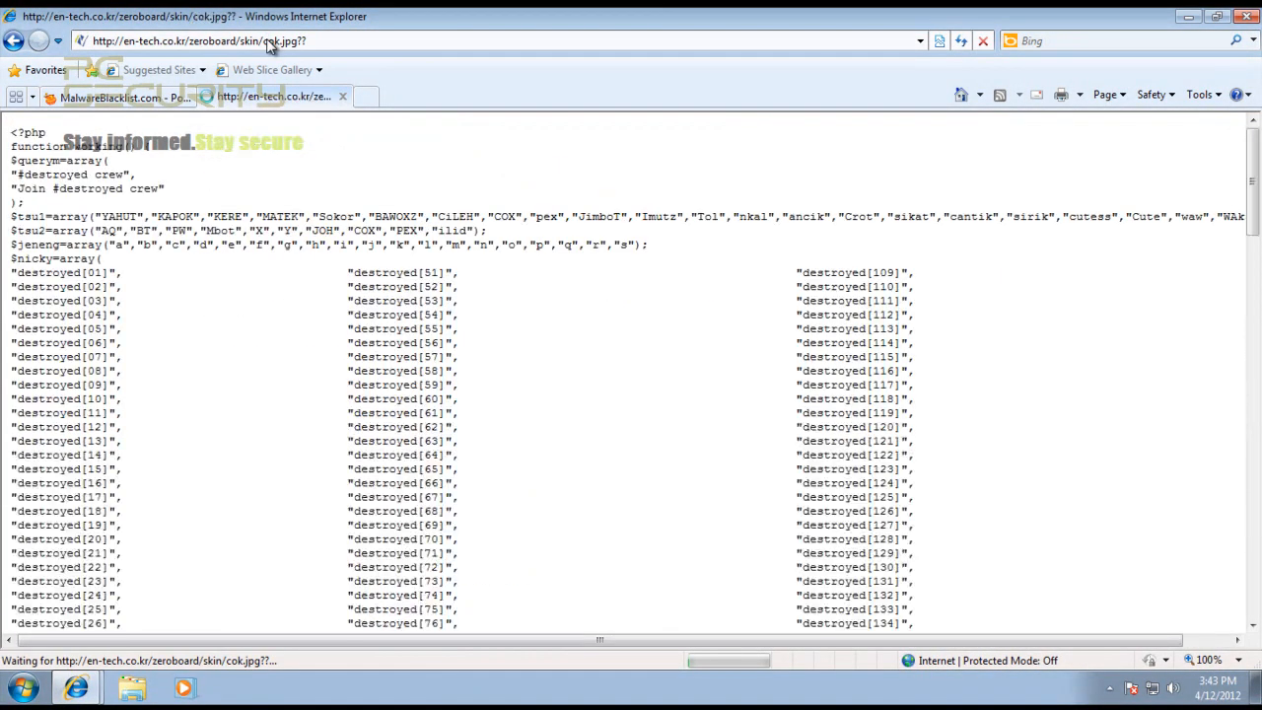
scroll(down, 3)
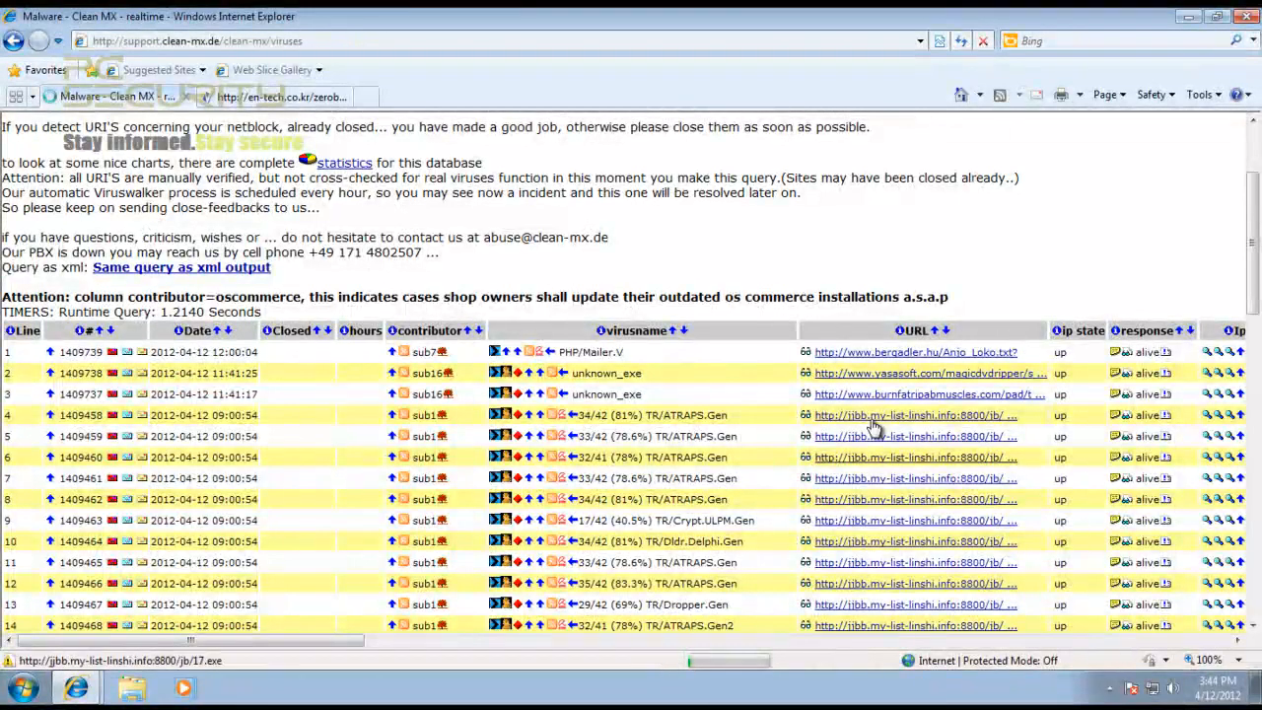
Step: Open a Clean MX jjbb link, close the en-tech tab, and let unverified 18.exe run
click(911, 415)
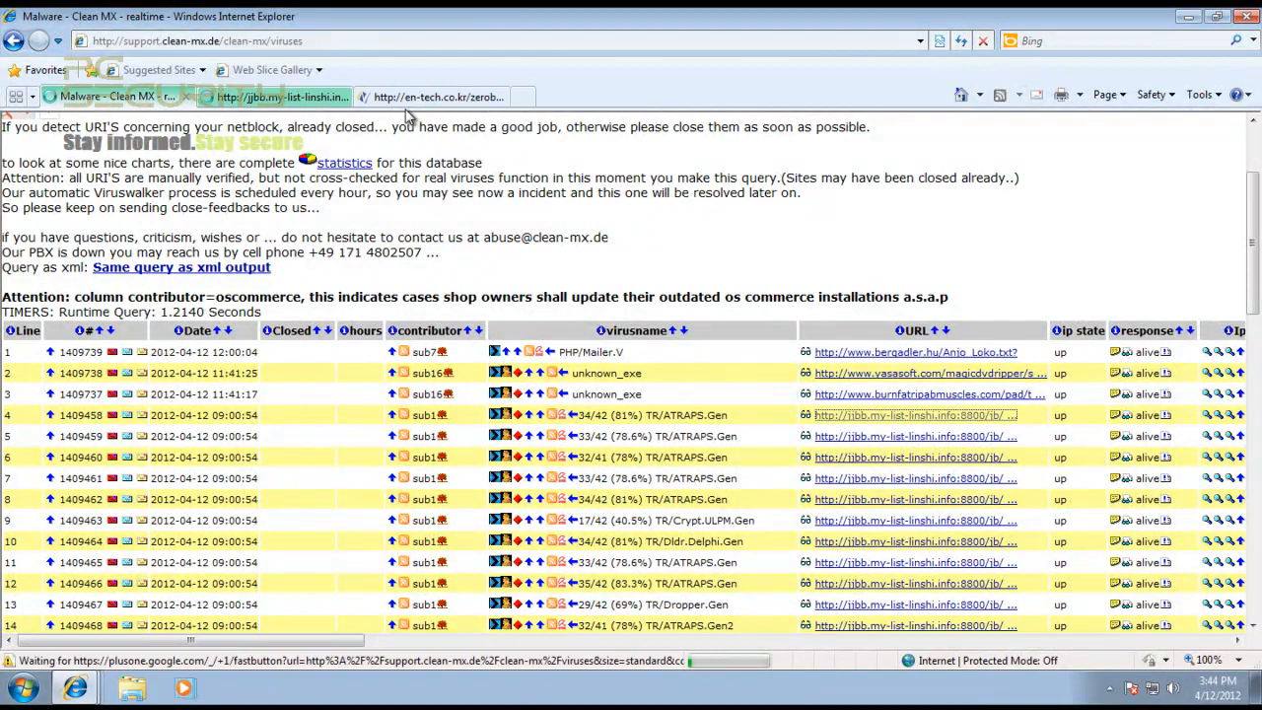
click(437, 97)
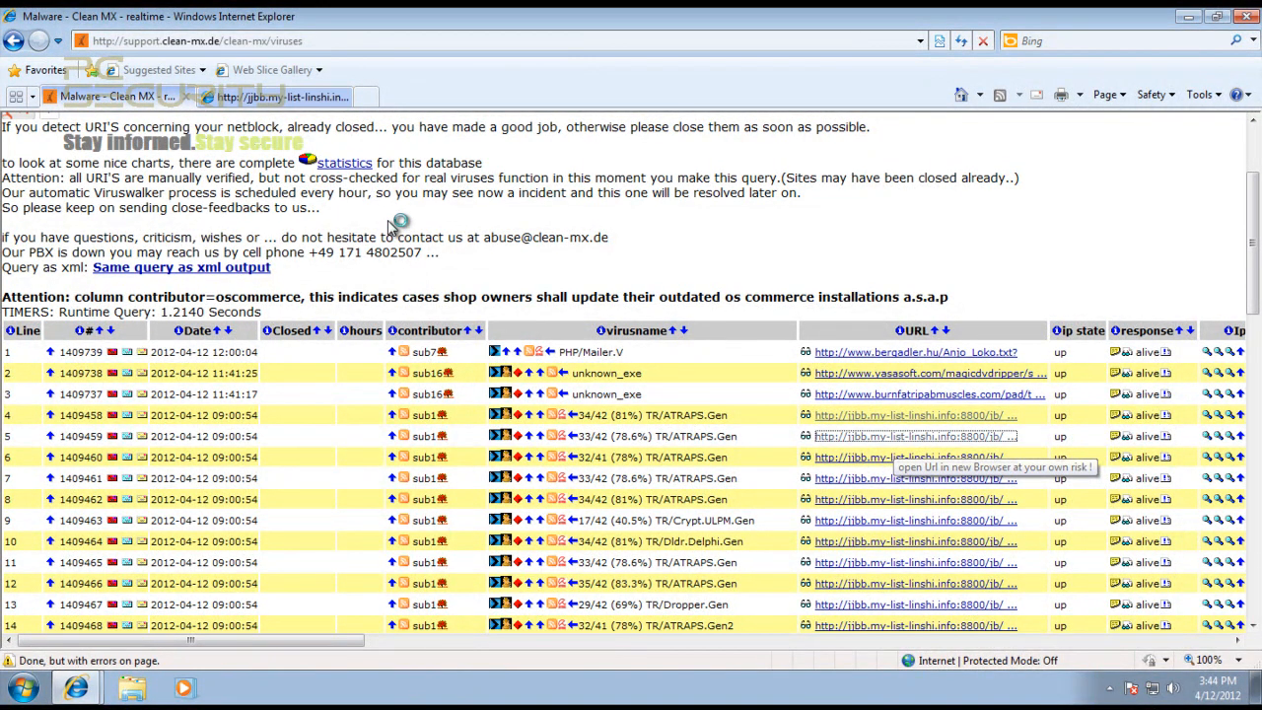
scroll(down, 3)
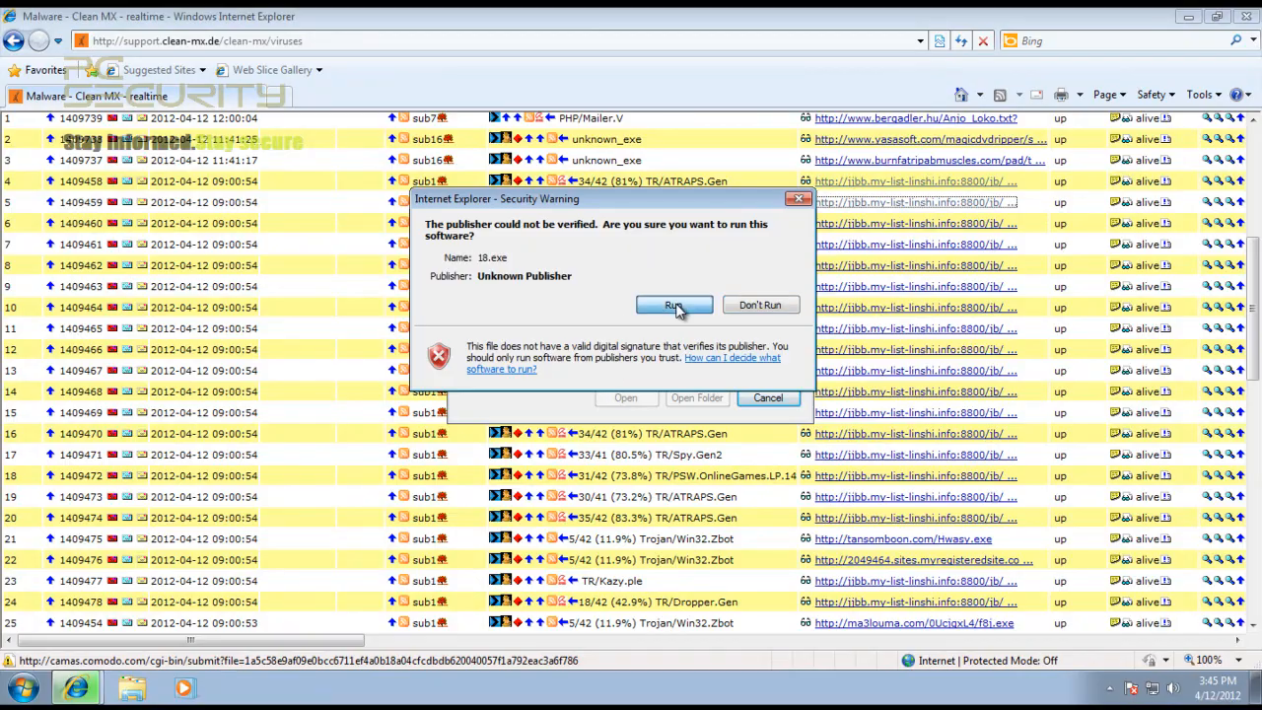
click(674, 303)
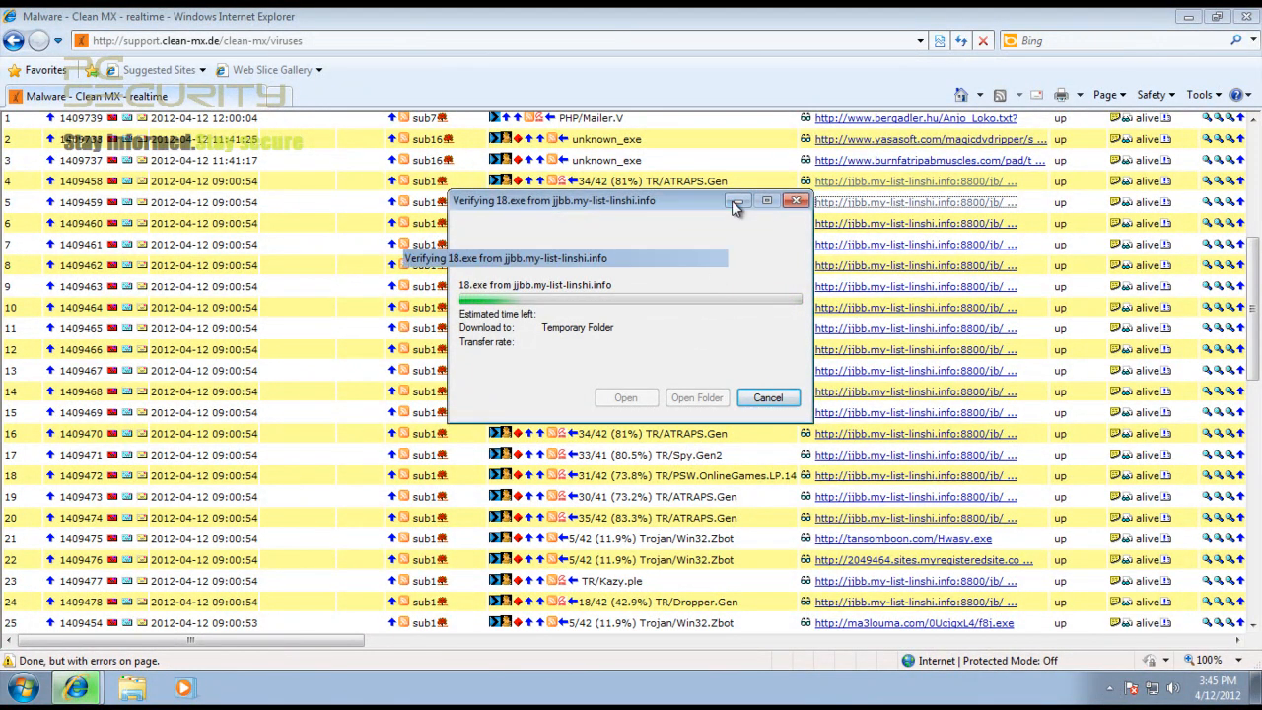
click(768, 397)
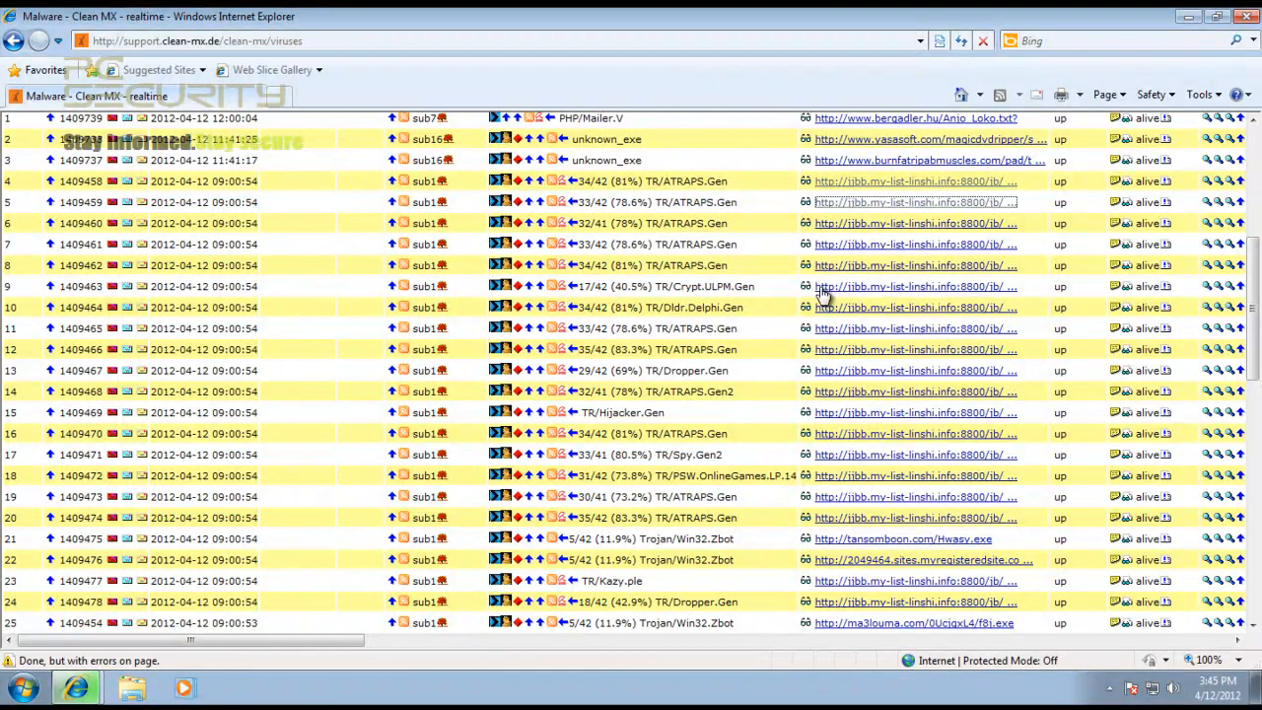
click(915, 286)
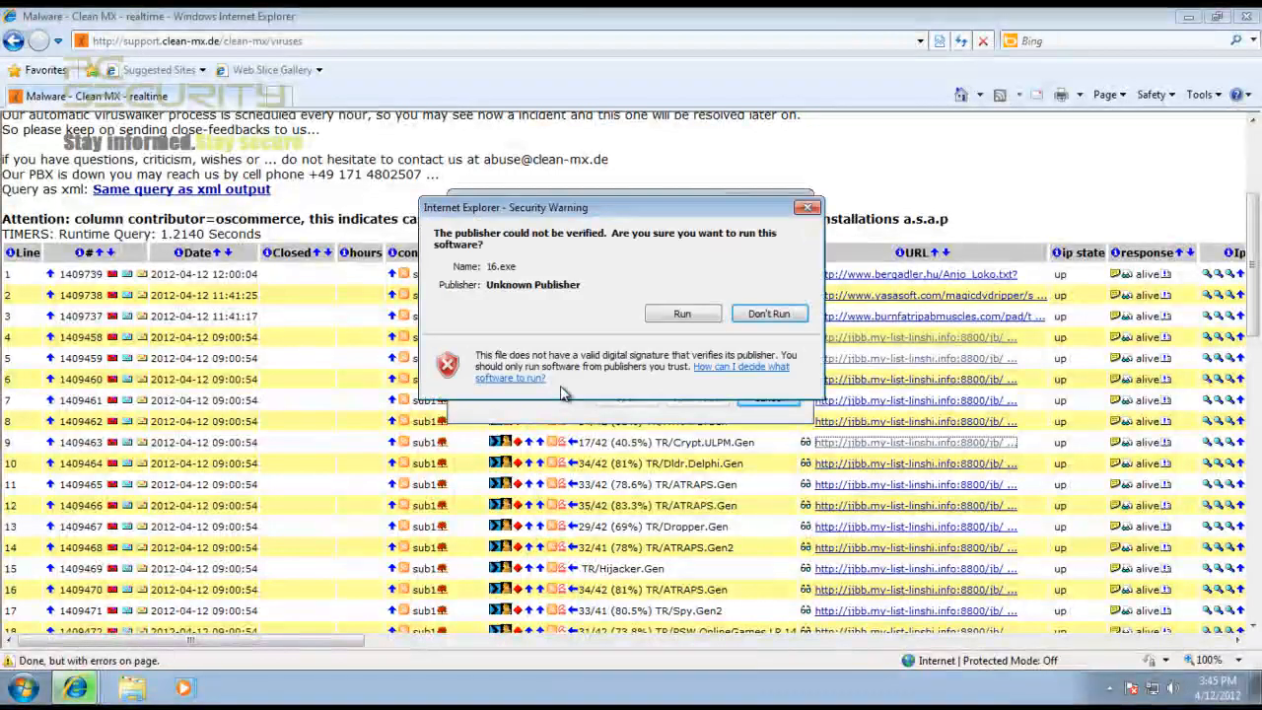
Step: Allow unverified 16.exe to run and hide the Hwasy.exe download progress window
click(682, 314)
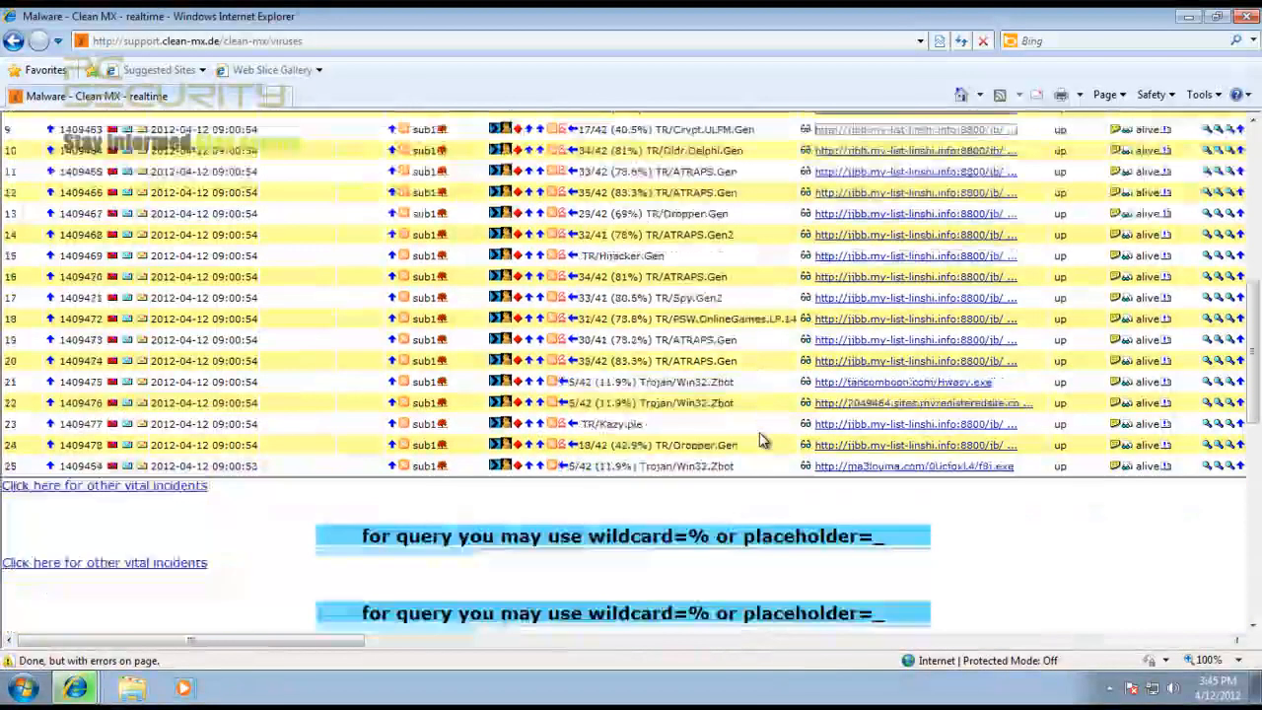
click(901, 382)
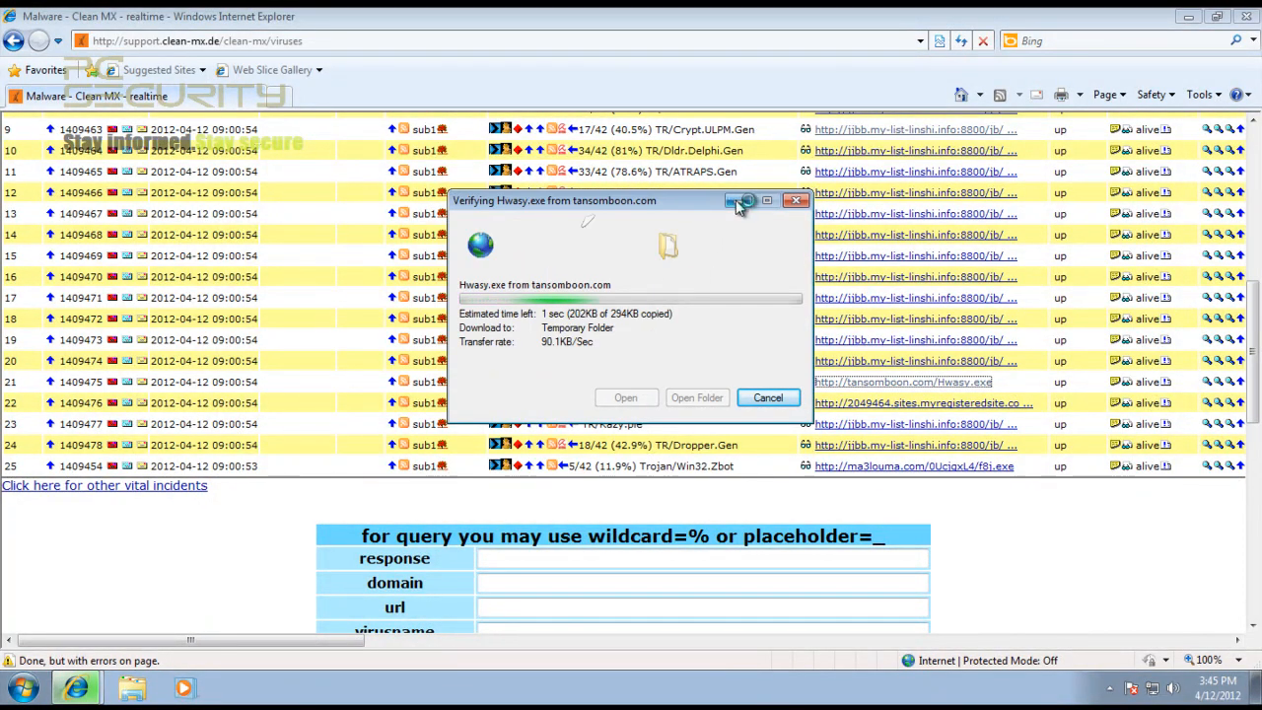
click(768, 397)
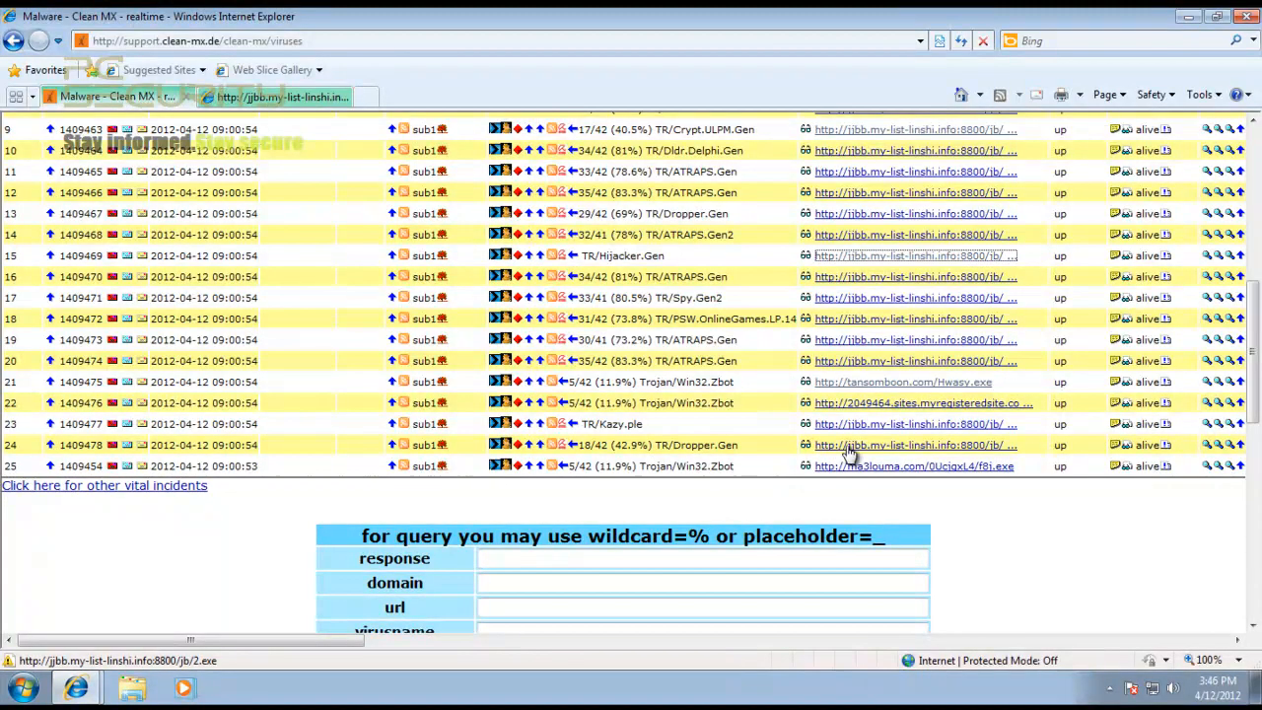
Step: Download and run 2.exe from the row 24 jjbb link, then close Immunet 3.0
click(915, 445)
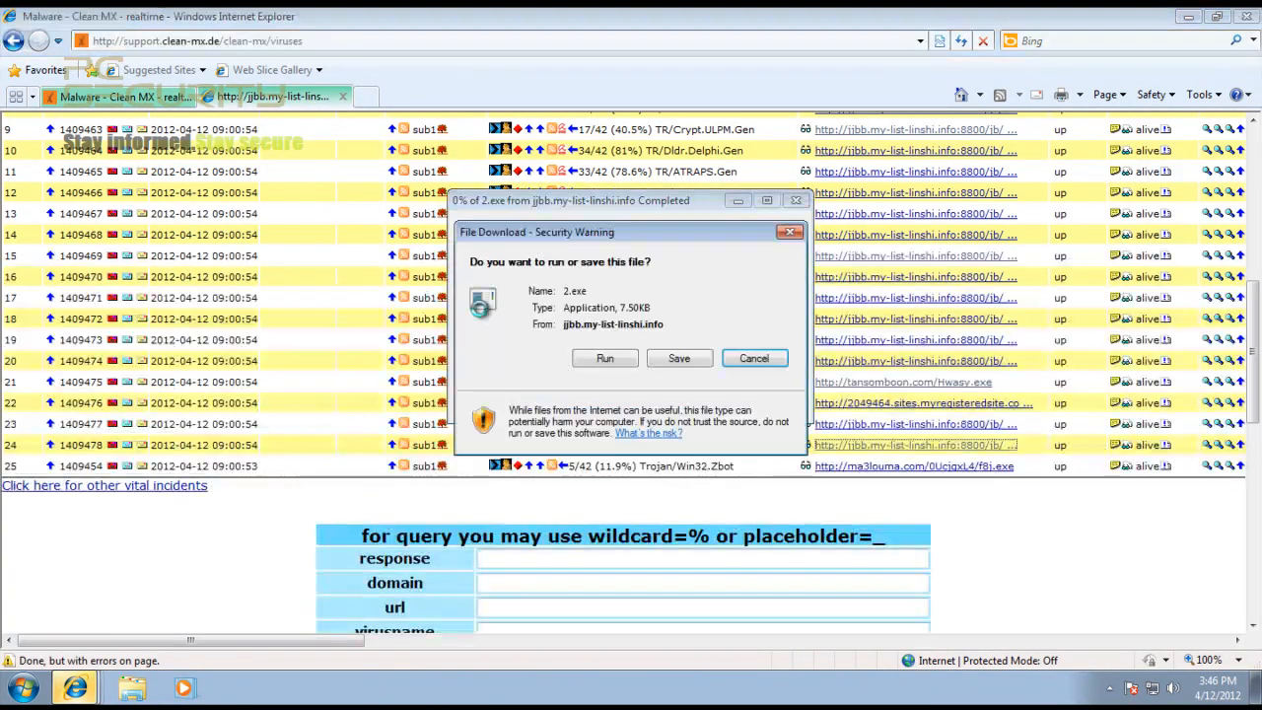
click(604, 358)
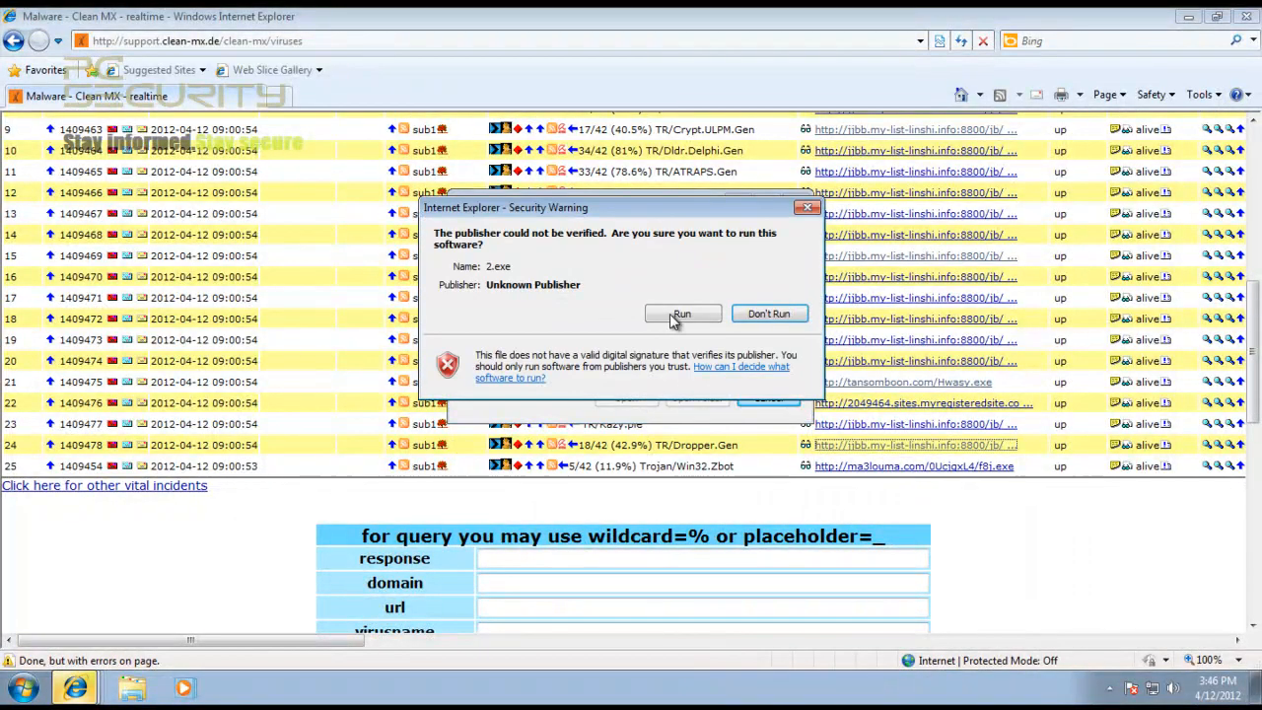
click(681, 314)
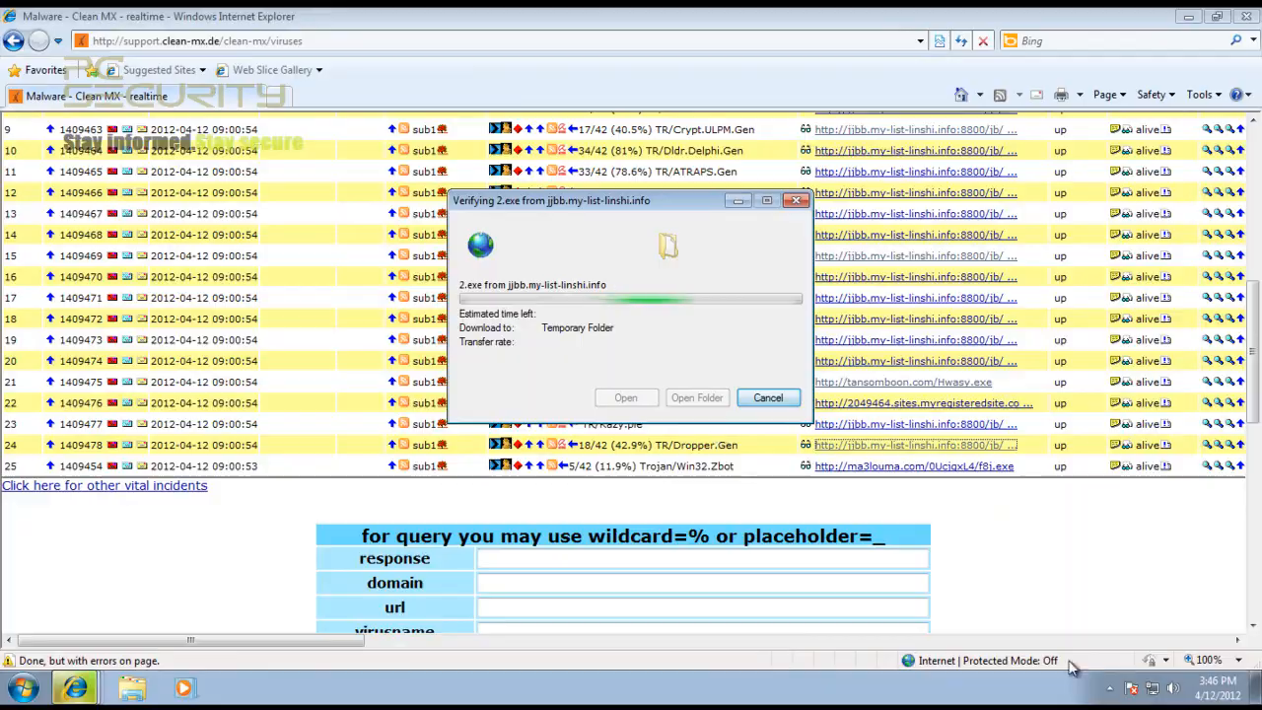
click(1148, 659)
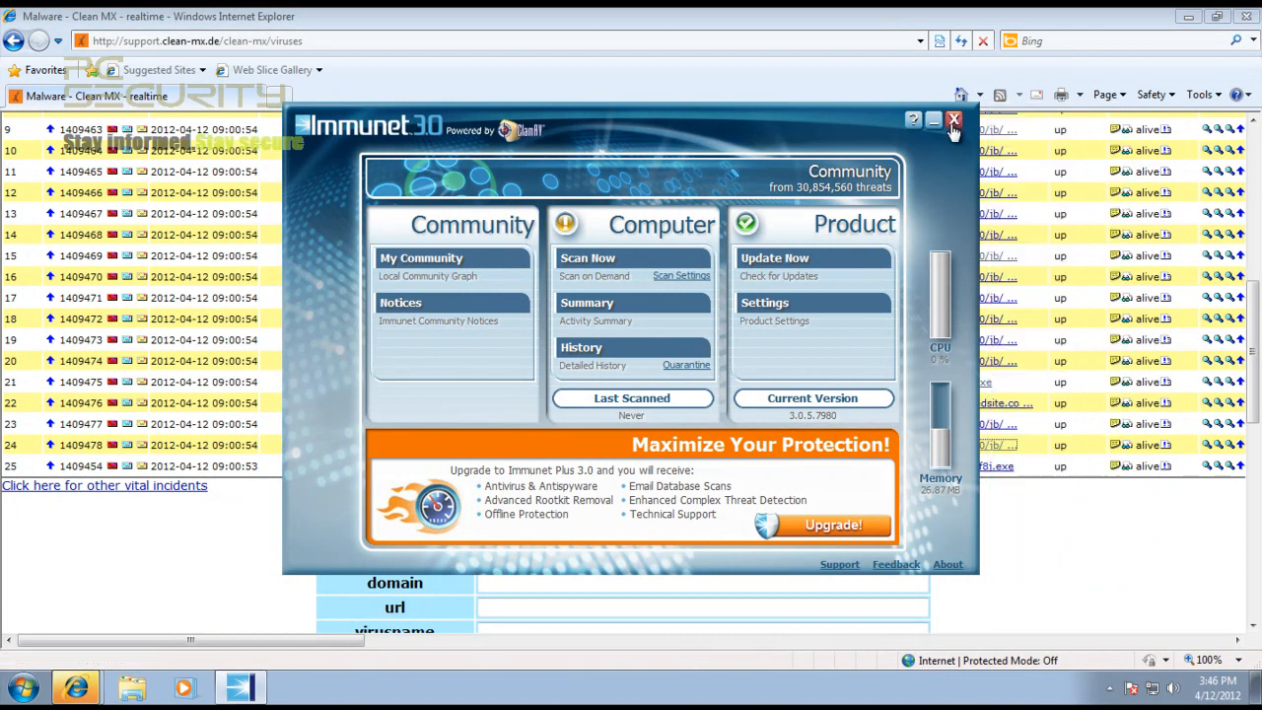
click(953, 119)
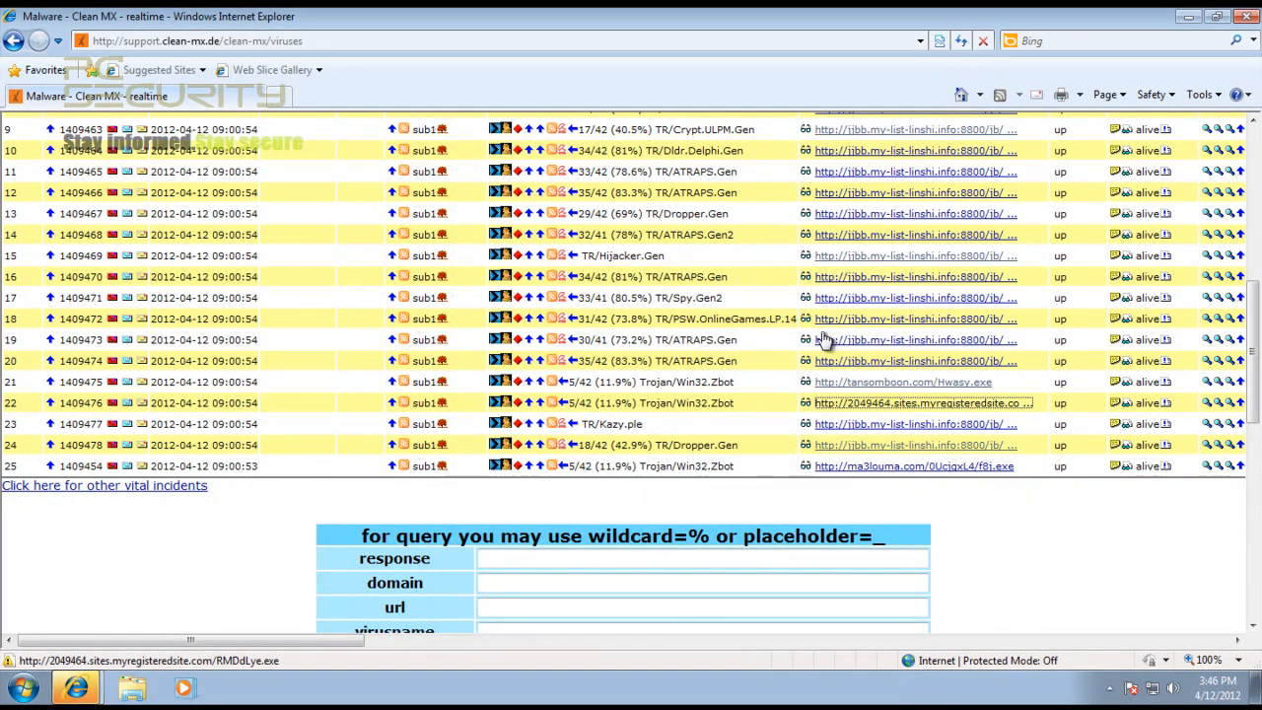
Step: Run 4.exe from a jjbb link and allow unverified 9.exe from the 2049464 page
click(913, 360)
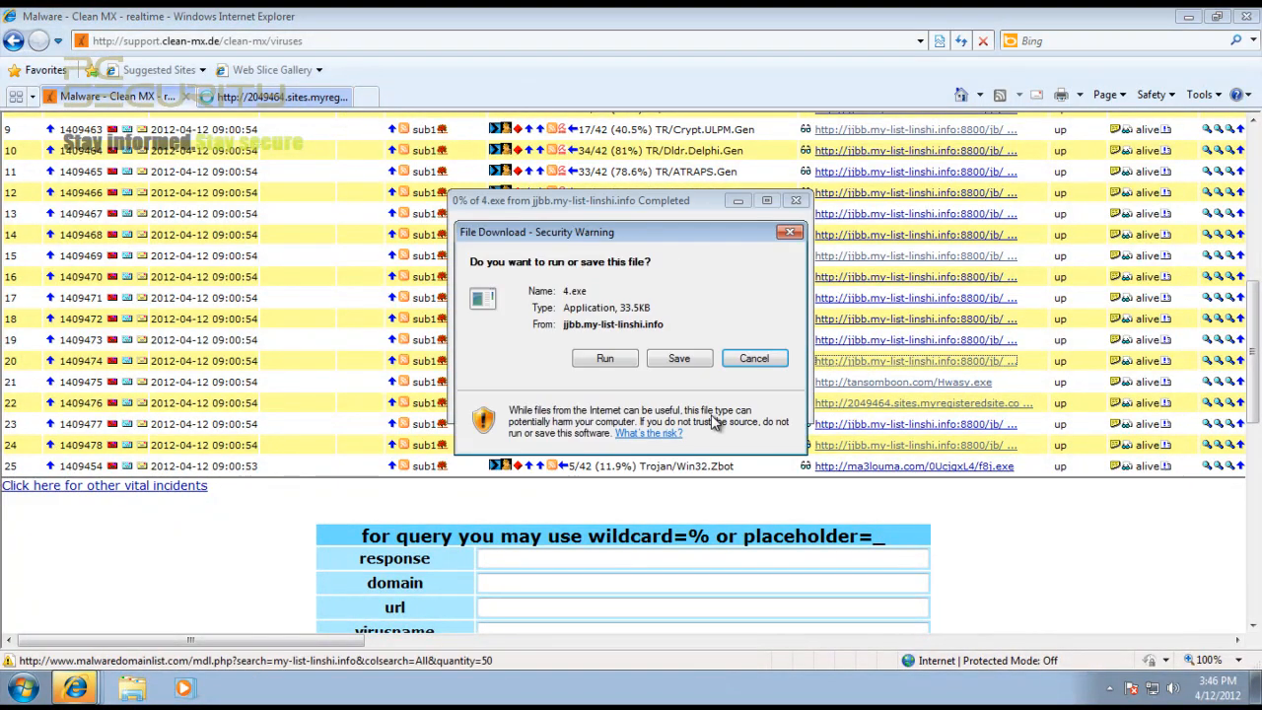
click(605, 358)
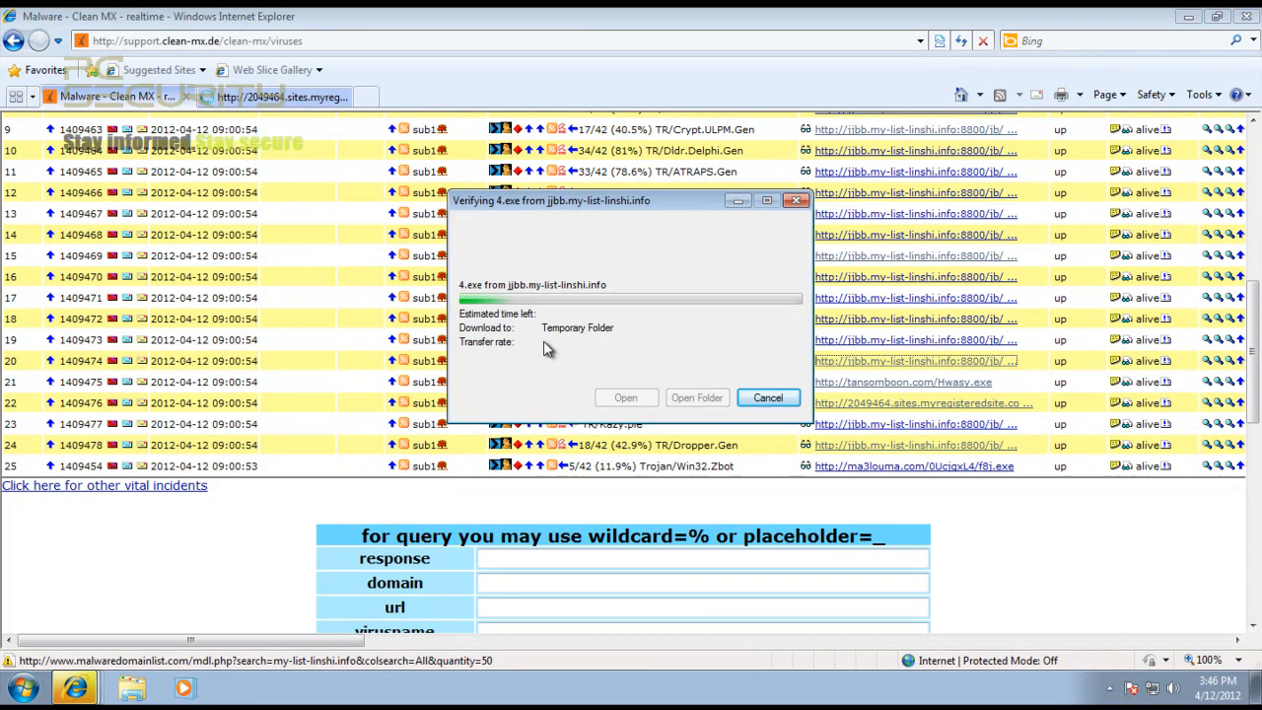
mouse_move(567, 352)
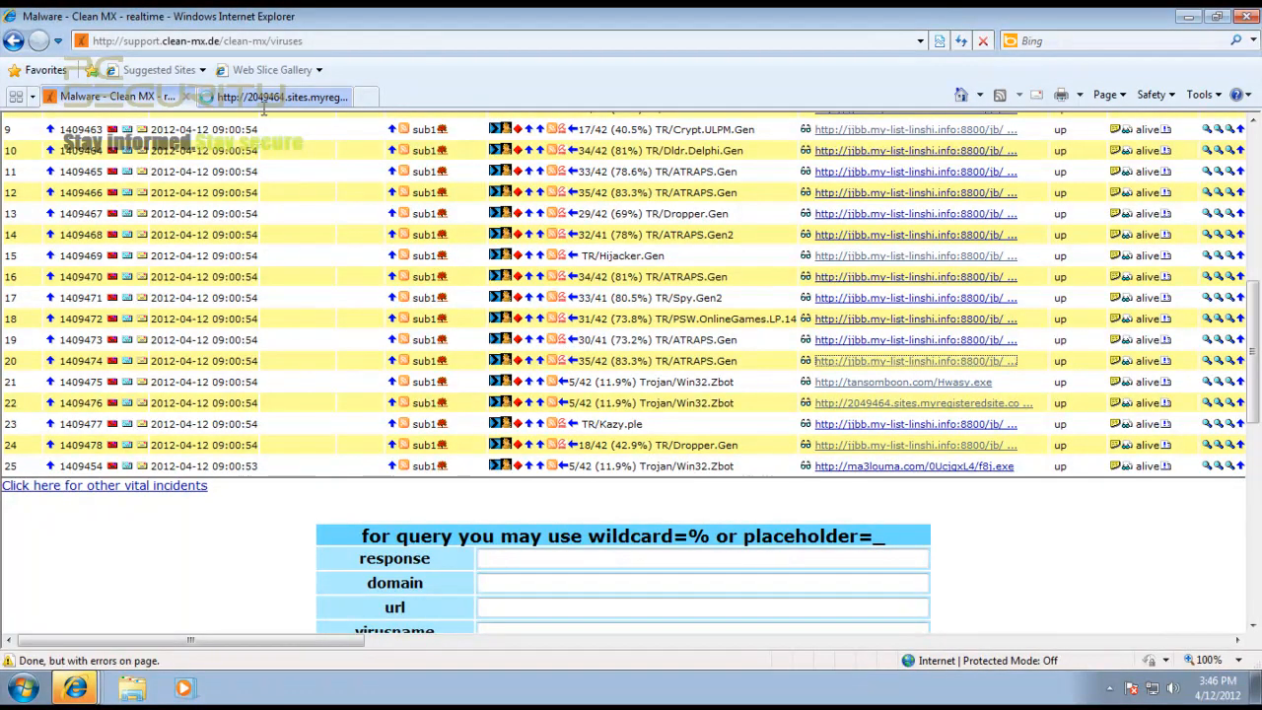
click(922, 403)
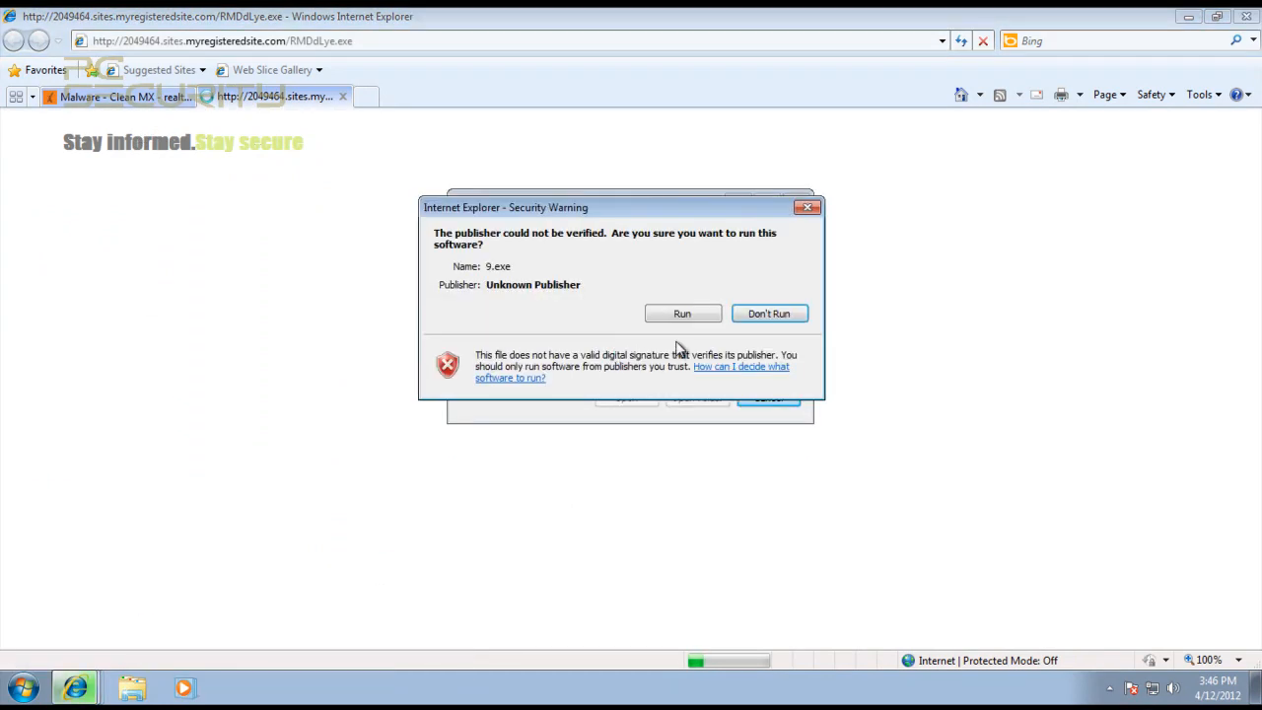
click(683, 313)
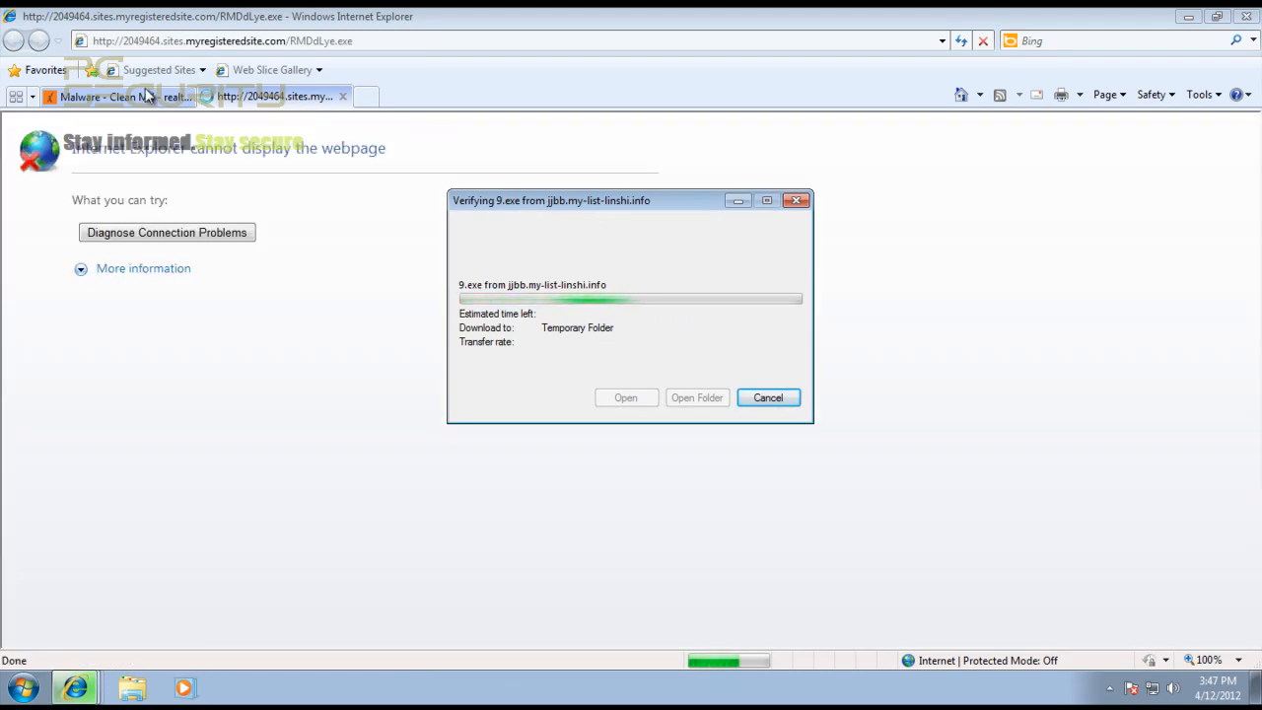
Step: Close the failed 2049464 page and approve running unverified 13.exe
click(106, 96)
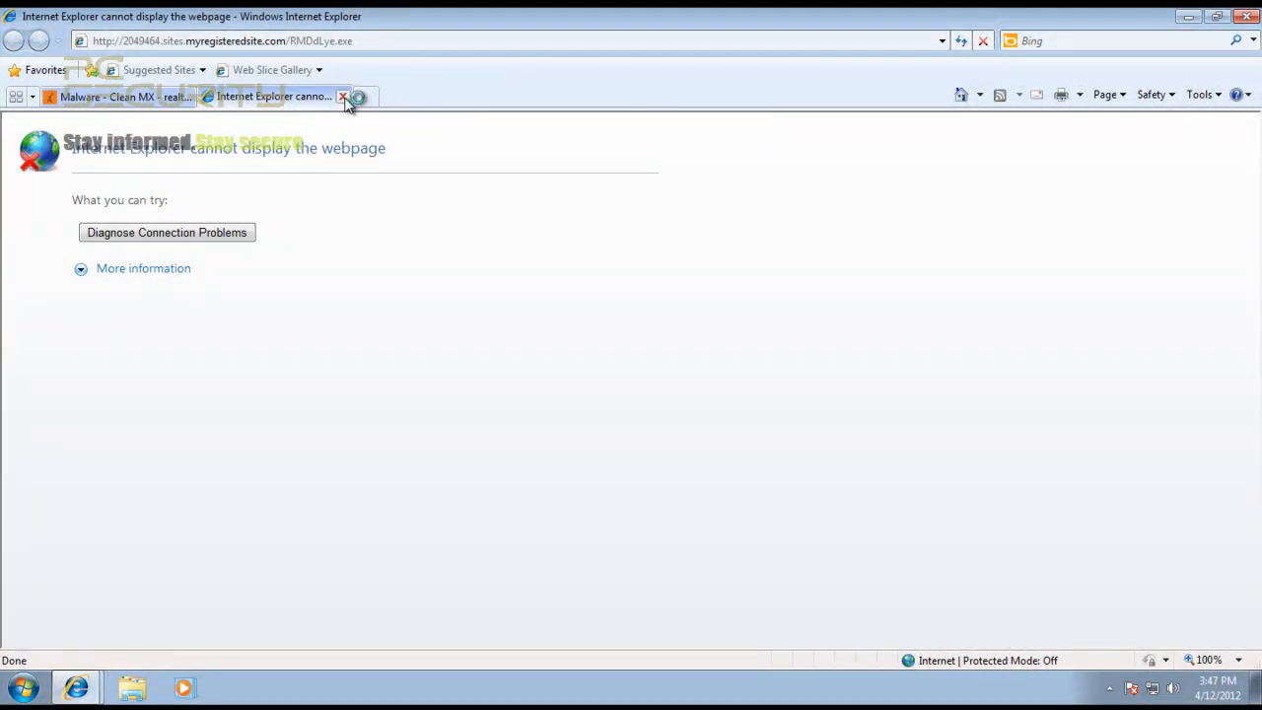
click(109, 95)
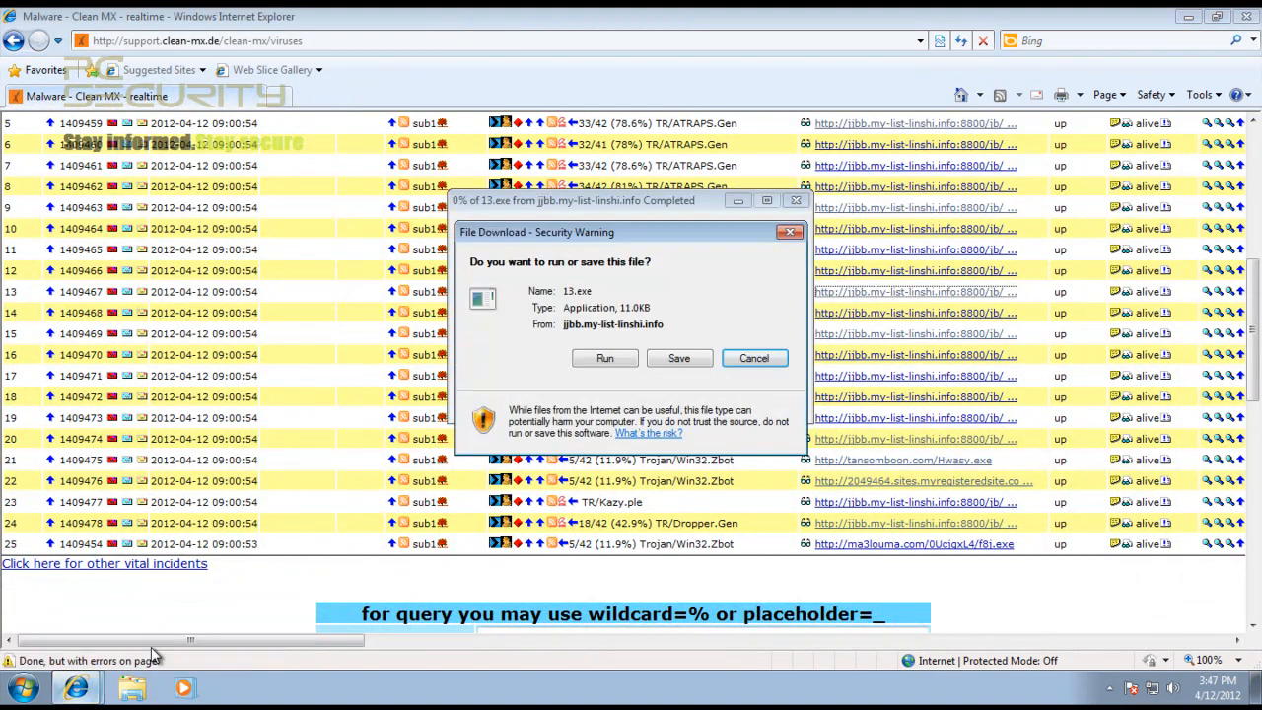
click(604, 358)
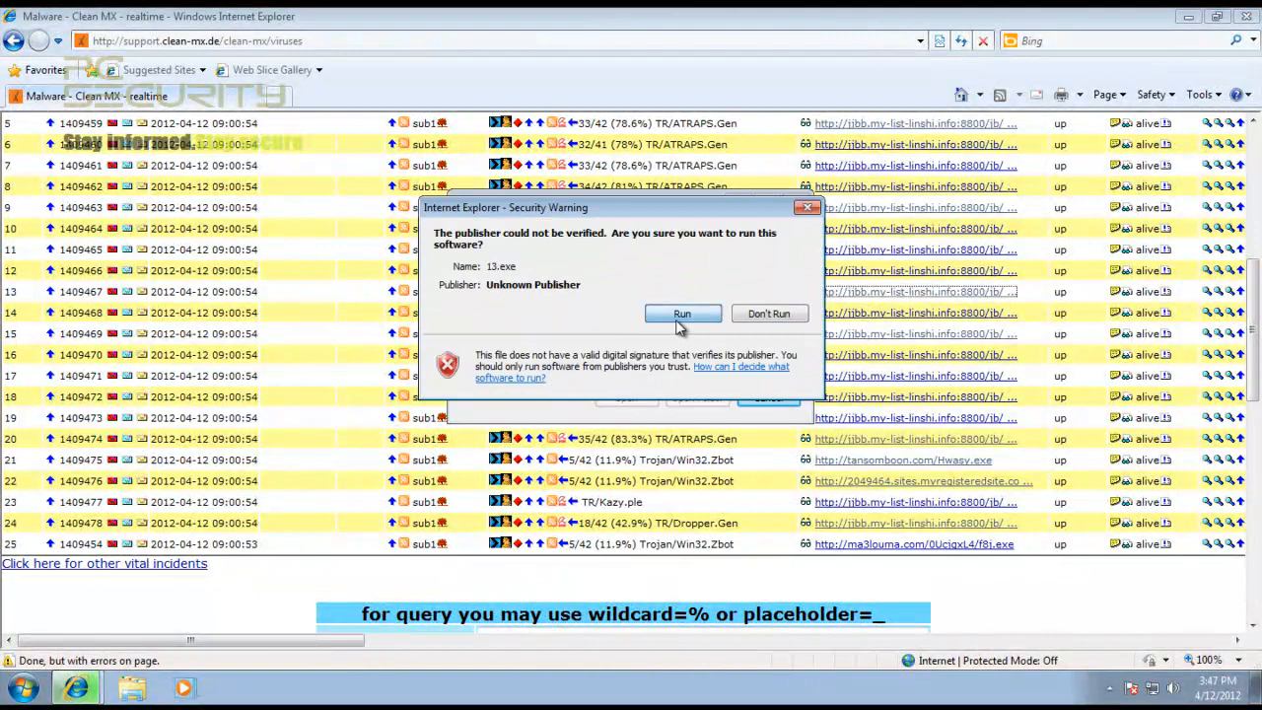
click(682, 313)
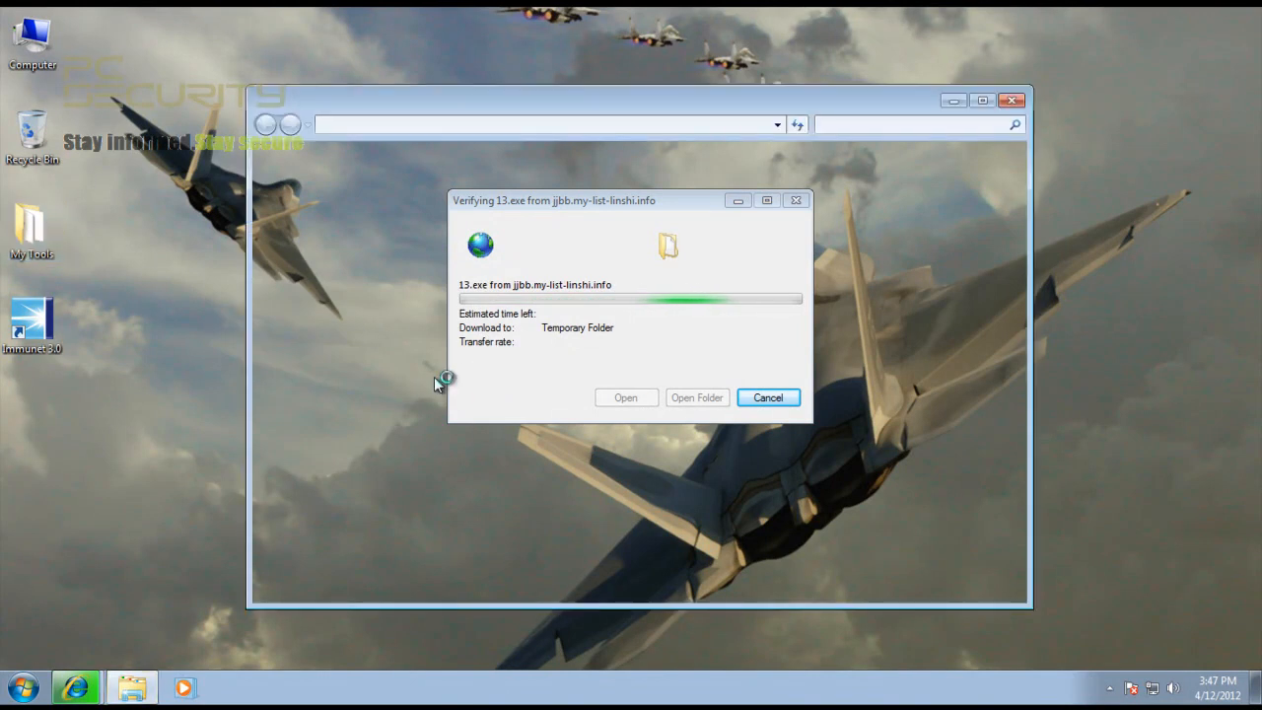
mouse_move(749, 153)
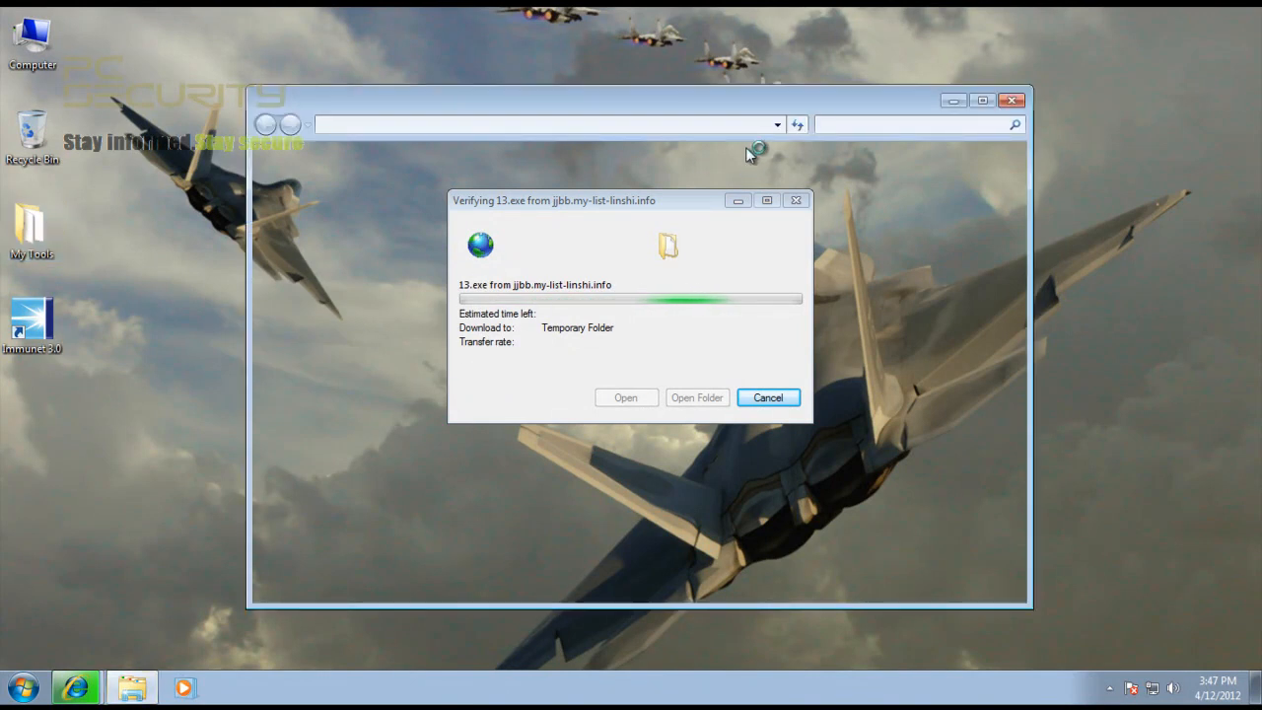
mouse_move(962, 89)
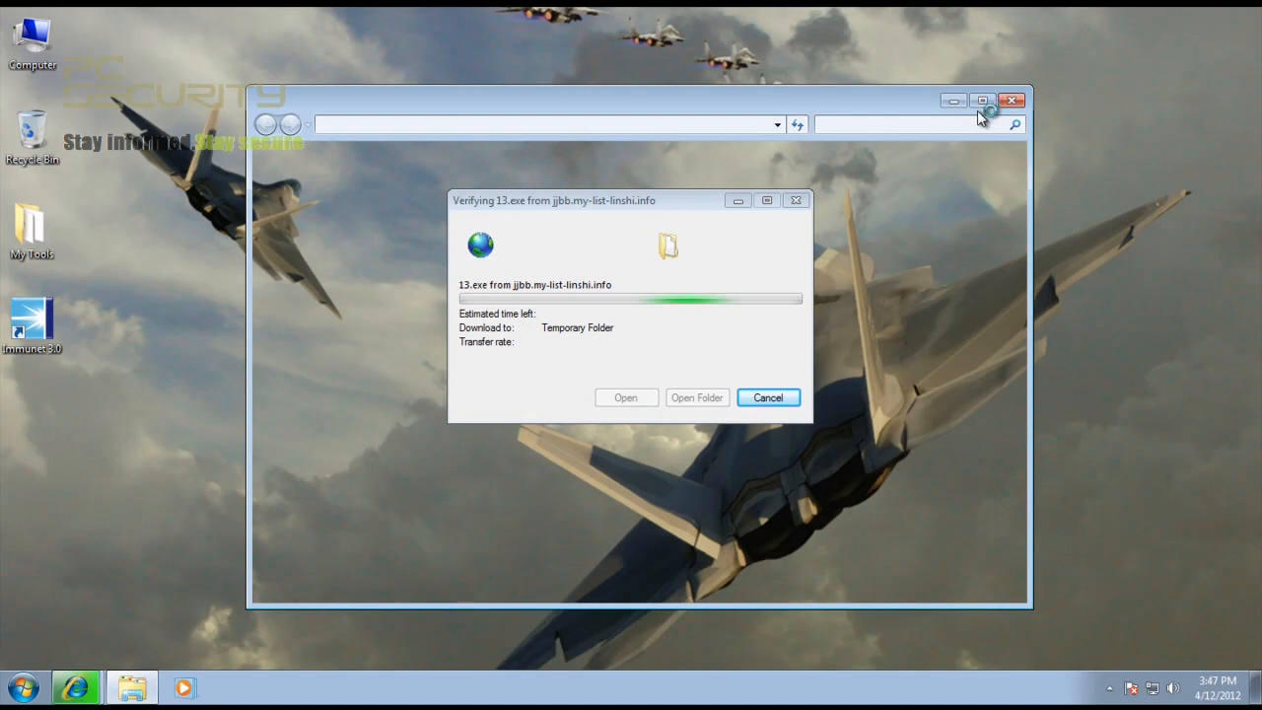
mouse_move(666, 217)
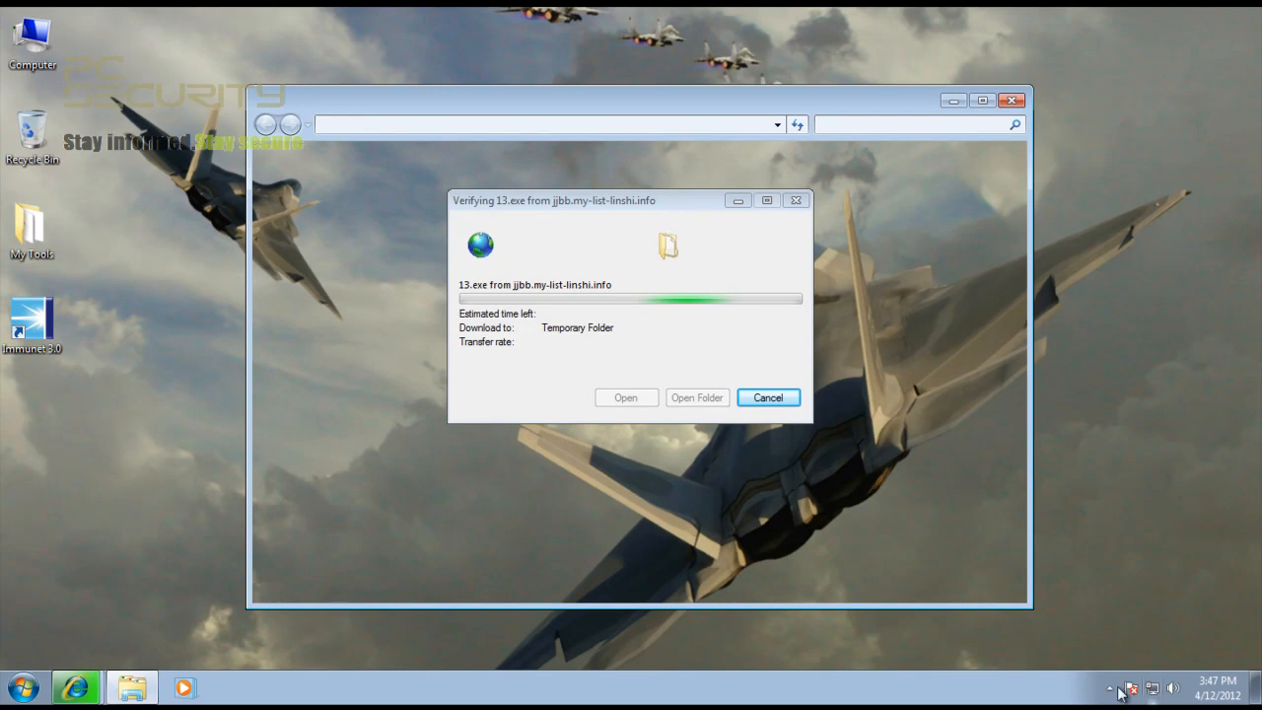
mouse_move(897, 533)
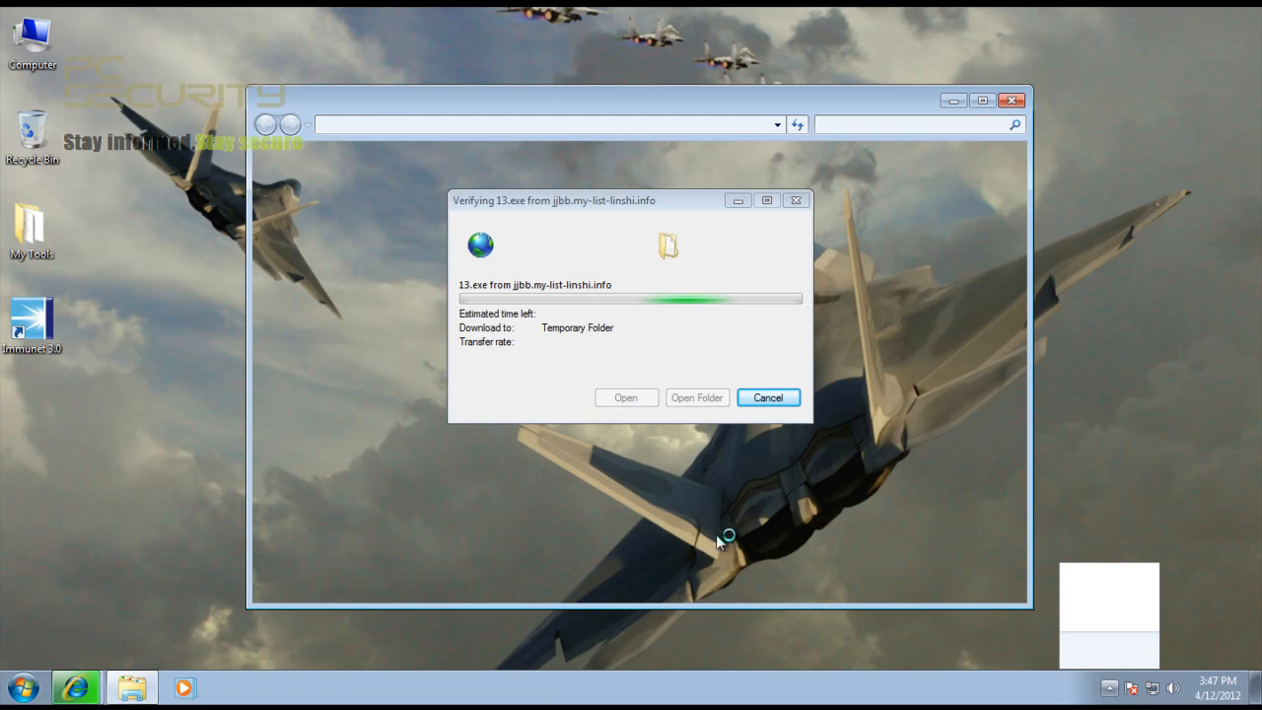
mouse_move(717, 532)
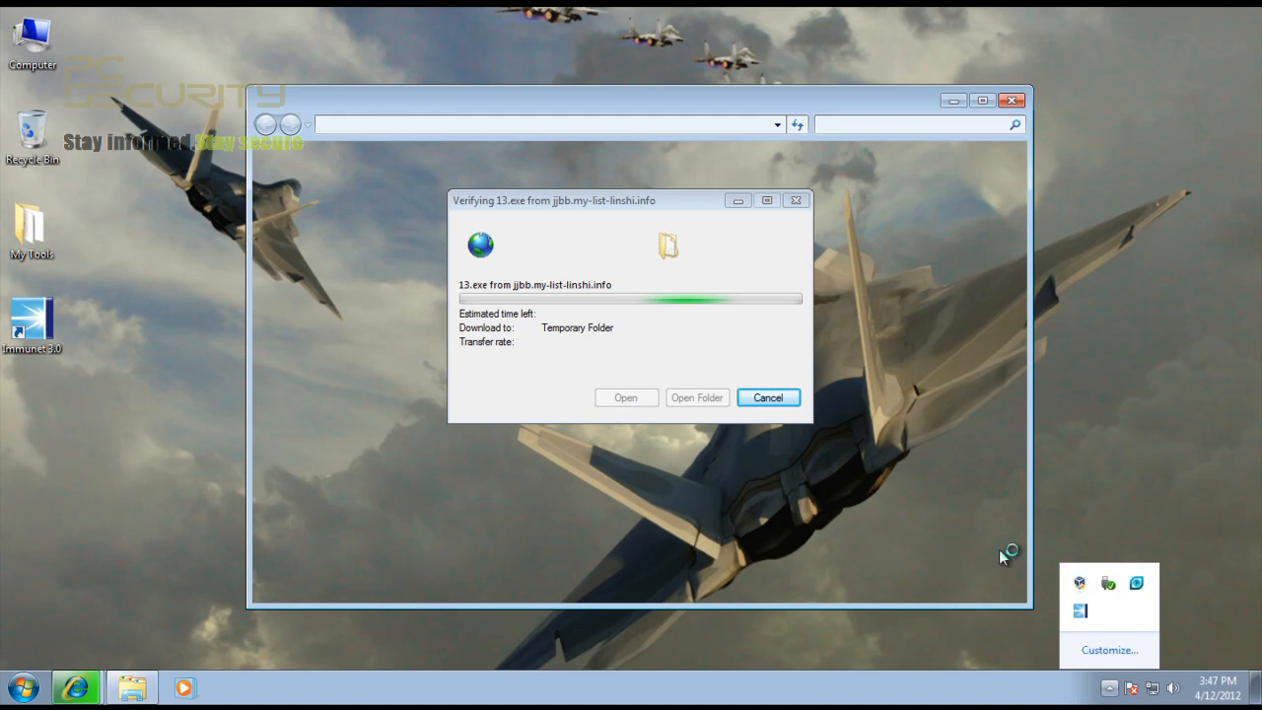
mouse_move(385, 698)
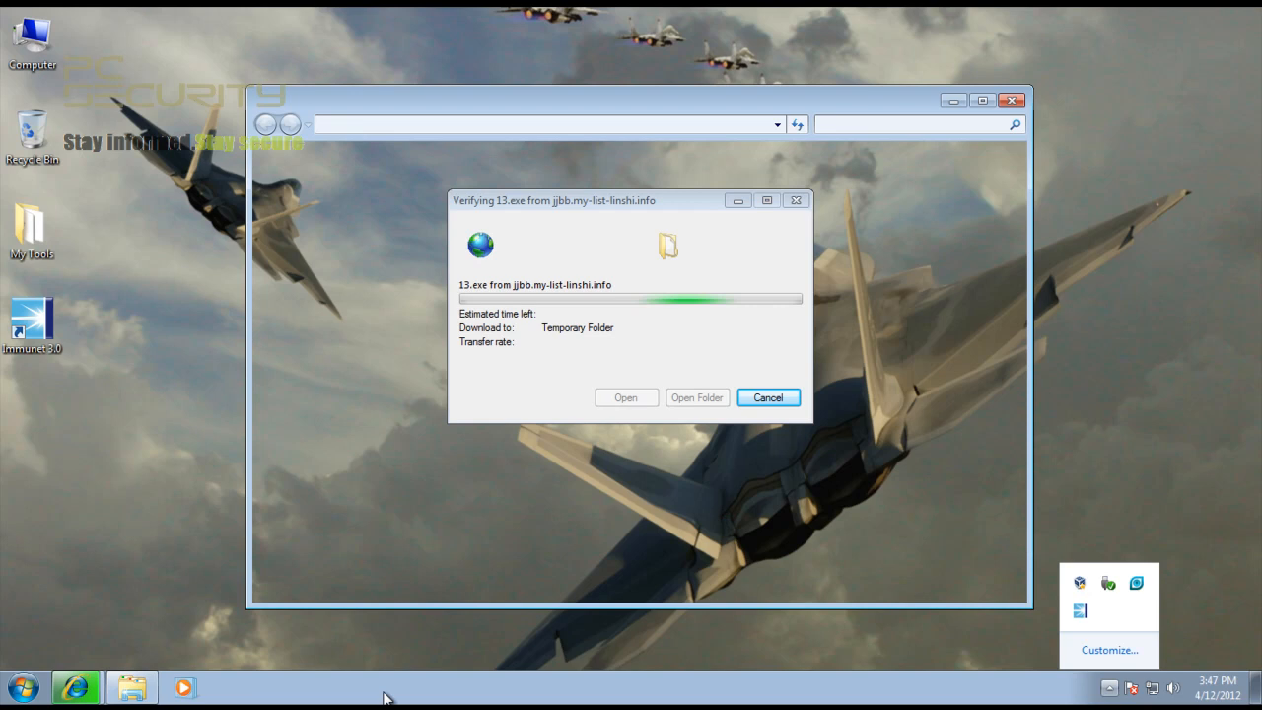
mouse_move(318, 666)
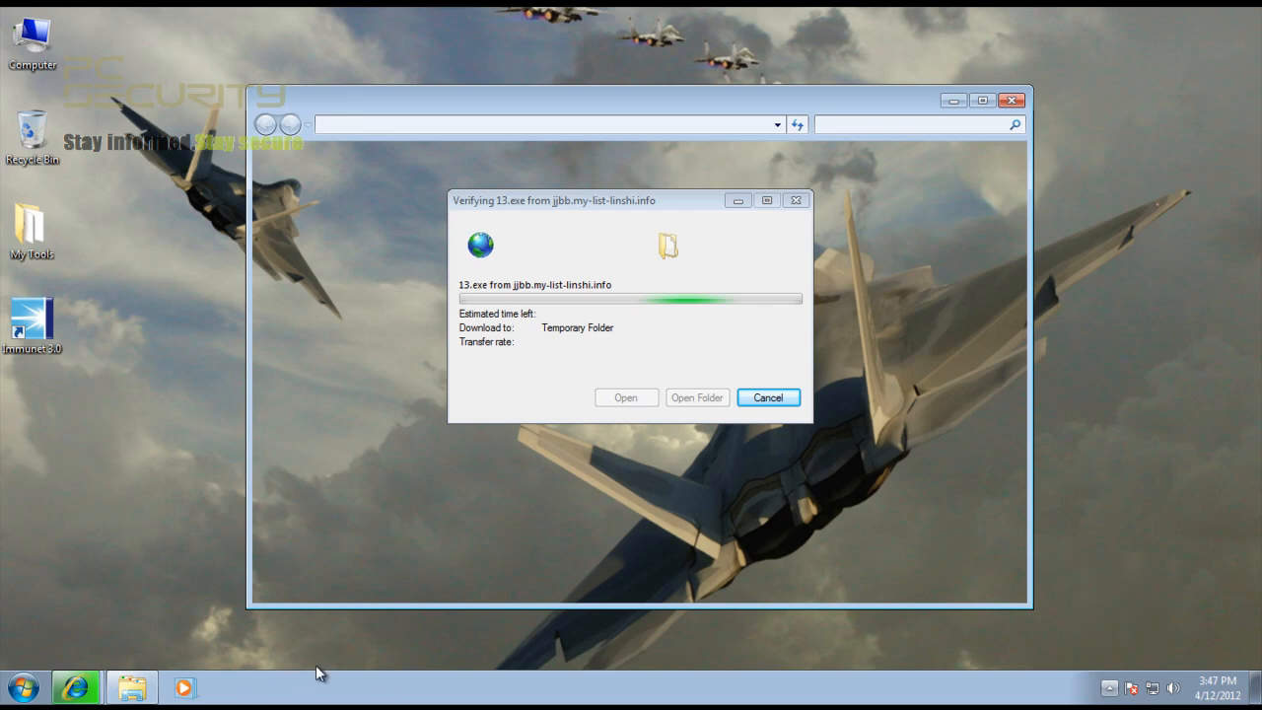
mouse_move(131, 686)
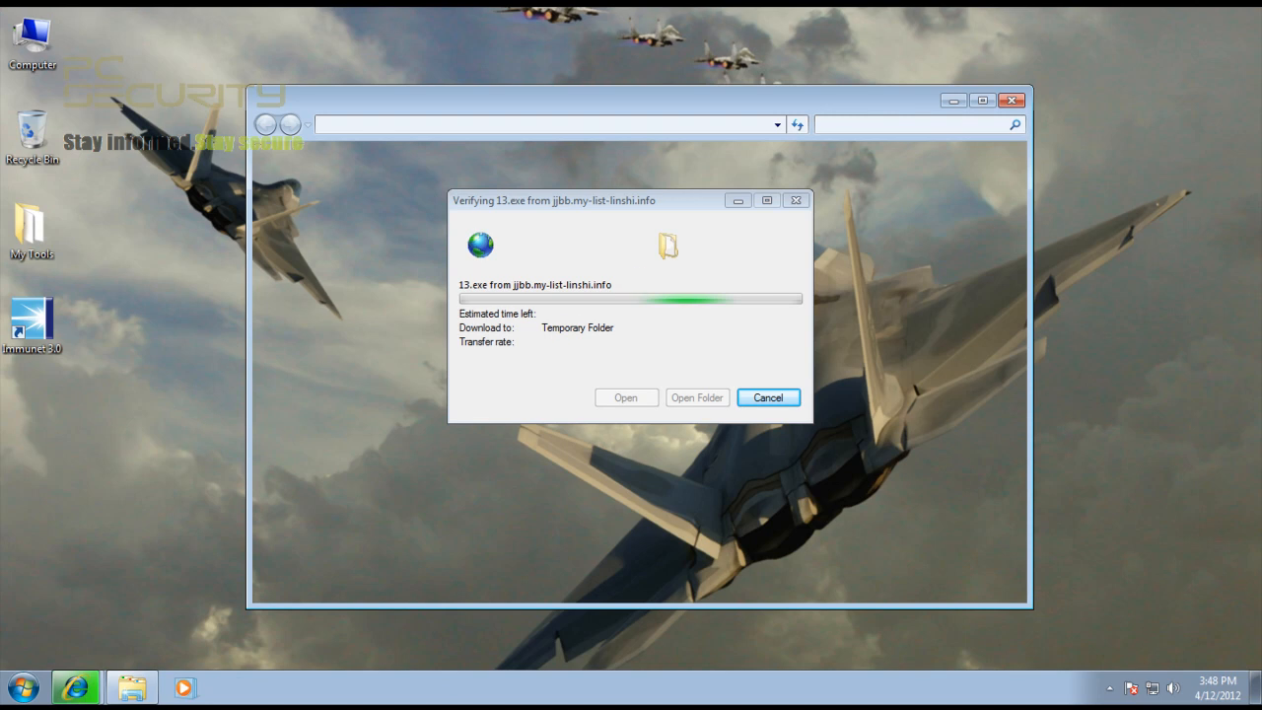
mouse_move(190, 388)
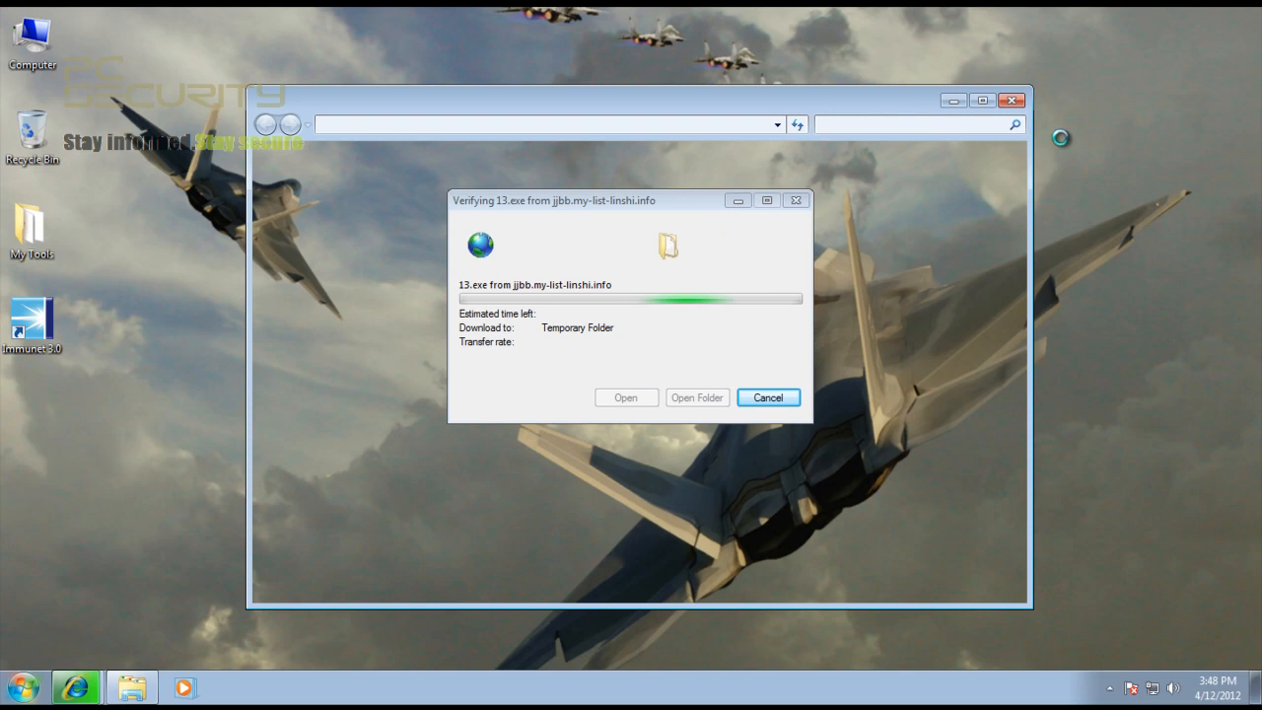
mouse_move(202, 356)
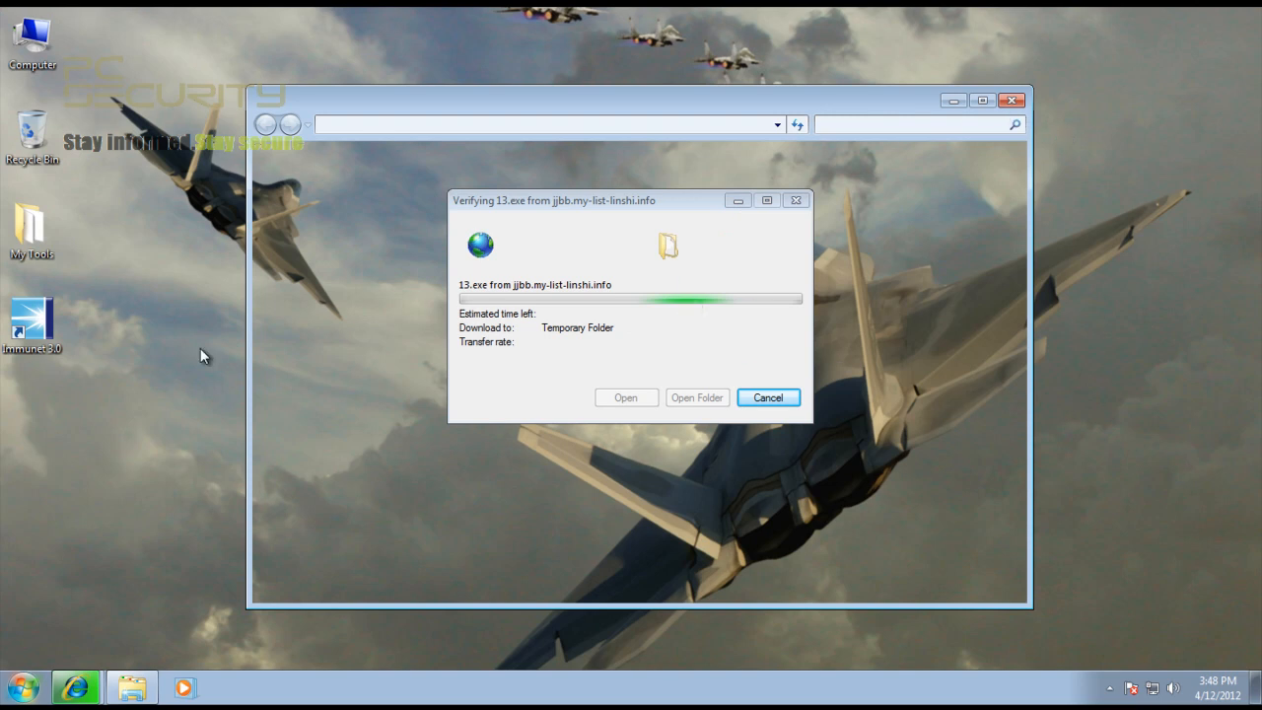
click(769, 398)
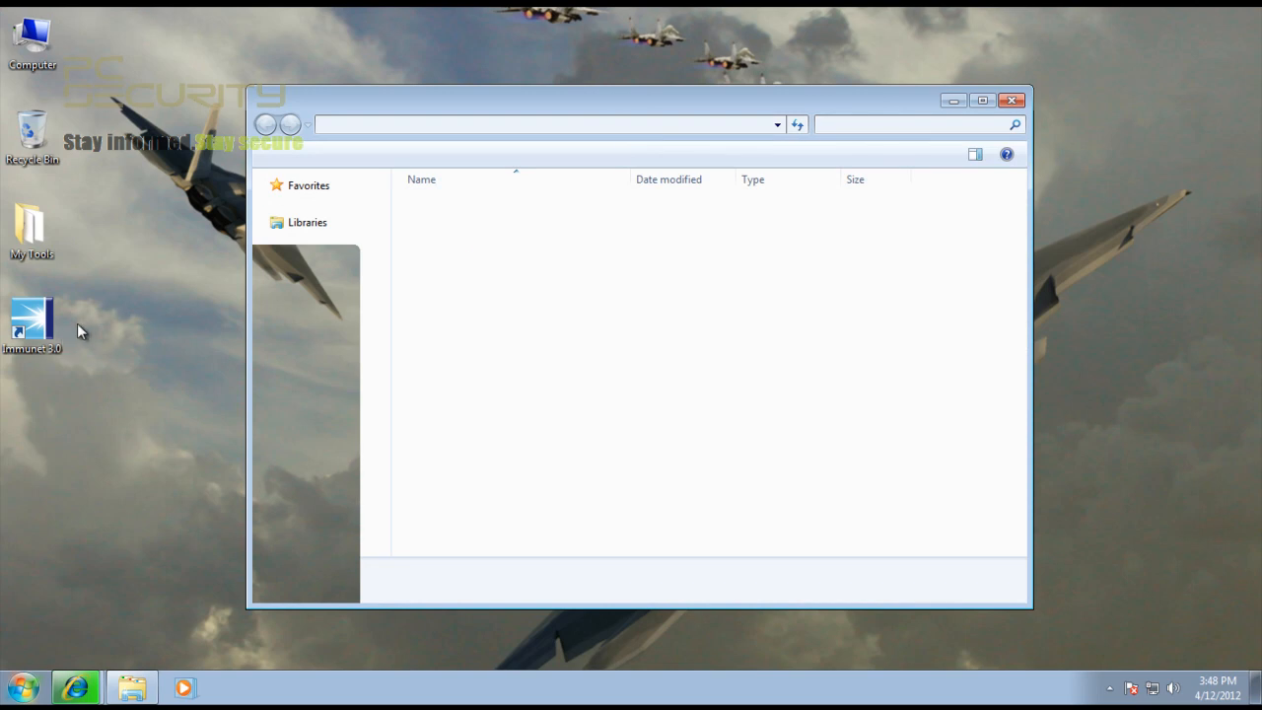
mouse_move(77, 687)
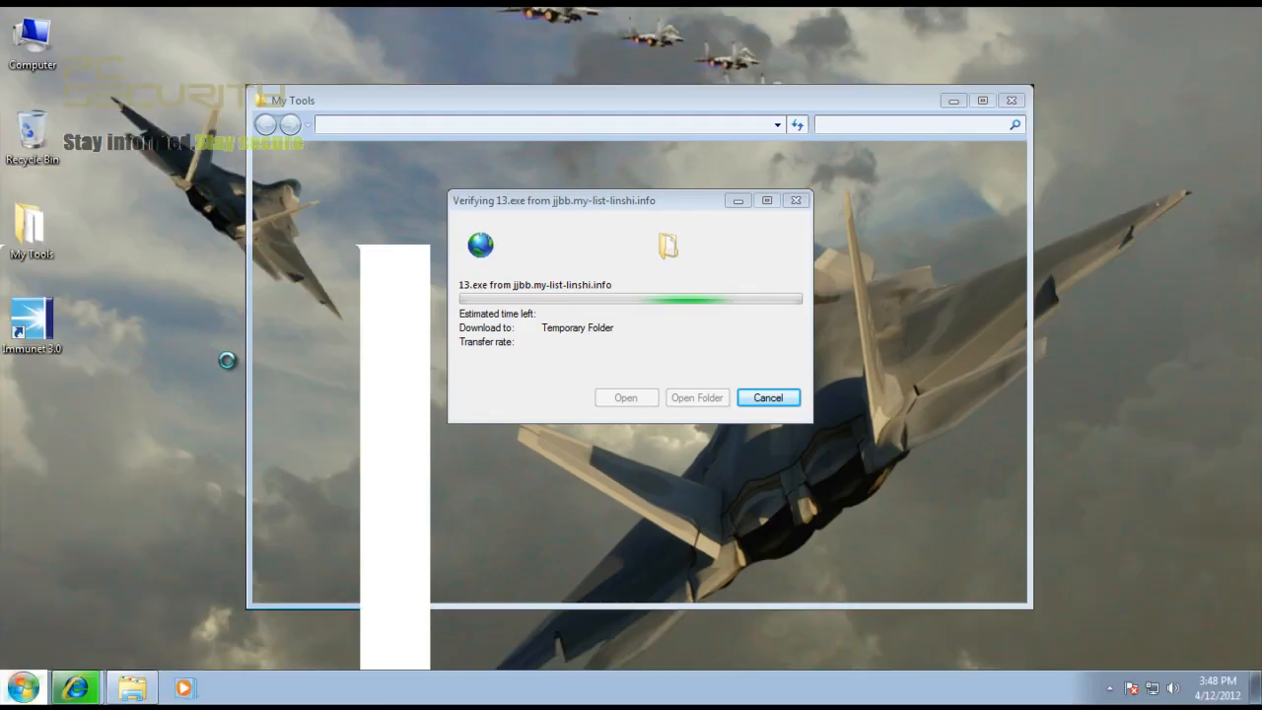
mouse_move(61, 532)
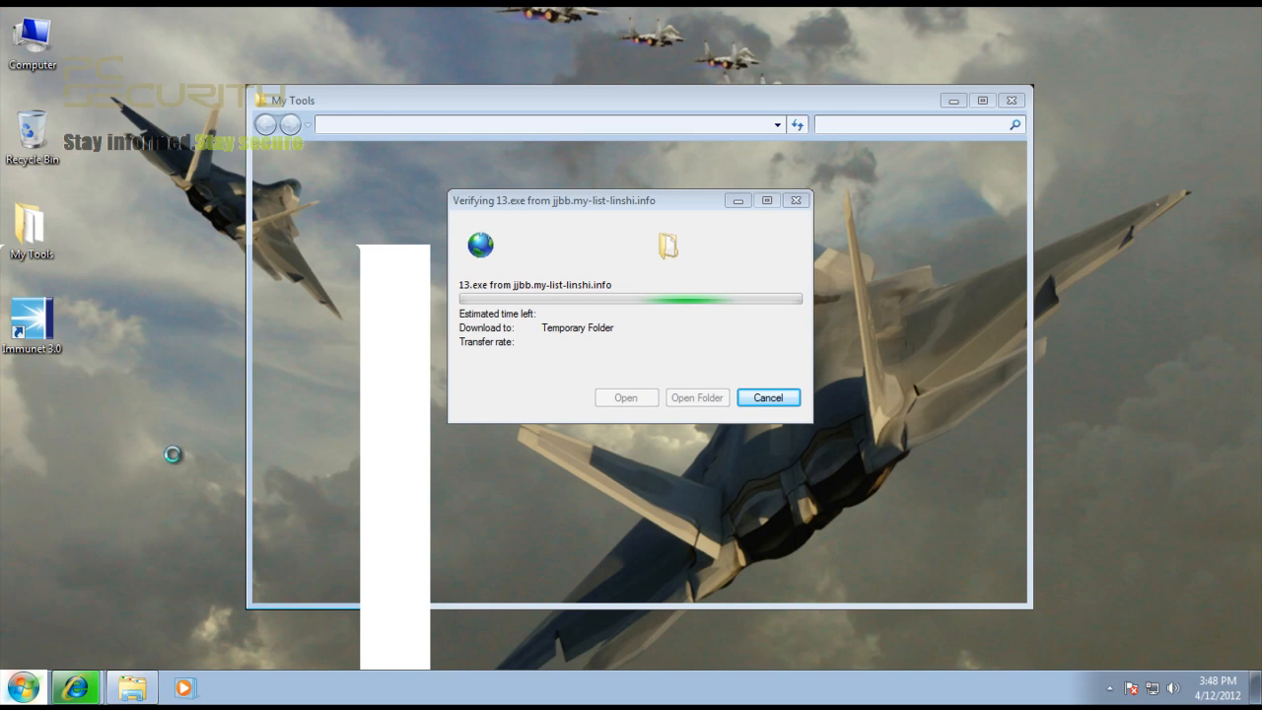
mouse_move(71, 322)
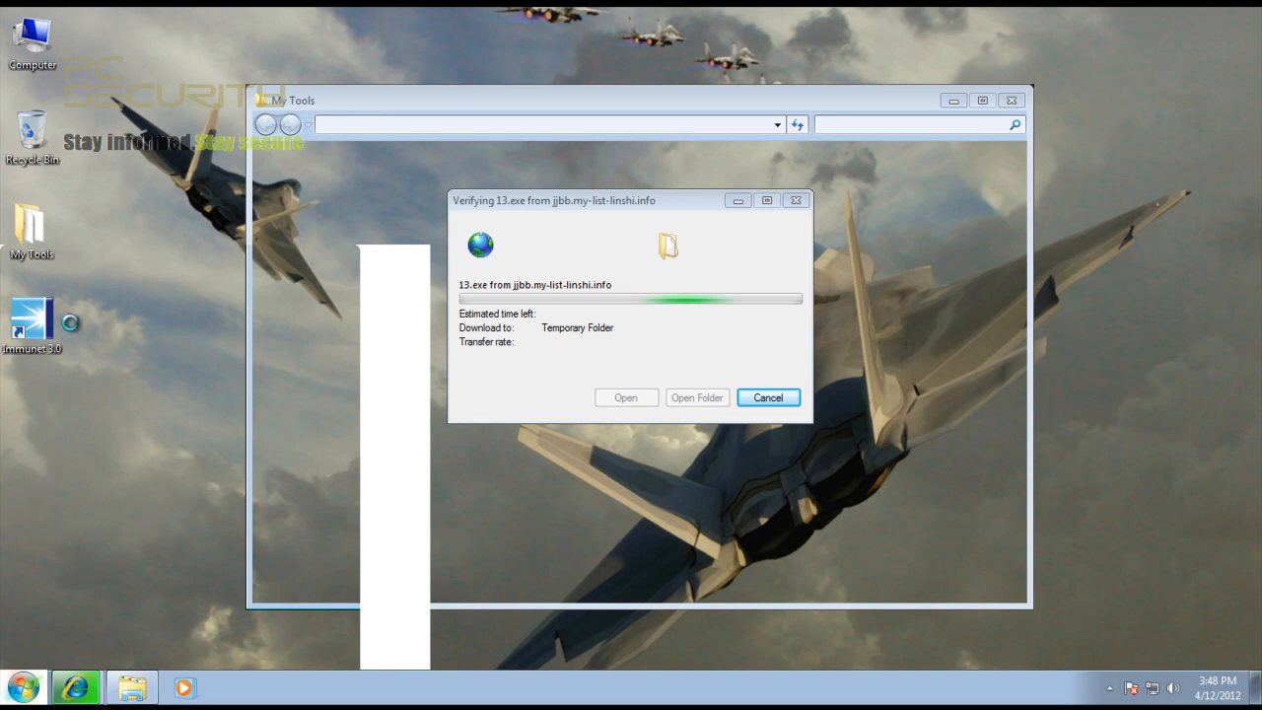